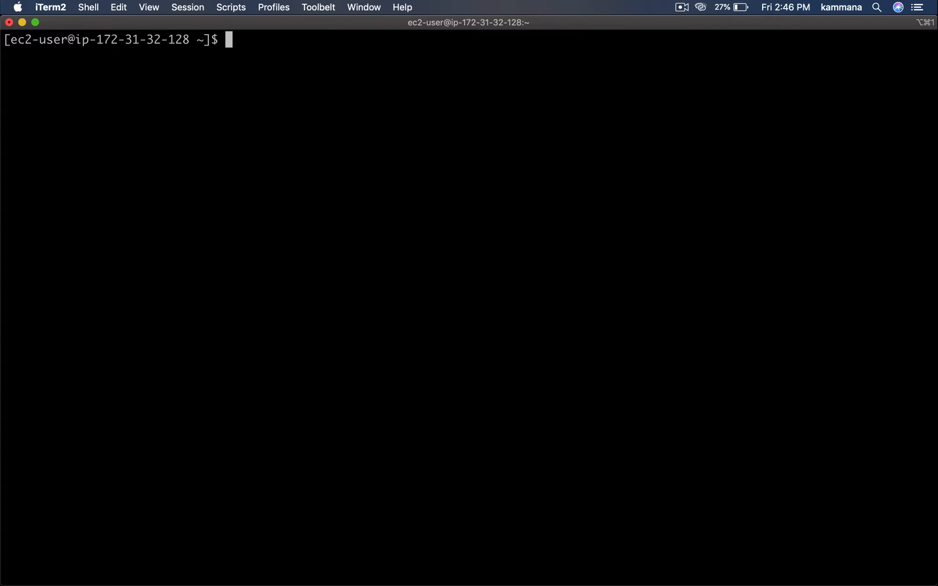
- Start a detached Alpine container with docker run -itd alpine and list running containers
{"action": "type", "text": "docker run -itd alpine"}
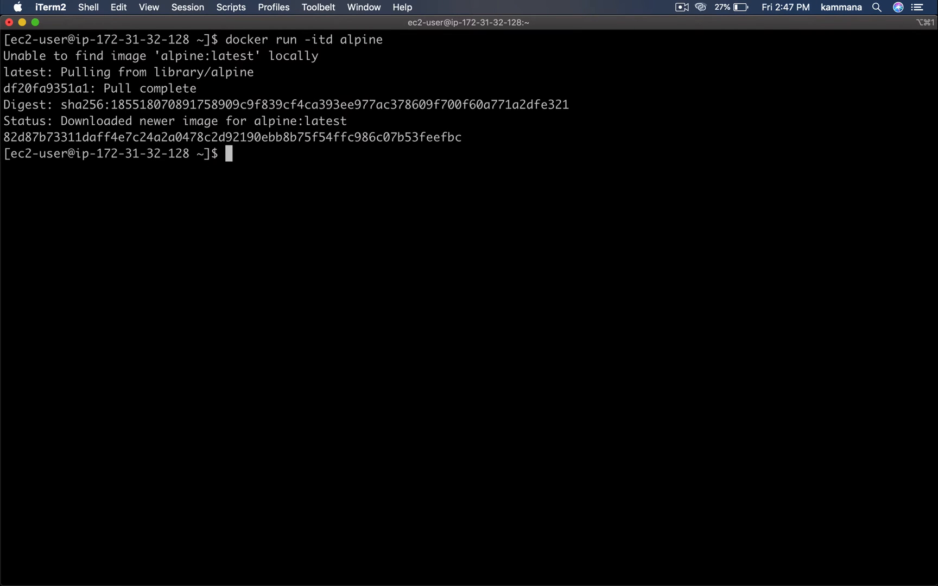
{"action": "type", "text": "docker ps"}
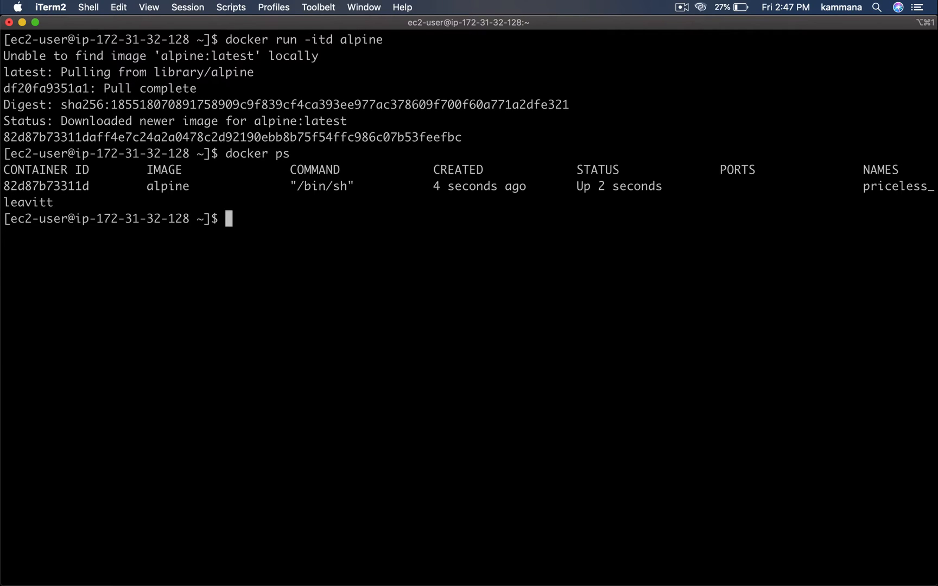
{"action": "type", "text": "docke"}
{"action": "type", "text": "mkdir"}
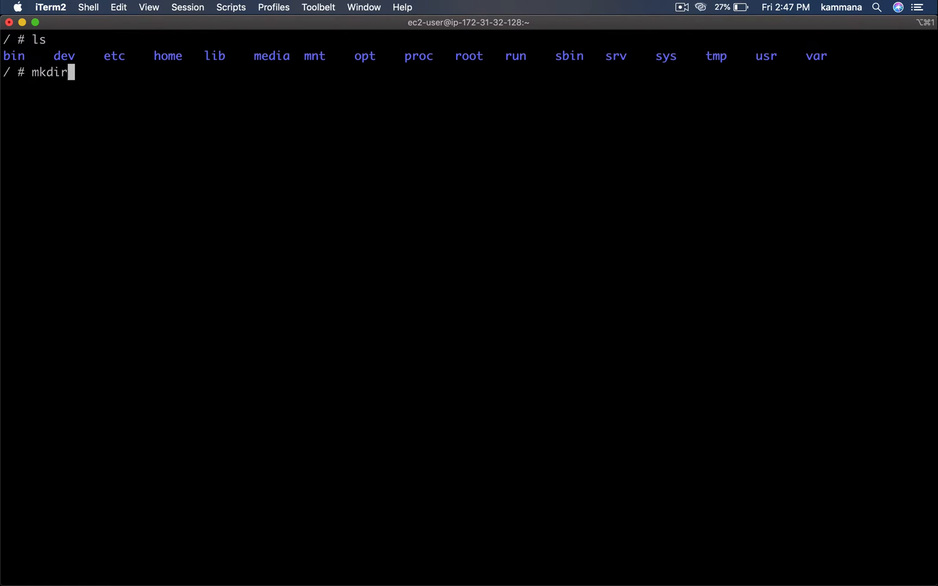
- In the container, create hari/info.txt reading 'This file is created for docker volume demo'
{"action": "type", "text": "hari"}
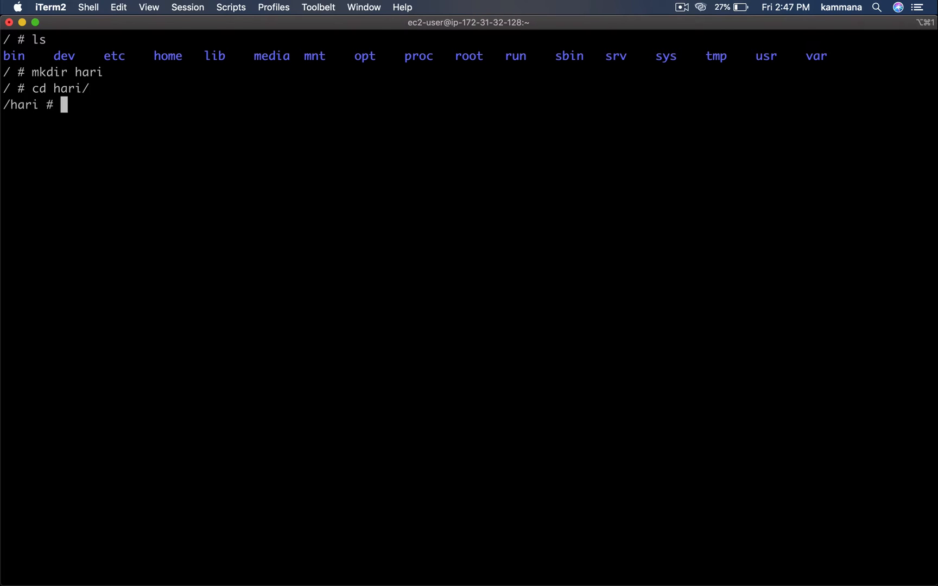
{"action": "type", "text": "vi"}
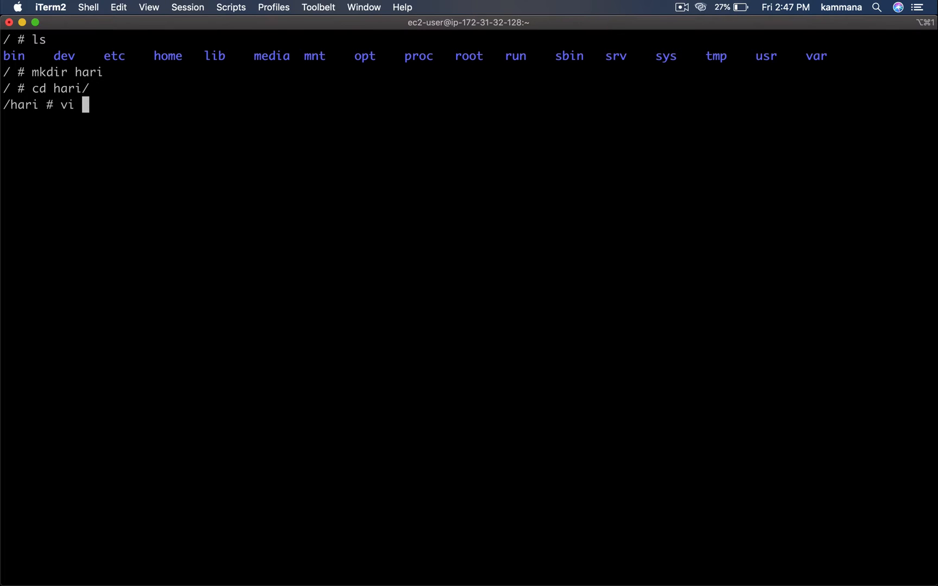
{"action": "type", "text": "info.tx"}
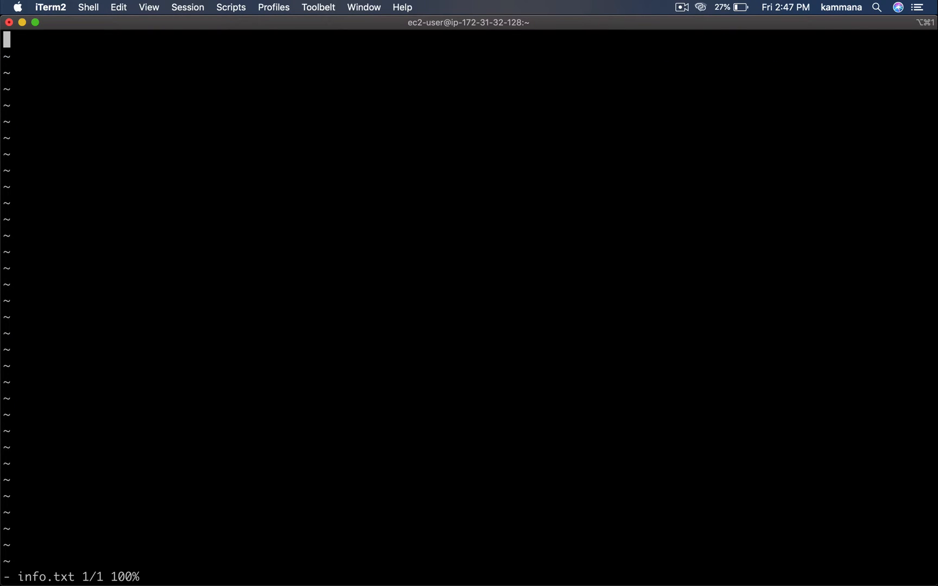
{"action": "type", "text": "Th"}
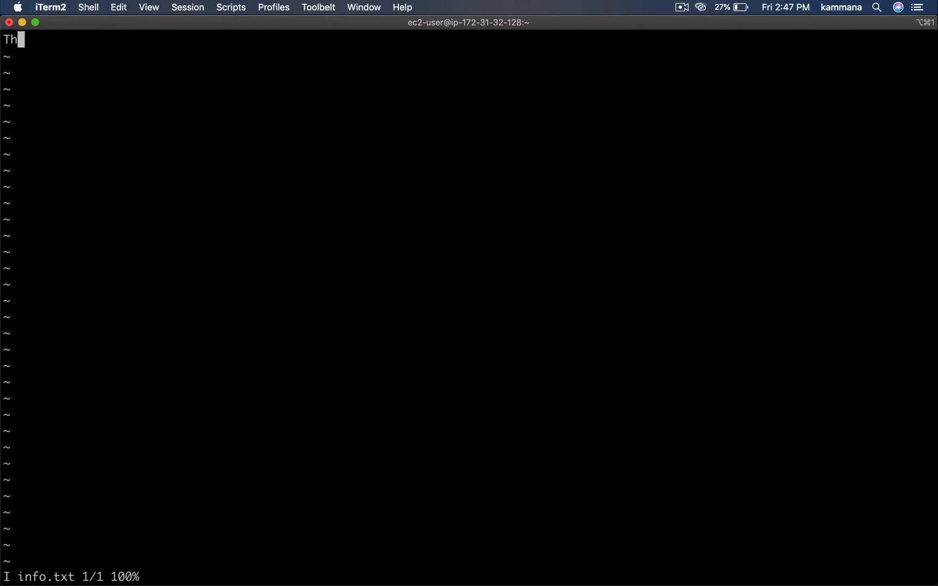
{"action": "type", "text": "is file is c"}
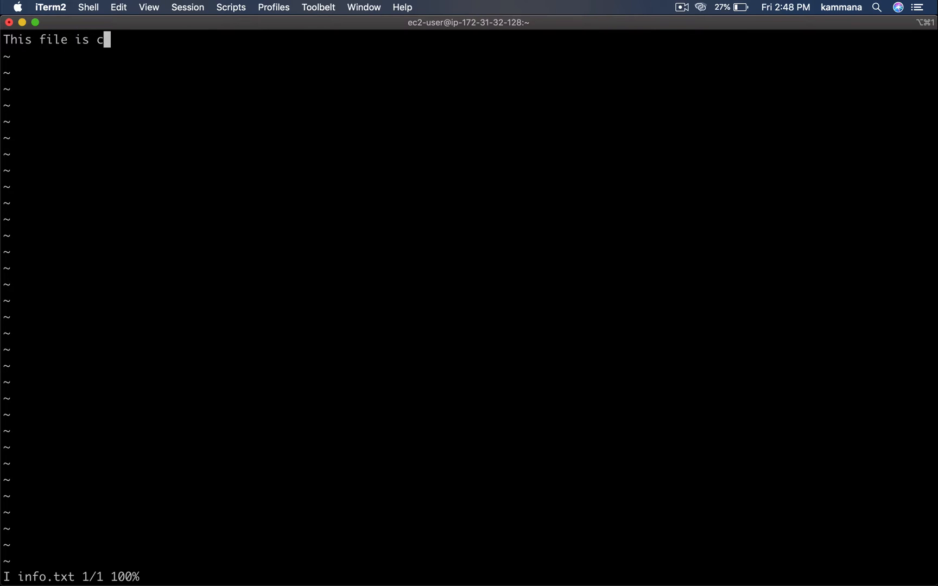
{"action": "type", "text": "reated for doc"}
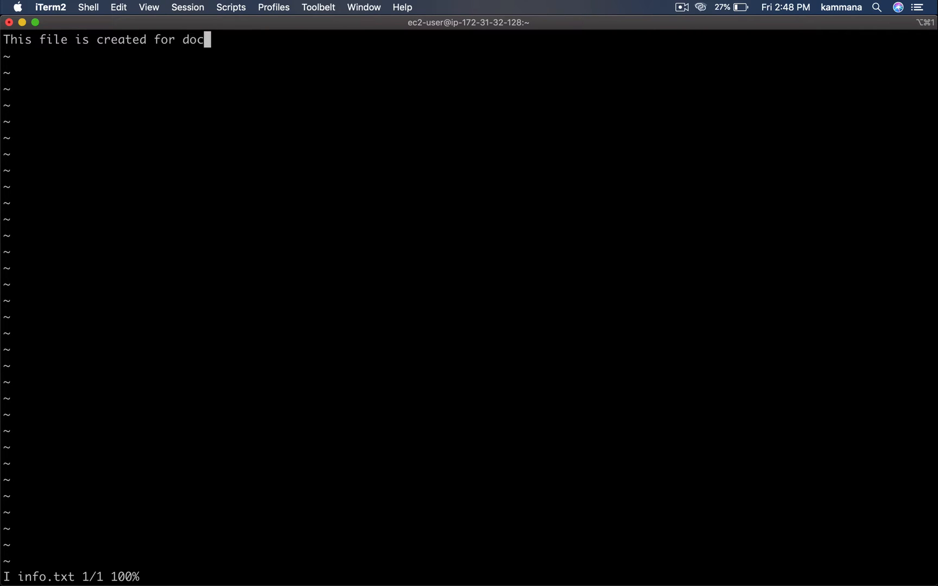
{"action": "type", "text": "ker volume d"}
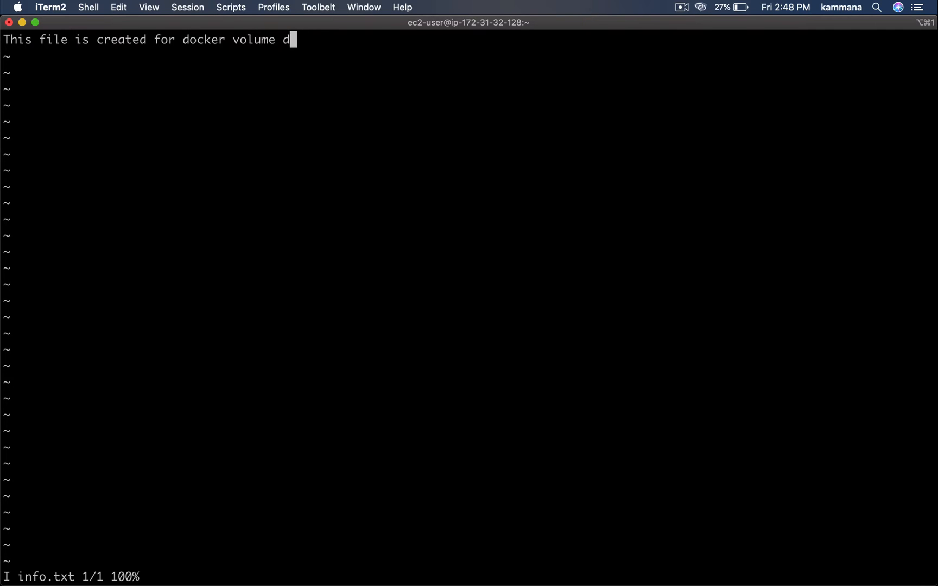
{"action": "type", "text": "emo"}
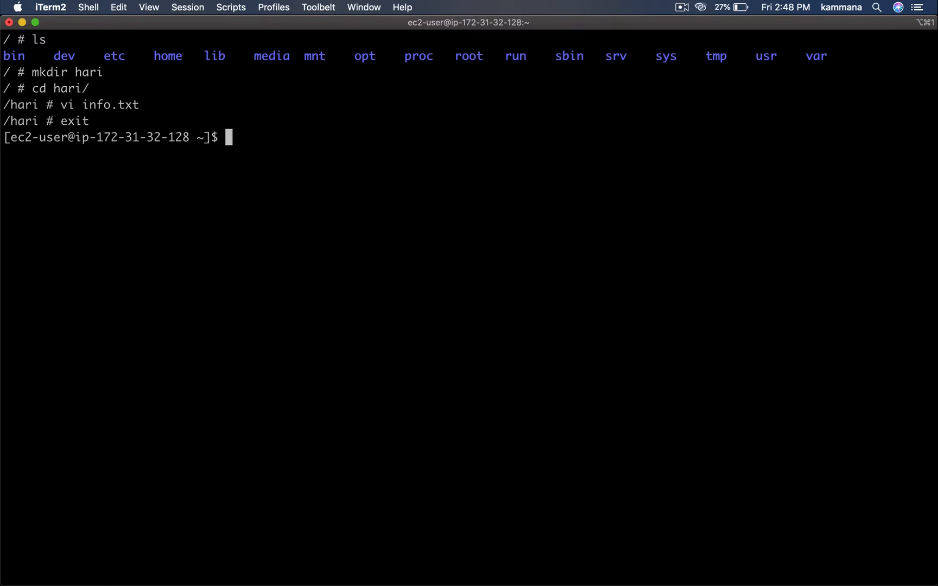
- List containers and force-remove the old container 82d87b73311d
{"action": "type", "text": "docker"}
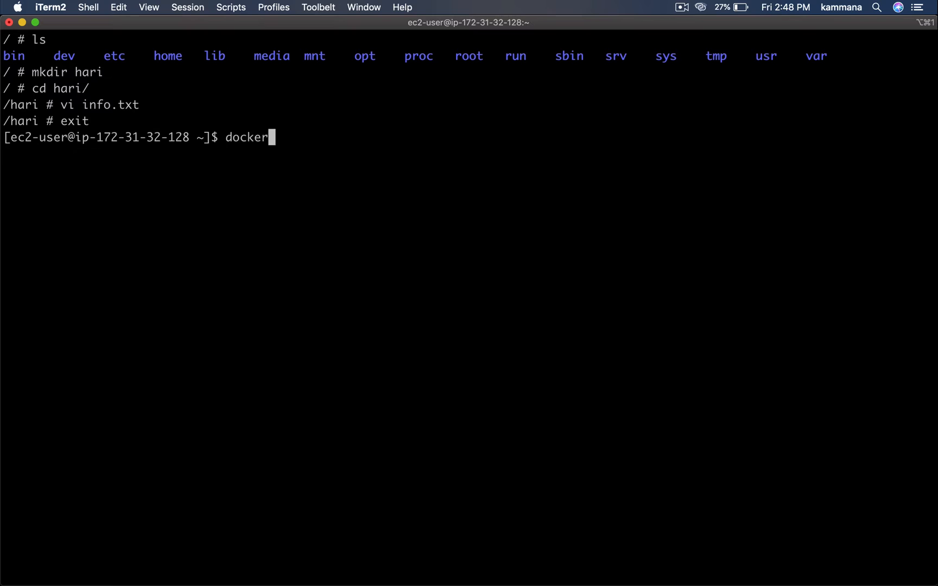
{"action": "type", "text": "ps"}
{"action": "type", "text": "d"}
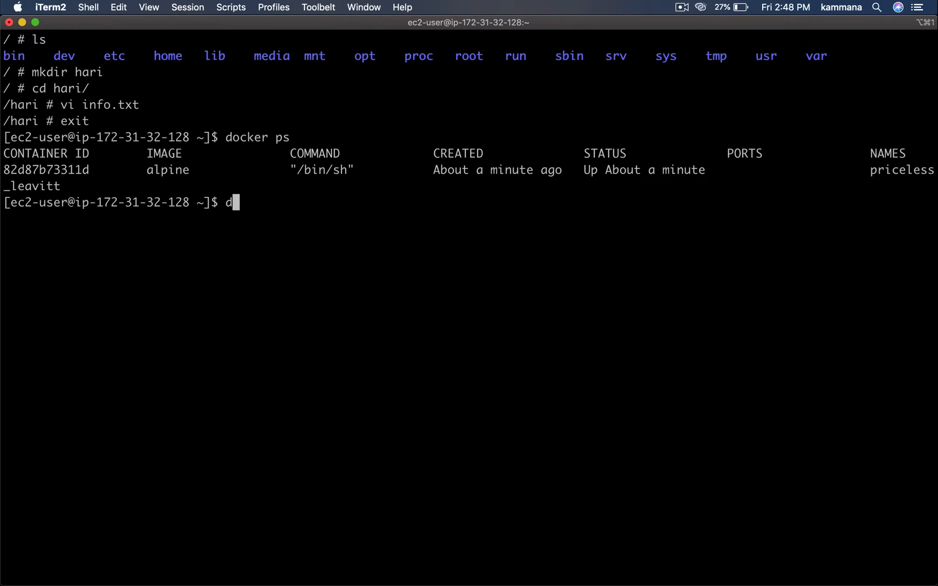
{"action": "type", "text": "ocker ps"}
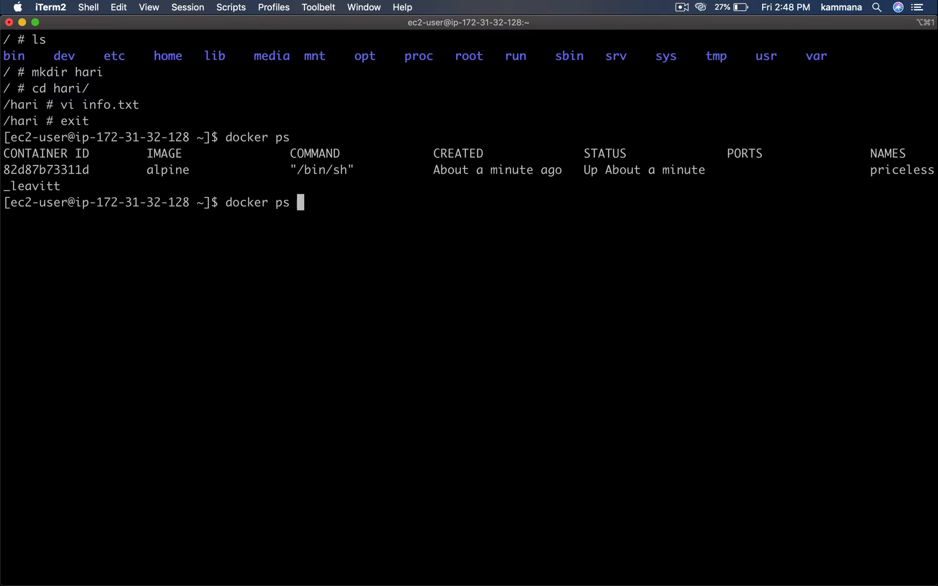
{"action": "type", "text": "-"}
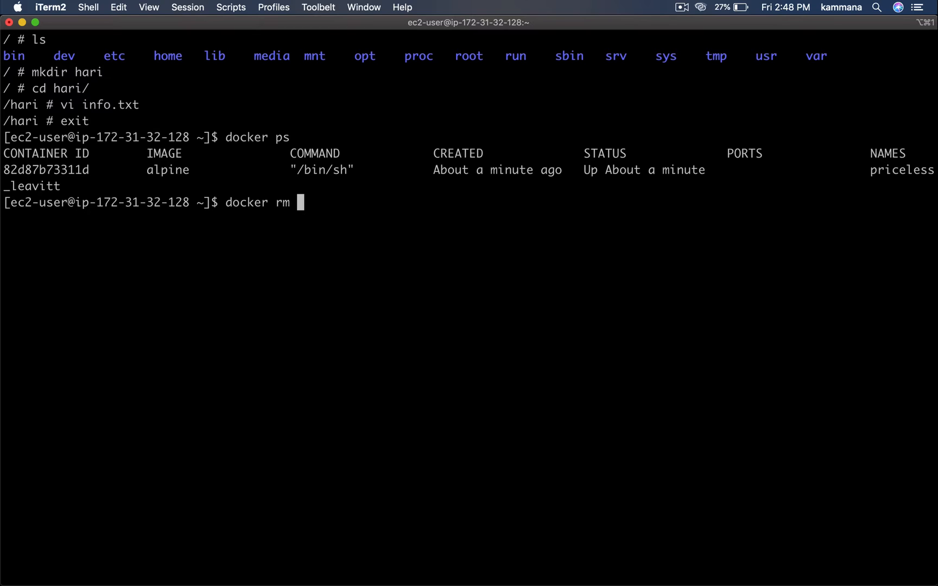
{"action": "type", "text": "-f"}
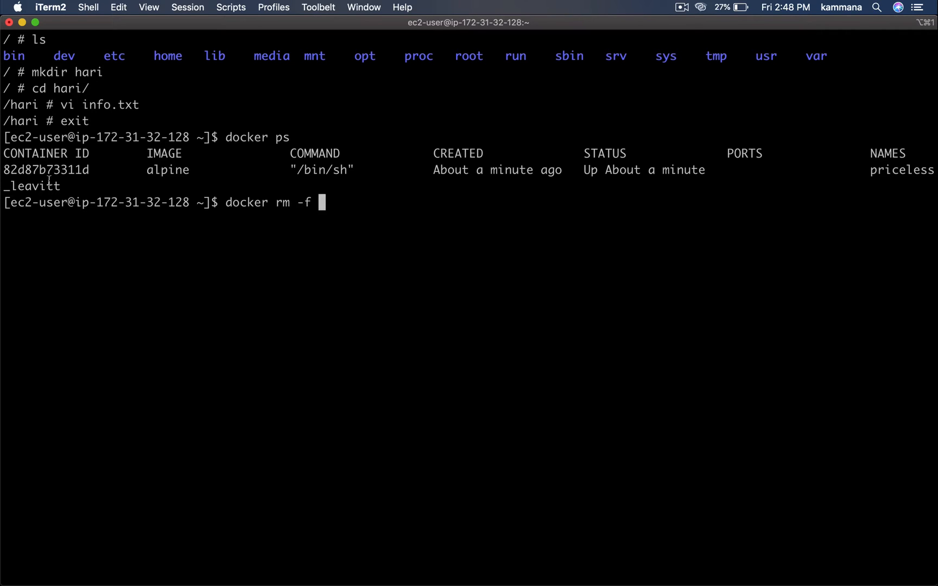
{"action": "type", "text": "82d87b73311d"}
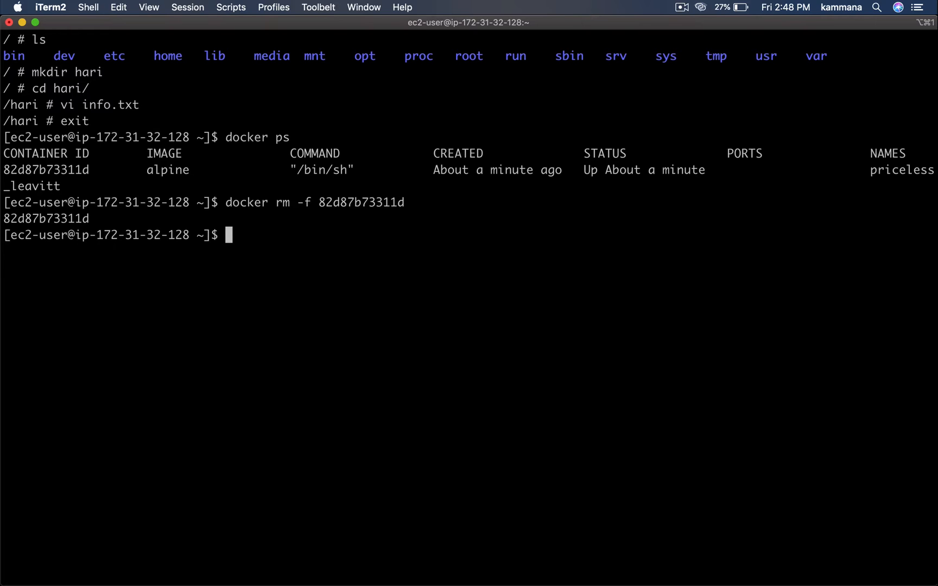
{"action": "type", "text": "docker rm -f 82d87b73311d"}
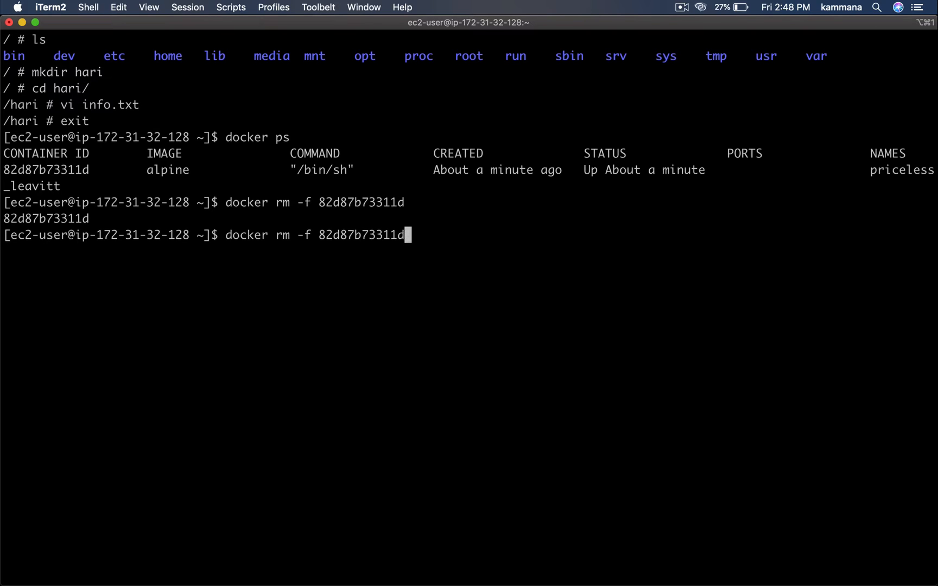
- Start a fresh Alpine container and open an ash shell inside it
{"action": "type", "text": "docker exec -it 82d87b73311d ash"}
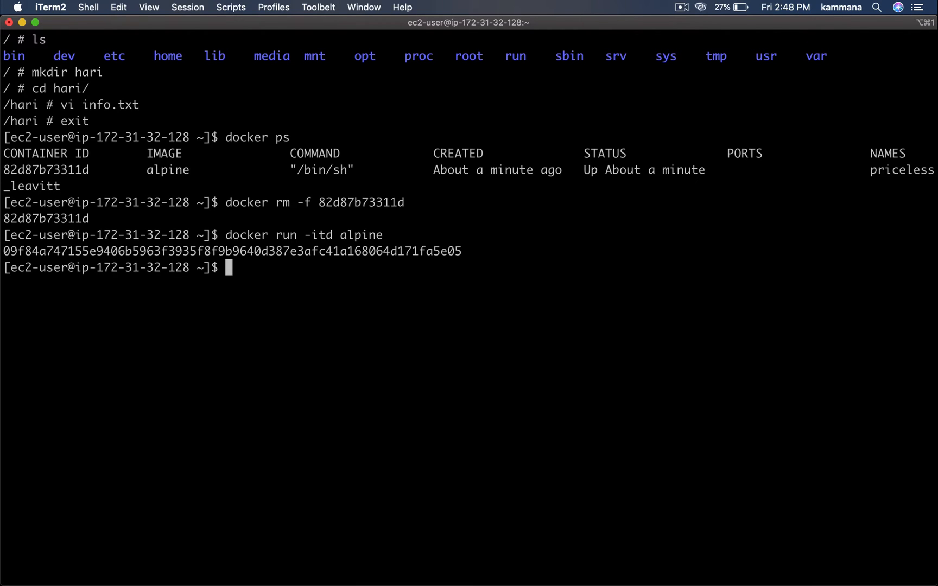
{"action": "type", "text": "docker rm -f 82d87b73311d"}
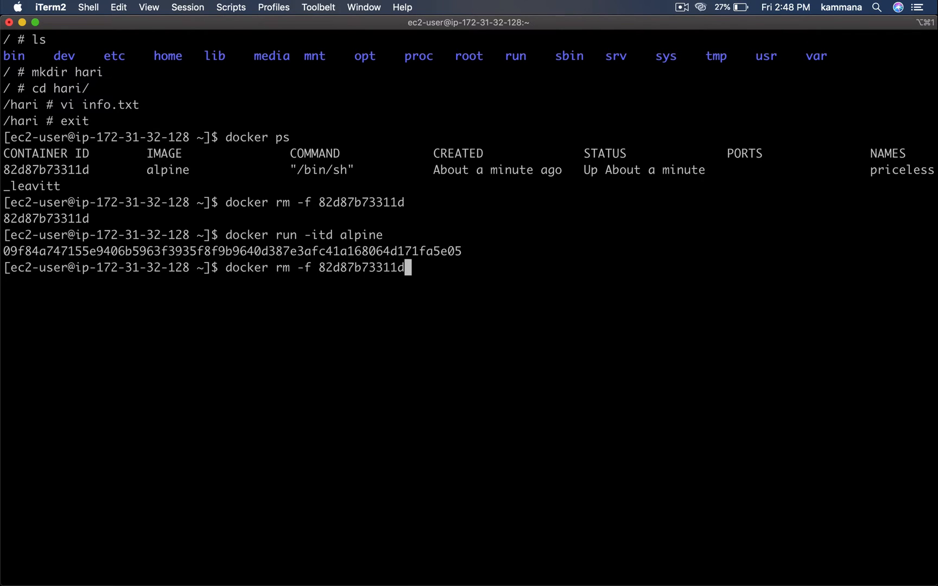
{"action": "type", "text": "docker exec -it 82d87b73311d ash"}
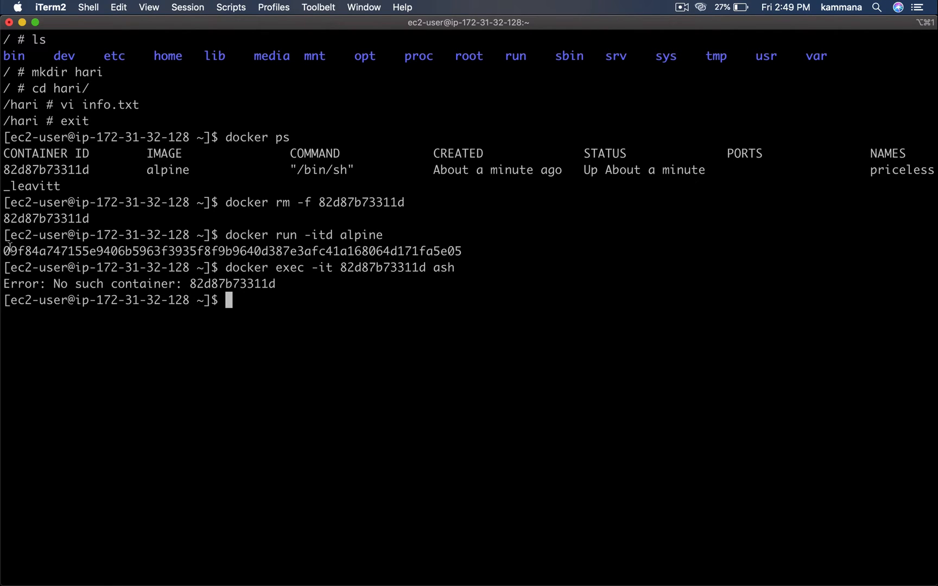
{"action": "double_click", "coordinate": [37, 251]}
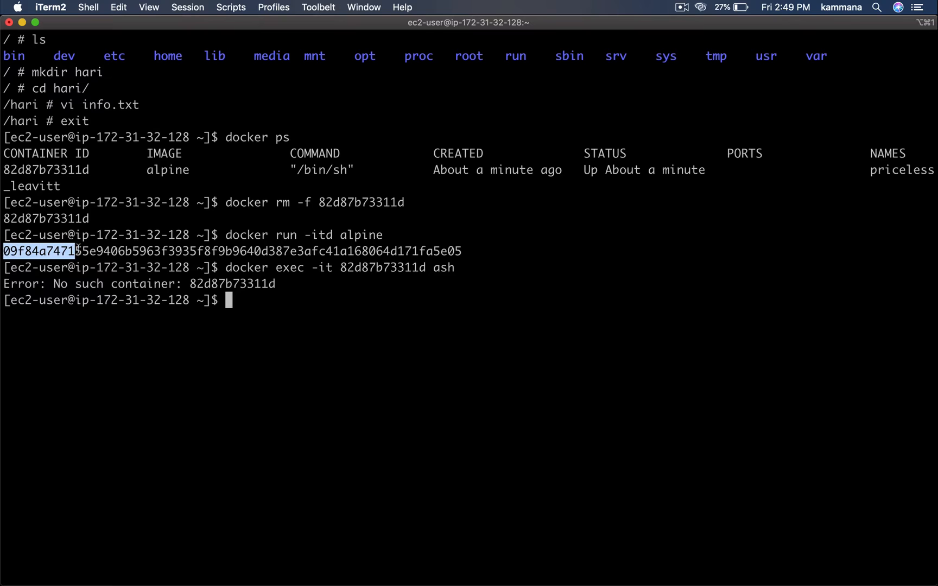
{"action": "type", "text": "docker exec -it 82d87b73311d as"}
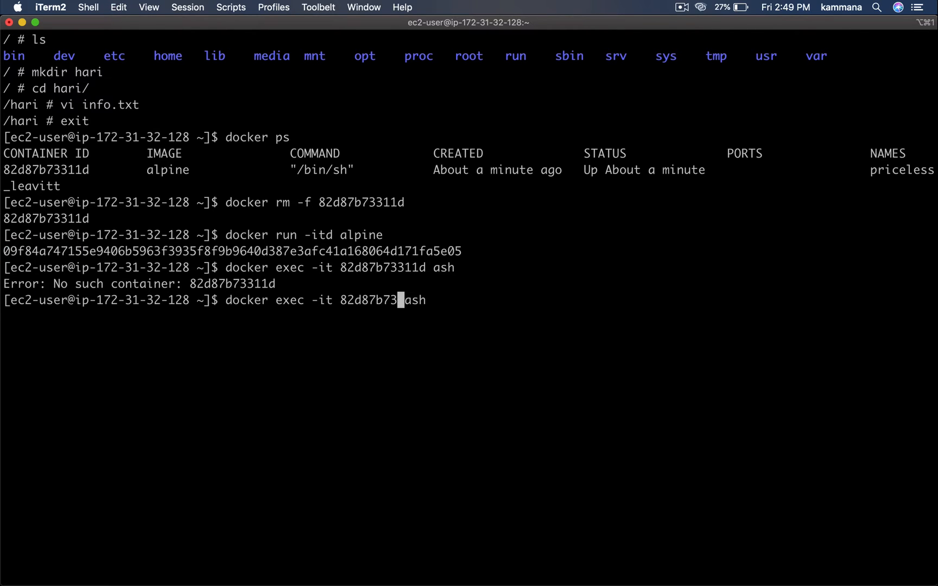
{"action": "key", "text": "backspace"}
{"action": "type", "text": "09f84a7471"}
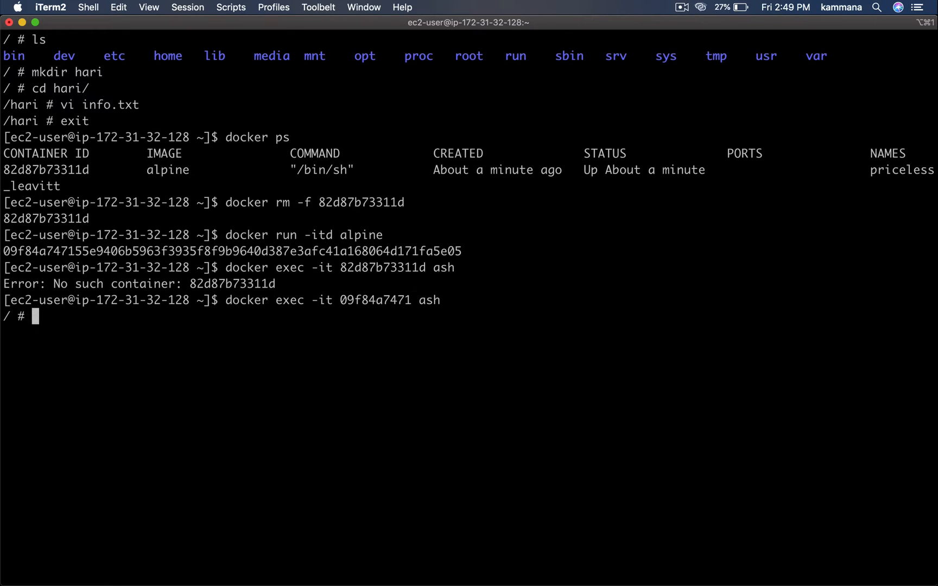
- List the new container's root, highlighting the missing hari folder, and exit the container
{"action": "type", "text": "ls"}
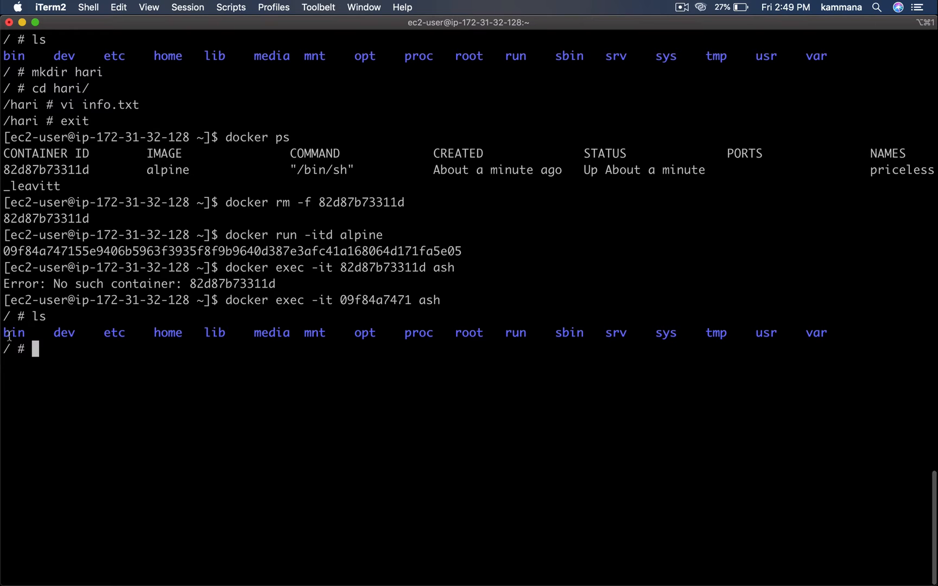
{"action": "left_click_drag", "start_coordinate": [6, 333], "coordinate": [589, 333]}
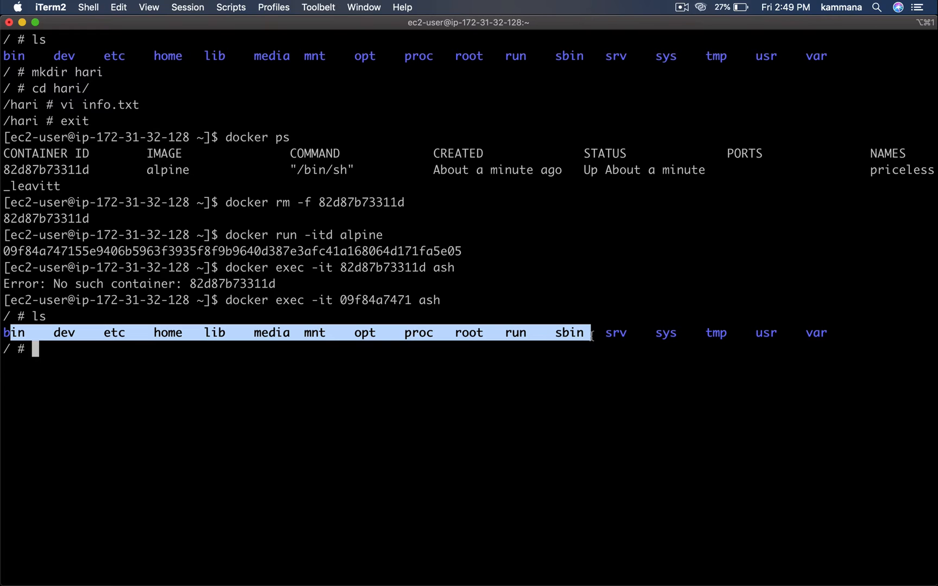
{"action": "mouse_move", "coordinate": [472, 310]}
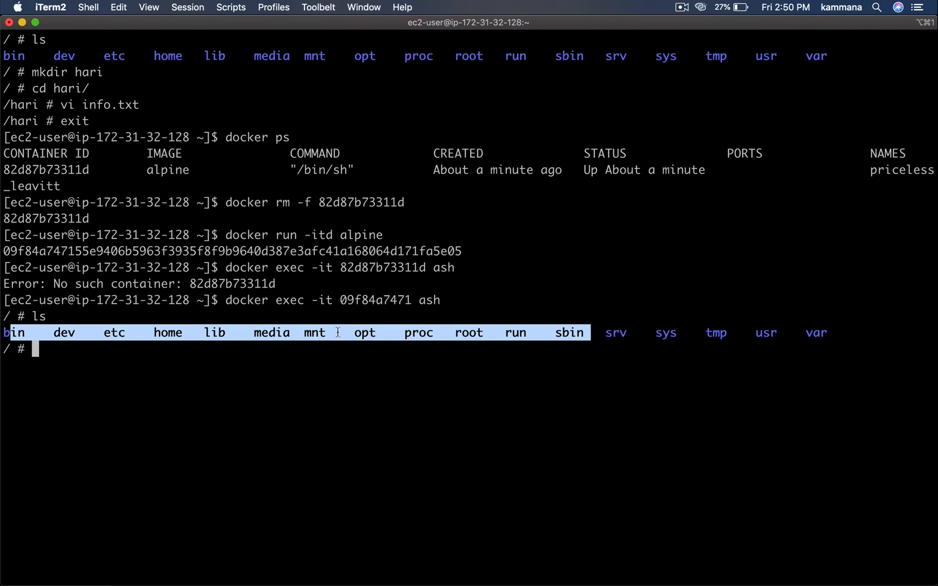
{"action": "type", "text": "exit"}
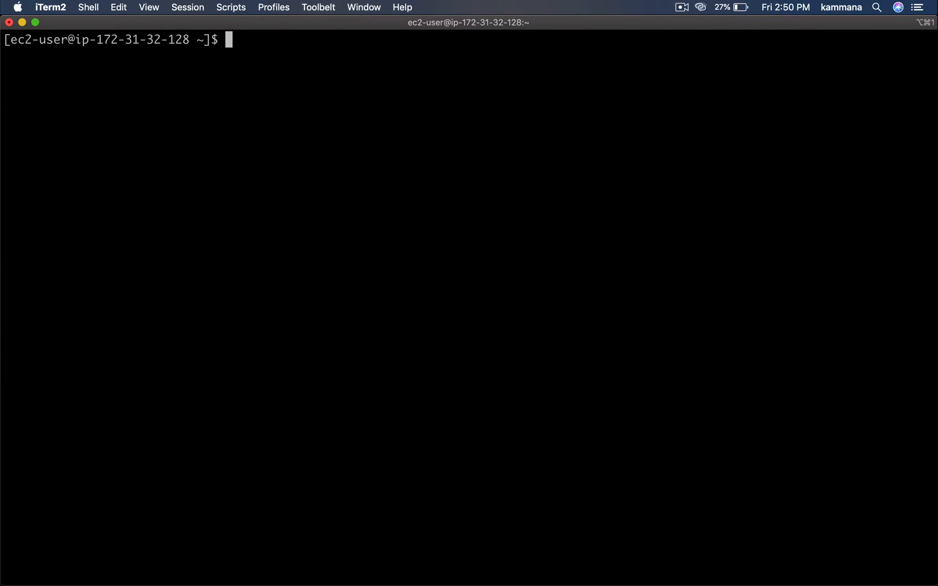
- Create a Docker volume named hari
{"action": "type", "text": "docker"}
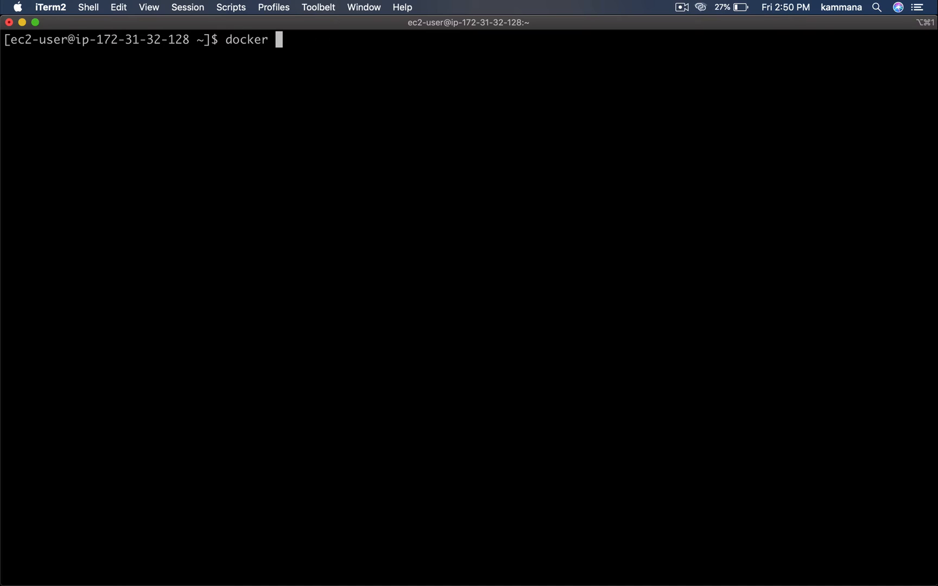
{"action": "type", "text": "volume"}
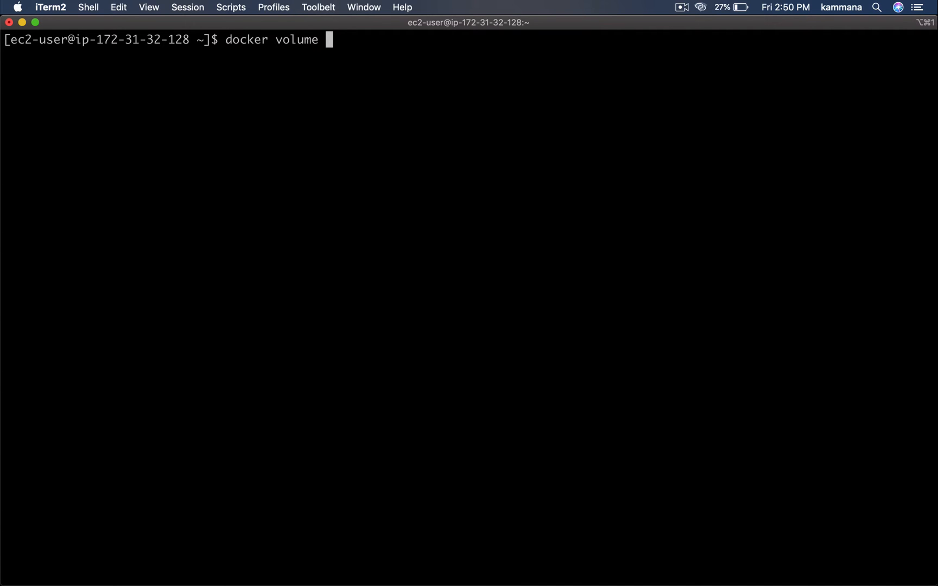
{"action": "type", "text": "create"}
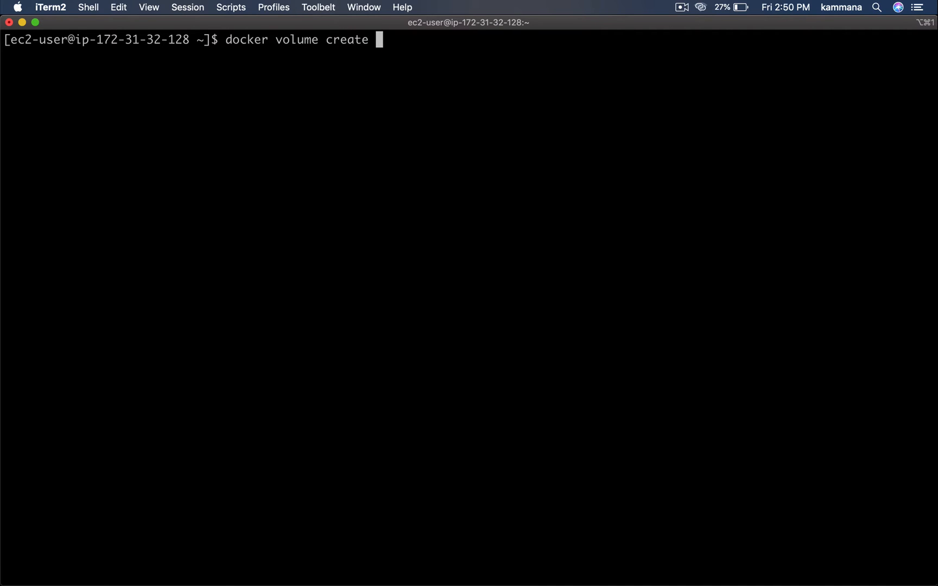
{"action": "type", "text": "hari"}
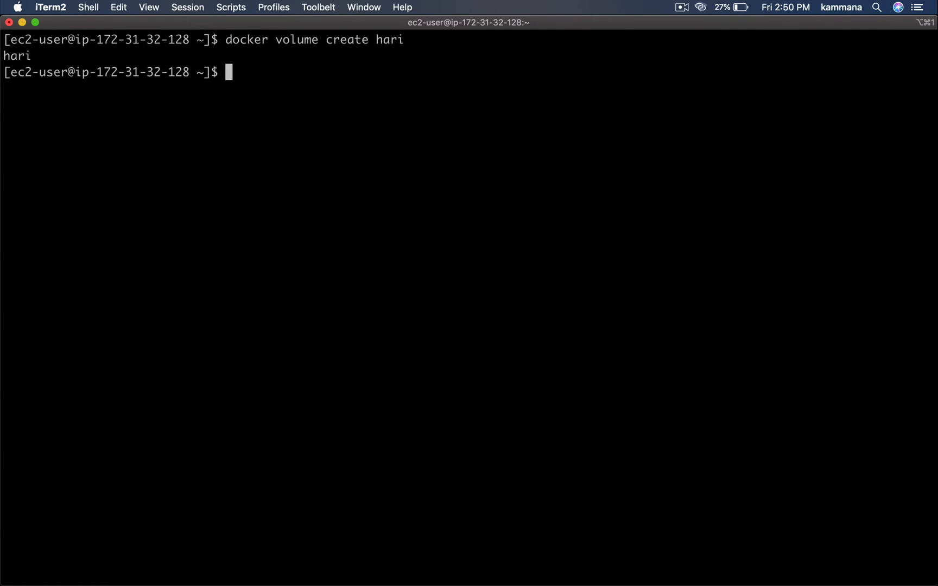
{"action": "mouse_move", "coordinate": [358, 91]}
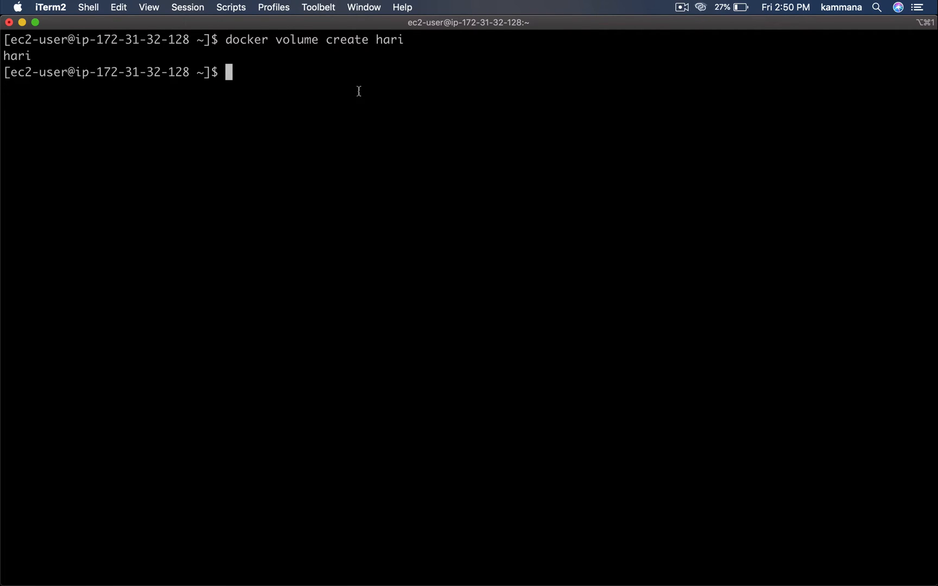
- Inspect volume hari and highlight its mountpoint /var/lib/docker/volumes/hari/_data
{"action": "type", "text": "docker volume inspect"}
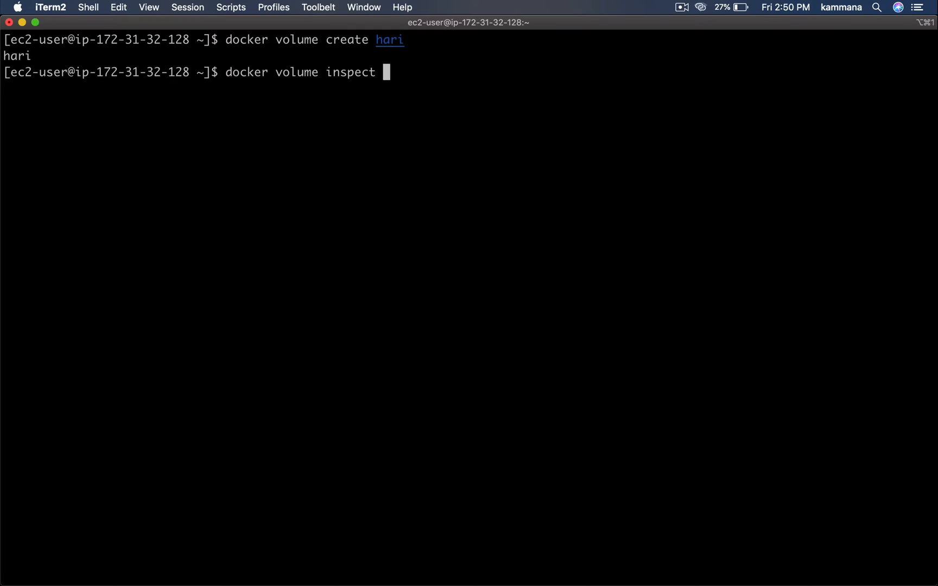
{"action": "type", "text": "hari"}
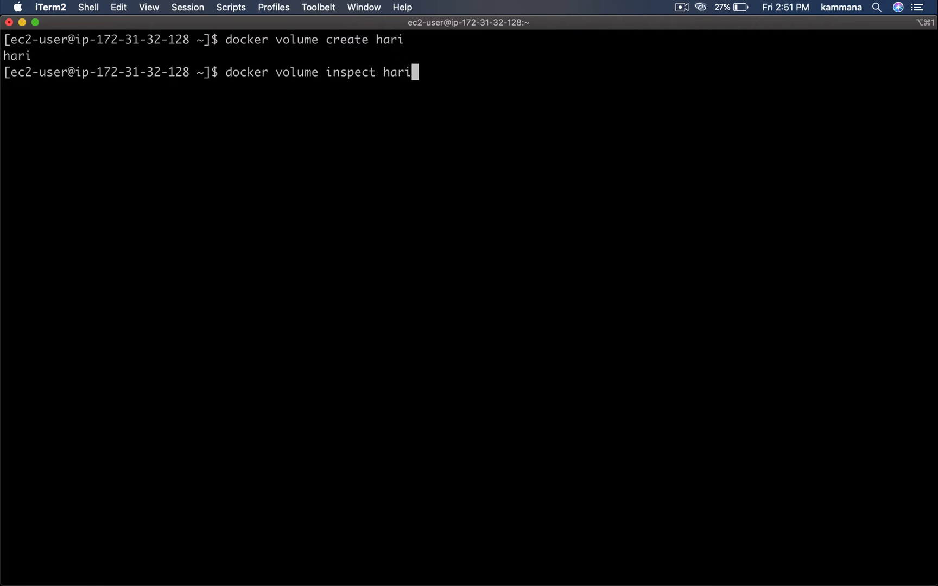
{"action": "double_click", "coordinate": [396, 72]}
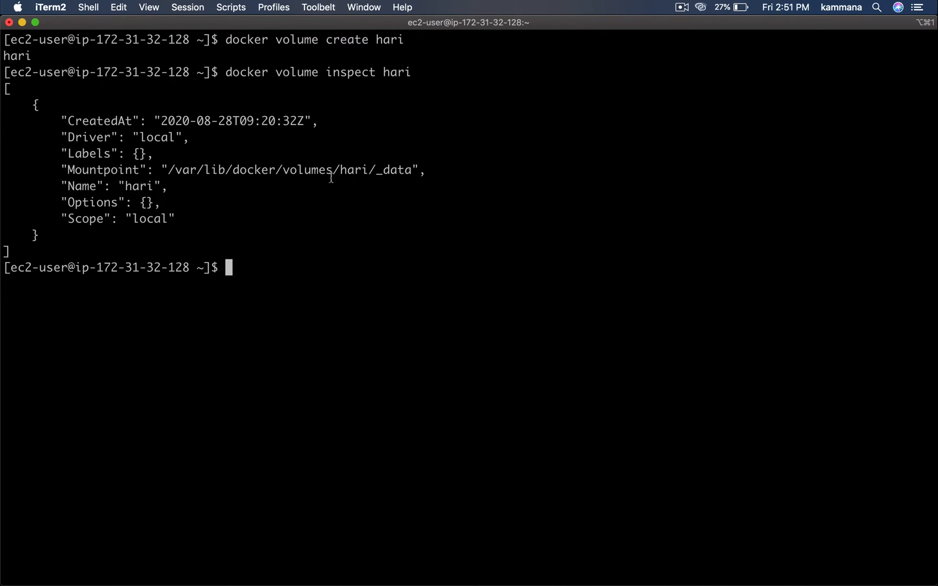
{"action": "mouse_move", "coordinate": [402, 106]}
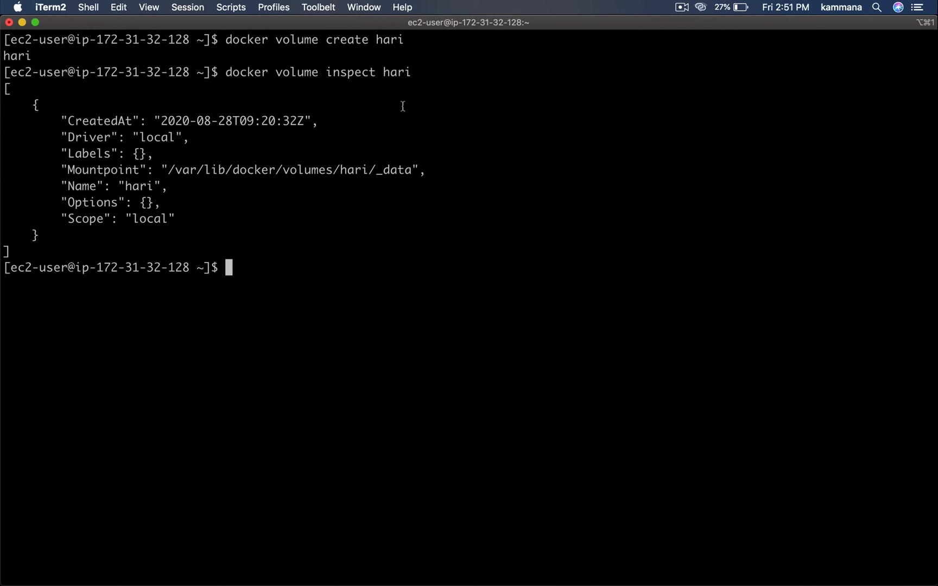
{"action": "double_click", "coordinate": [396, 71]}
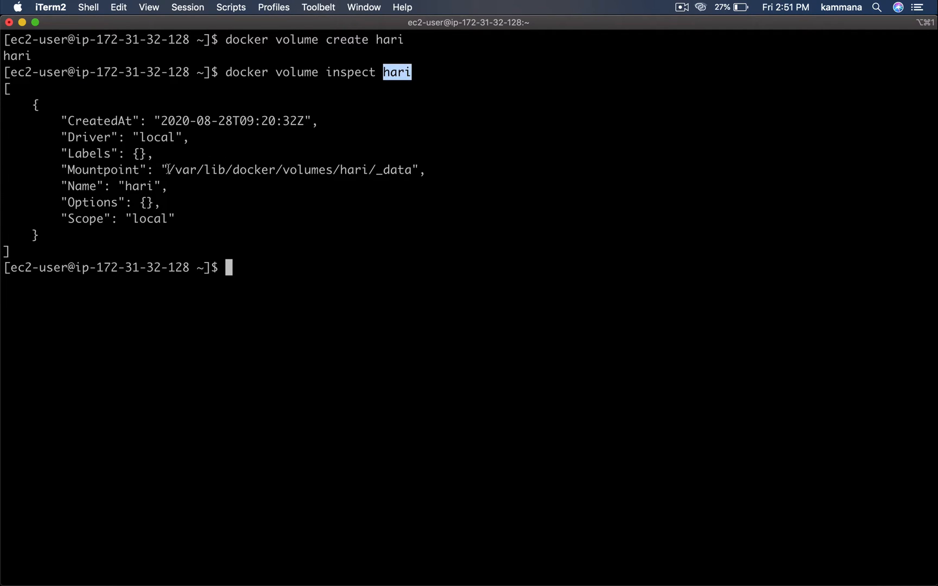
{"action": "left_click_drag", "start_coordinate": [169, 169], "coordinate": [418, 170]}
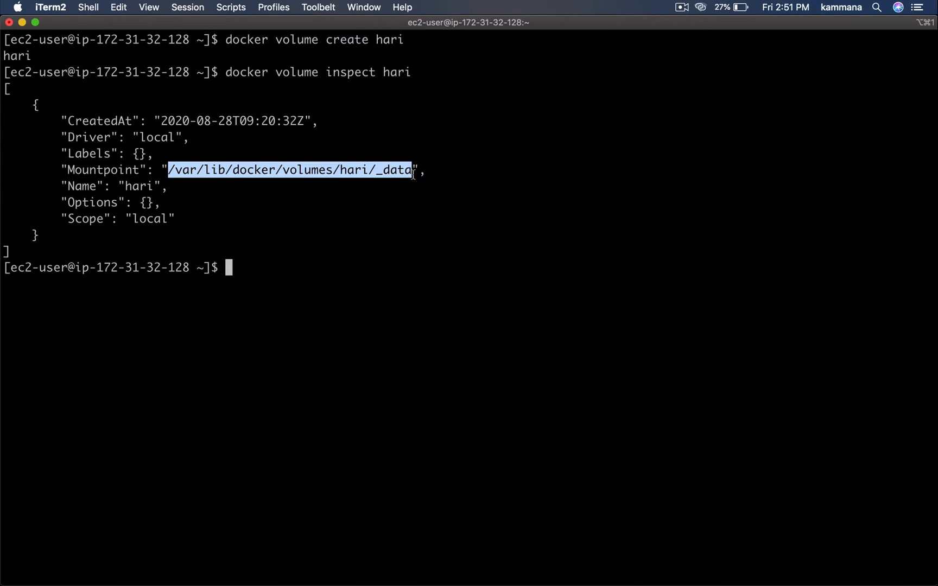
- Start an alpine container with hari mounted at /haridata and exec ash into 0eb3fd3c0a6e11
{"action": "type", "text": "docker run -itd -v hari:/haridata"}
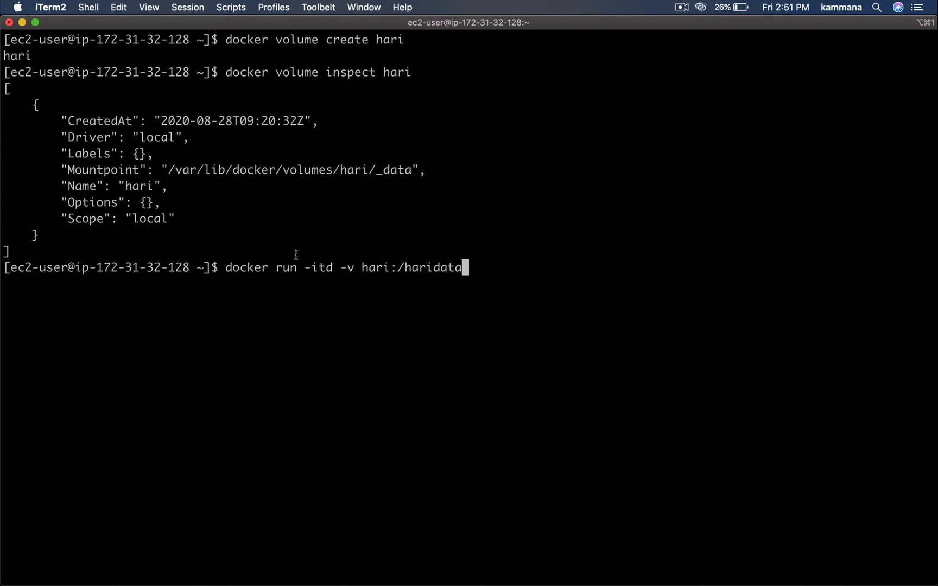
{"action": "mouse_move", "coordinate": [341, 270]}
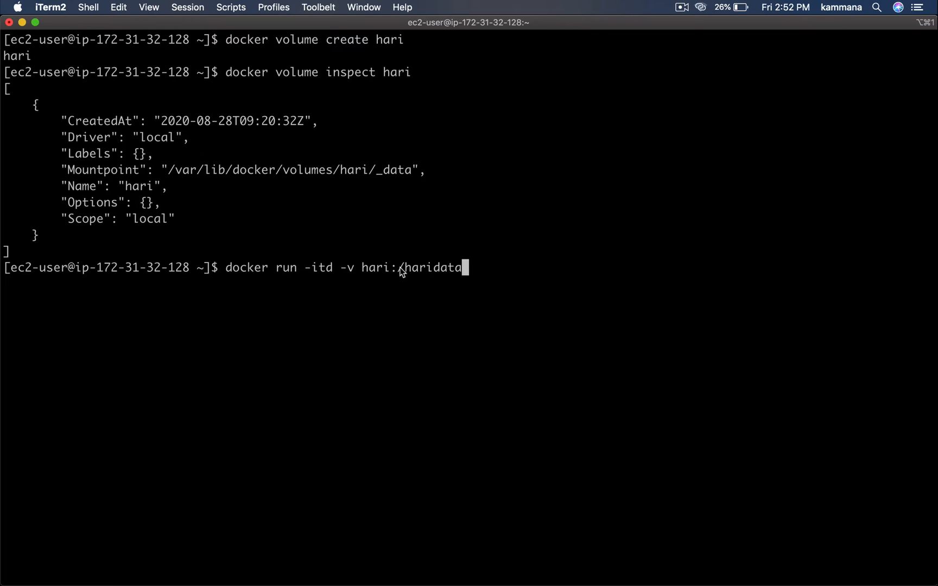
{"action": "double_click", "coordinate": [430, 267]}
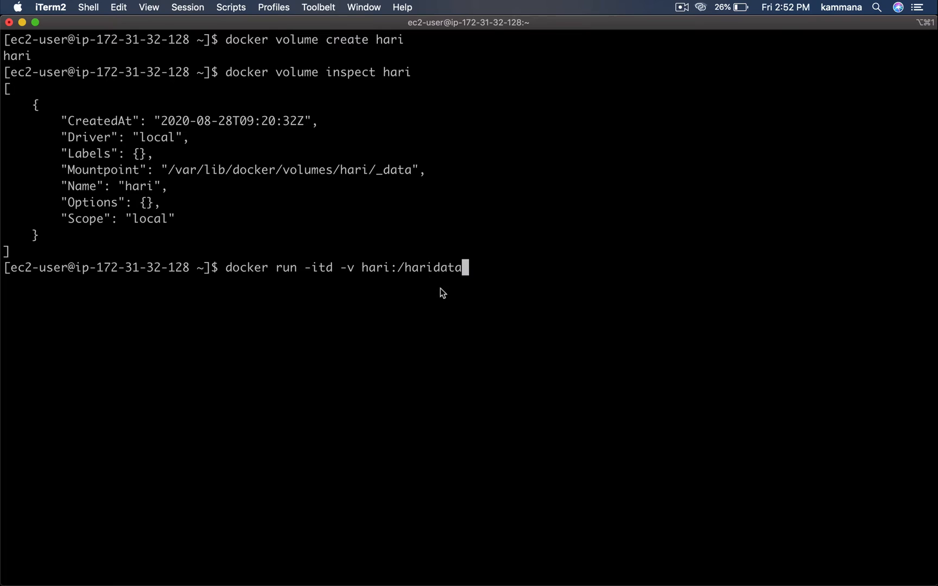
{"action": "mouse_move", "coordinate": [402, 269]}
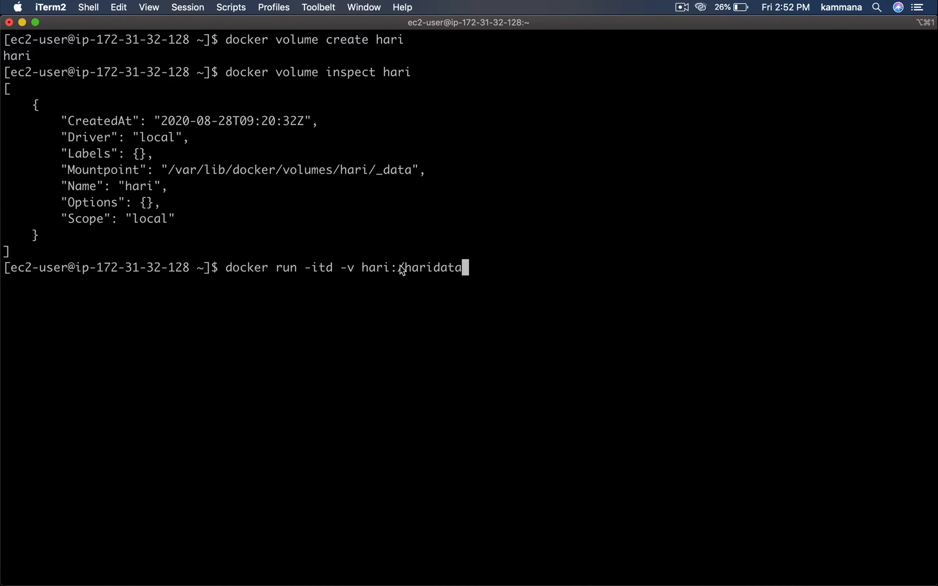
{"action": "double_click", "coordinate": [430, 267]}
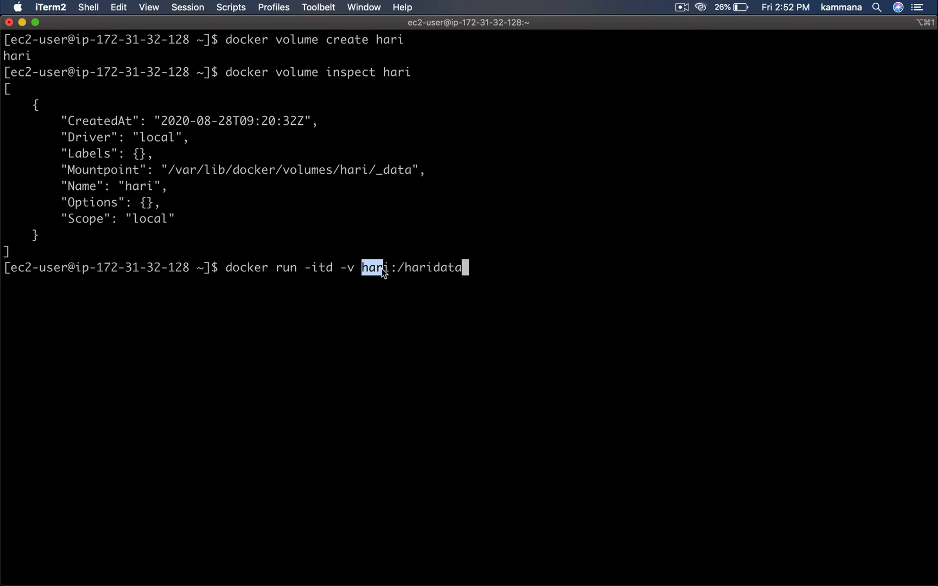
{"action": "mouse_move", "coordinate": [350, 180]}
{"action": "type", "text": " alpine"}
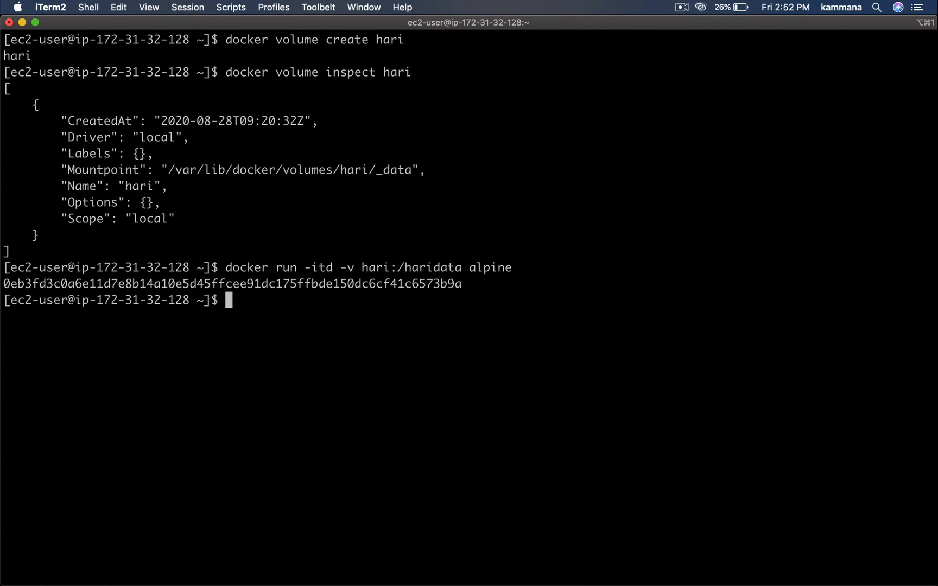
{"action": "mouse_move", "coordinate": [259, 293]}
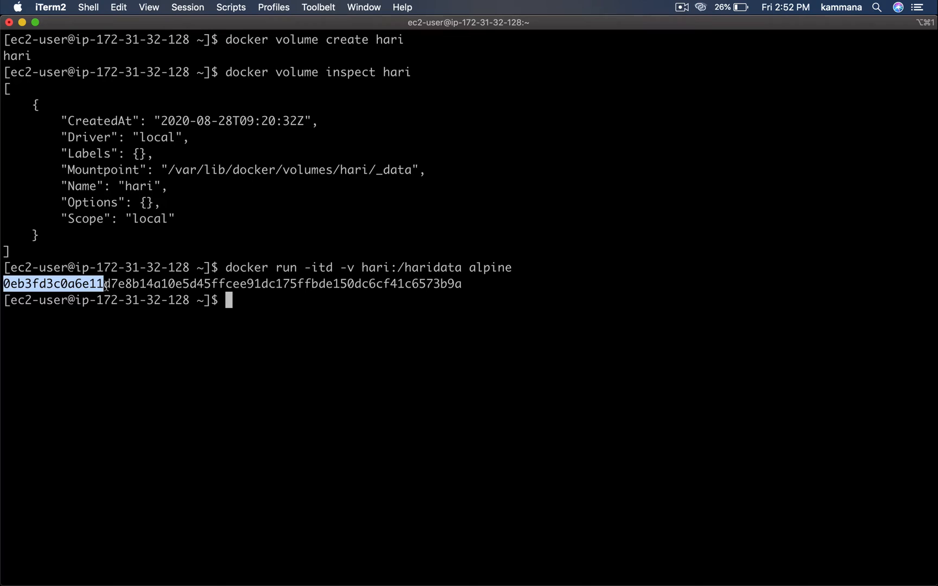
{"action": "type", "text": "docker e"}
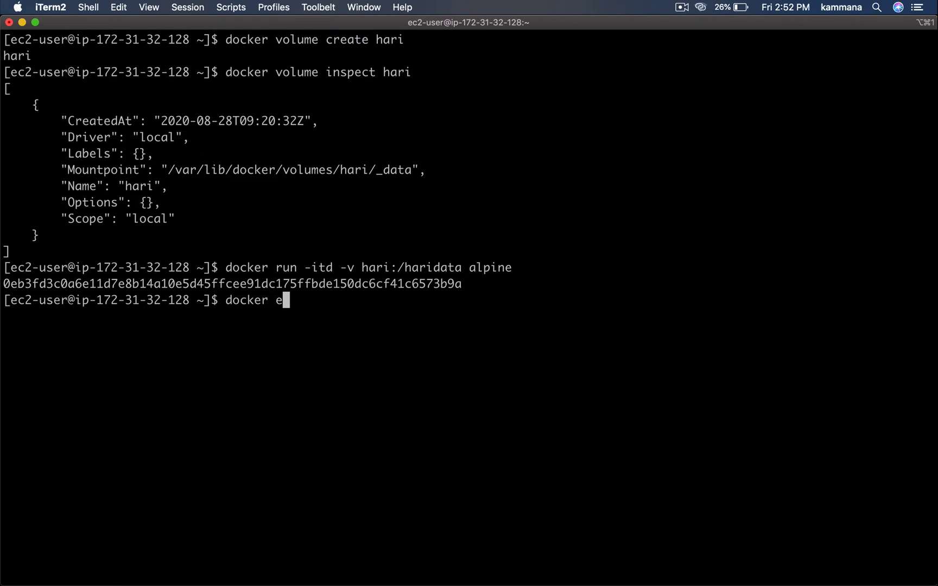
{"action": "type", "text": "xec -it"}
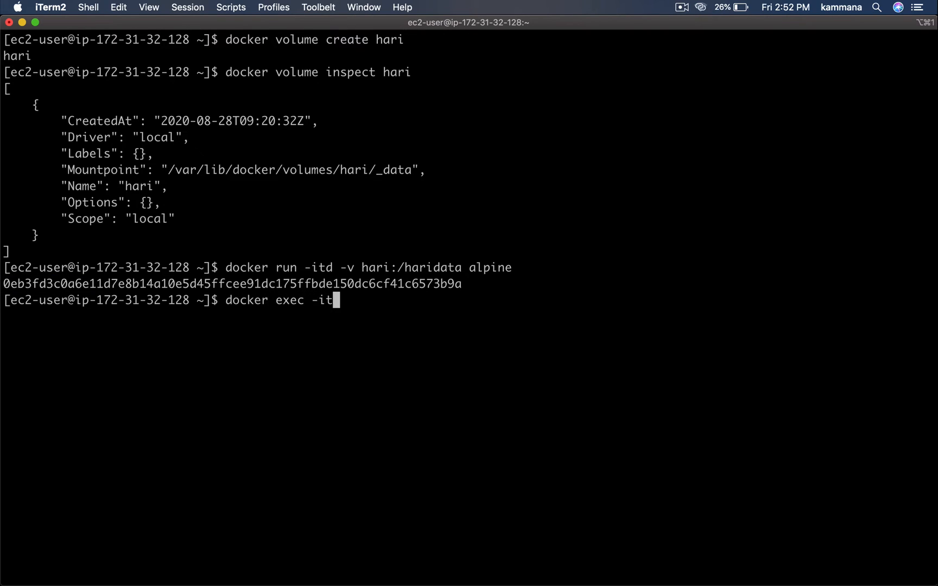
{"action": "type", "text": "0eb3fd3c0a6e11"}
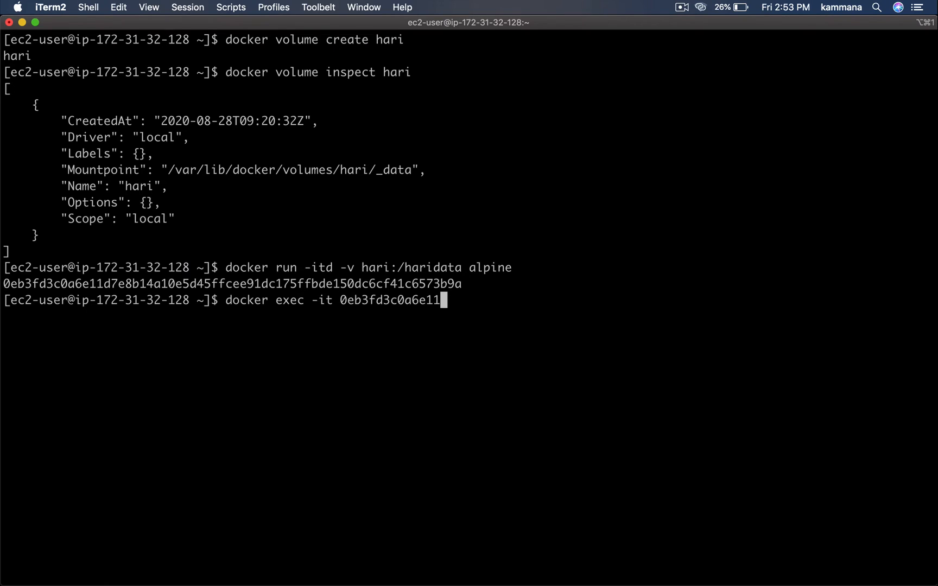
{"action": "type", "text": "ash"}
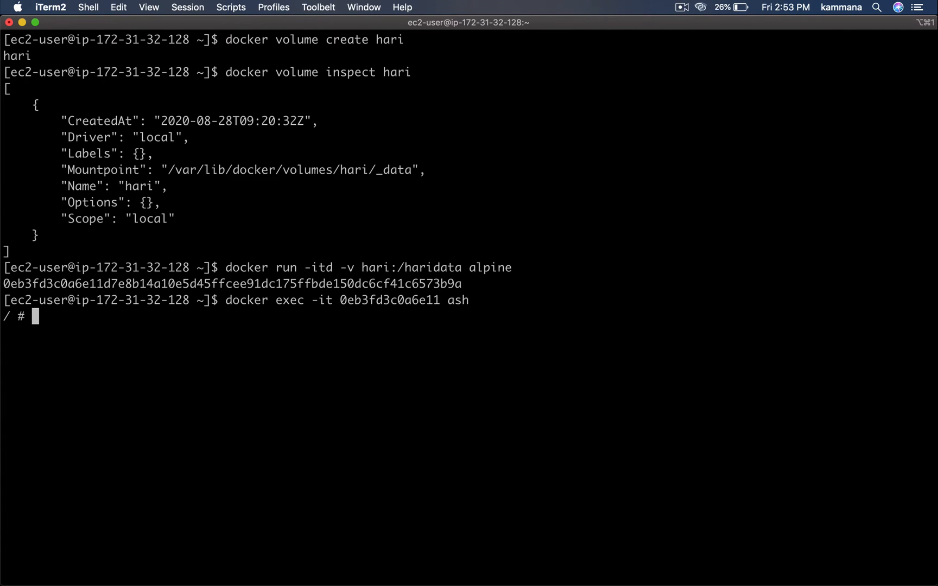
- Change into /haridata and start editing info.txt with vi
{"action": "type", "text": "cd haridata/"}
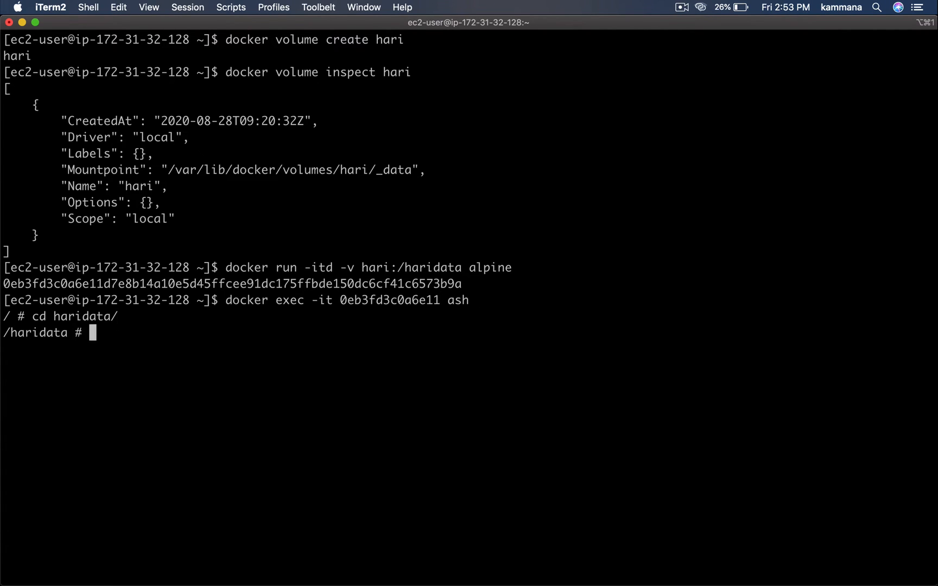
{"action": "mouse_move", "coordinate": [263, 254]}
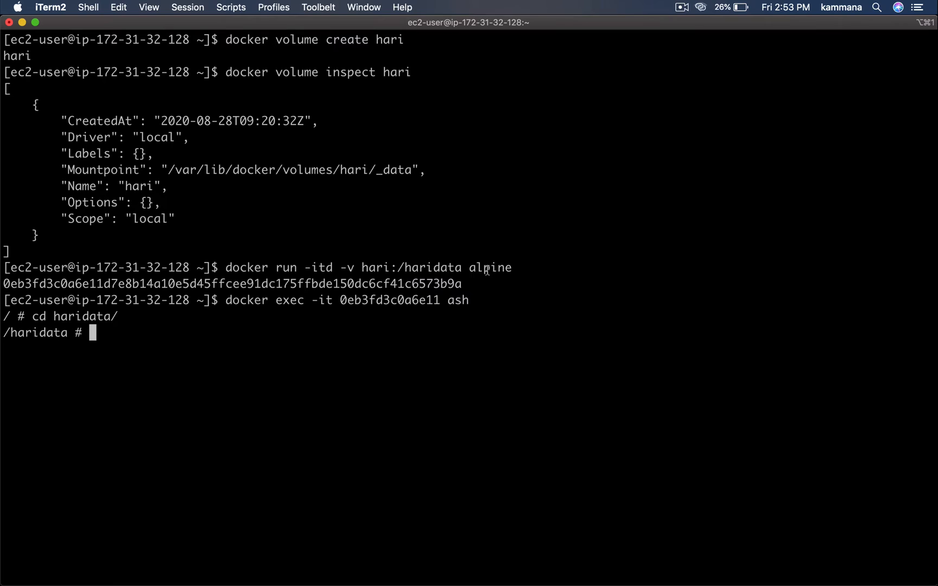
{"action": "double_click", "coordinate": [489, 268]}
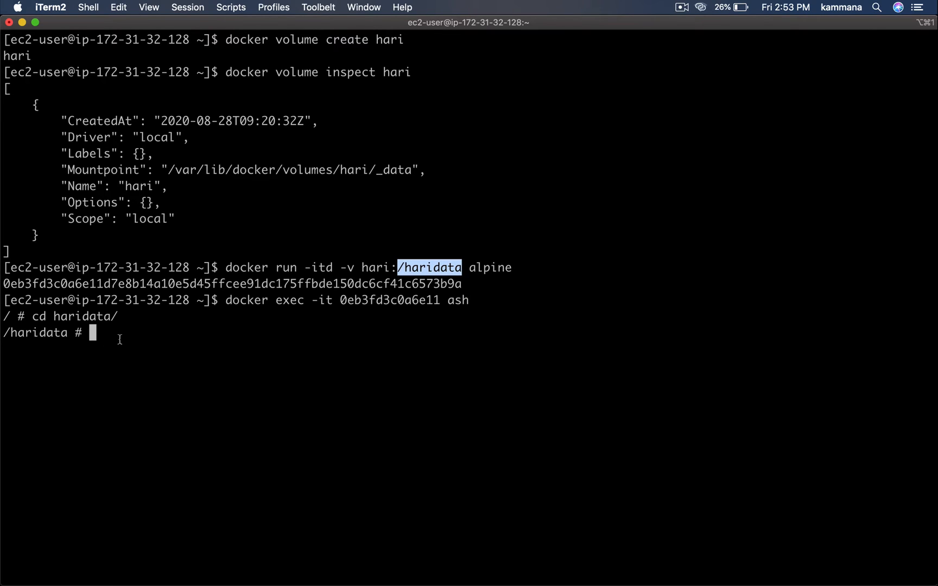
{"action": "type", "text": "vi"}
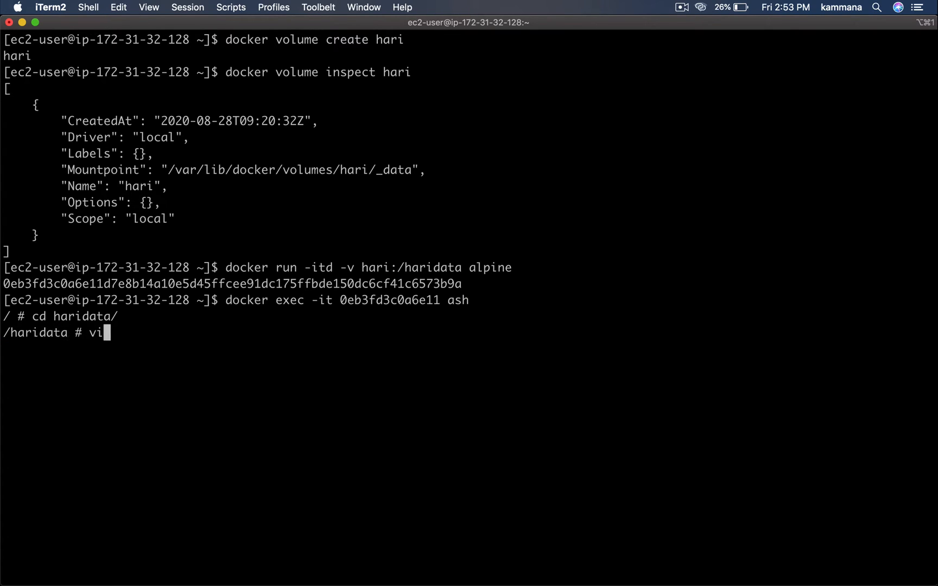
{"action": "type", "text": "info"}
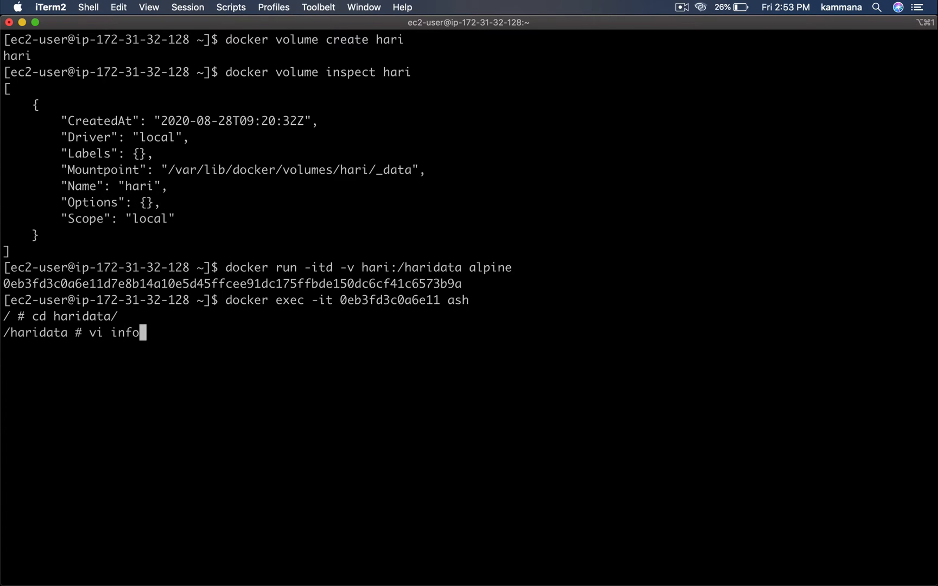
{"action": "type", "text": ".txt"}
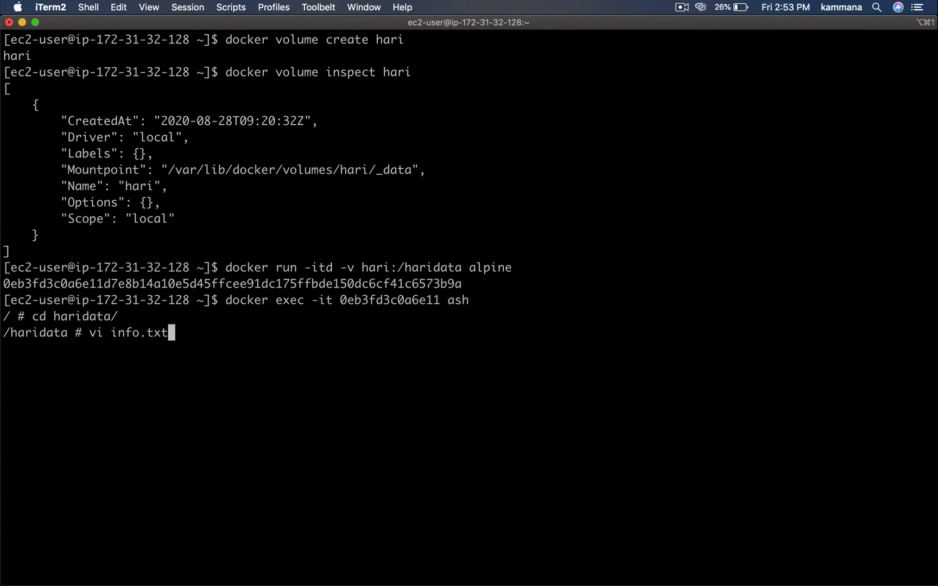
- Write 'This file is created for docker volume demo' into info.txt and save
{"action": "key", "text": "enter"}
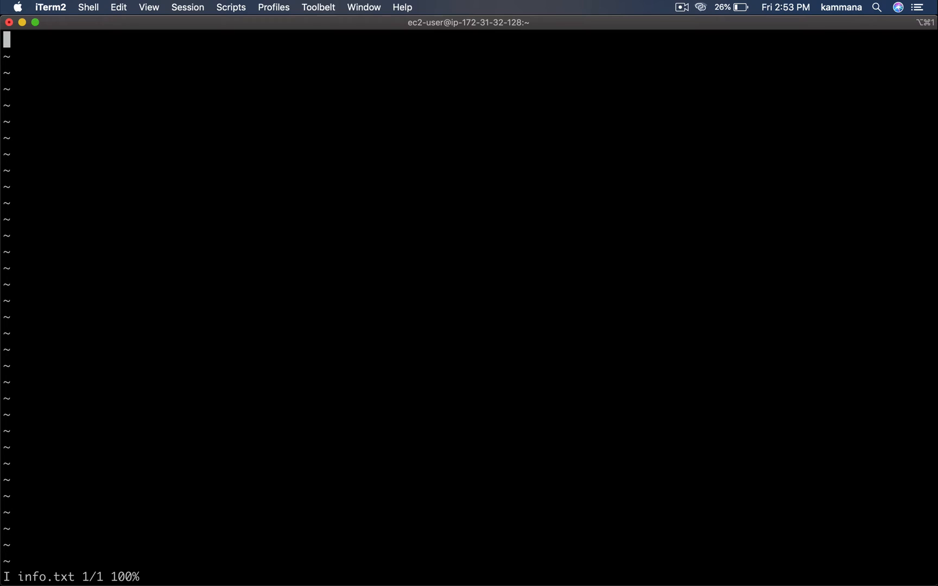
{"action": "type", "text": "This file is"}
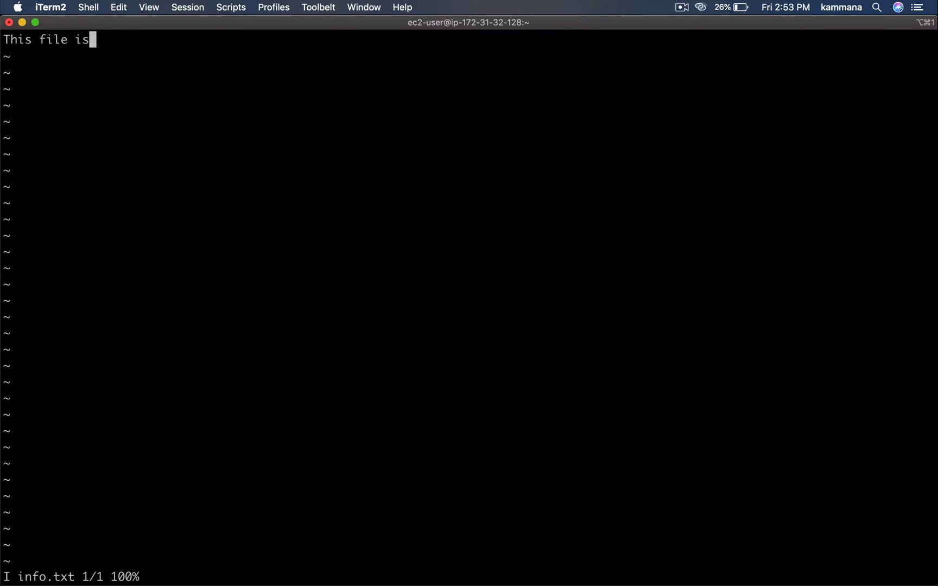
{"action": "type", "text": "created for docker vol"}
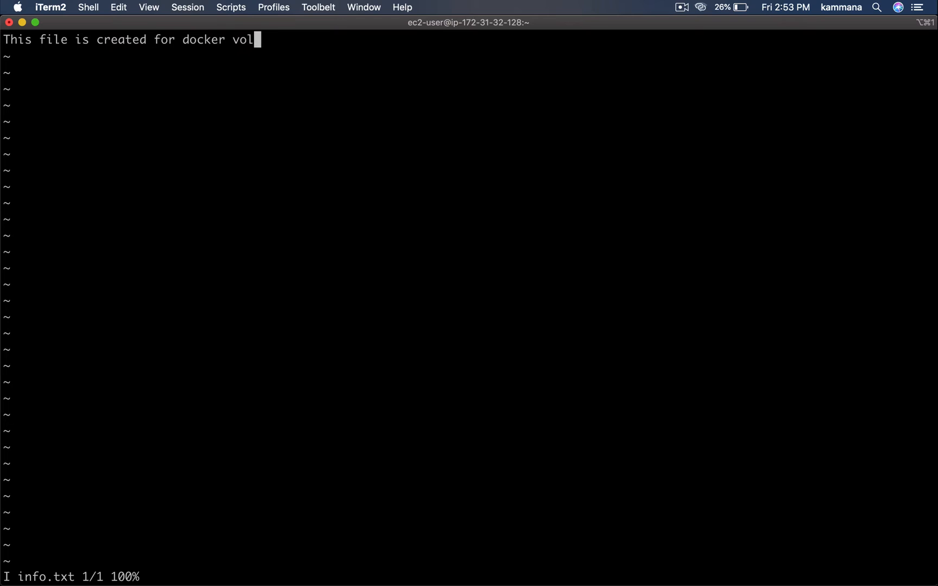
{"action": "type", "text": "ume demo"}
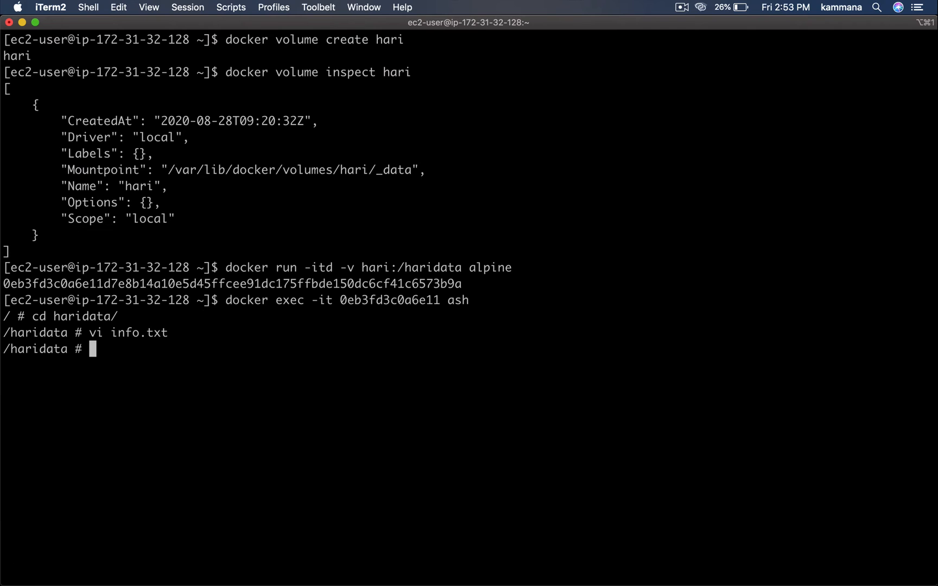
- Verify info.txt with ls and cat, highlight the sentence, and exit the container
{"action": "type", "text": "ls"}
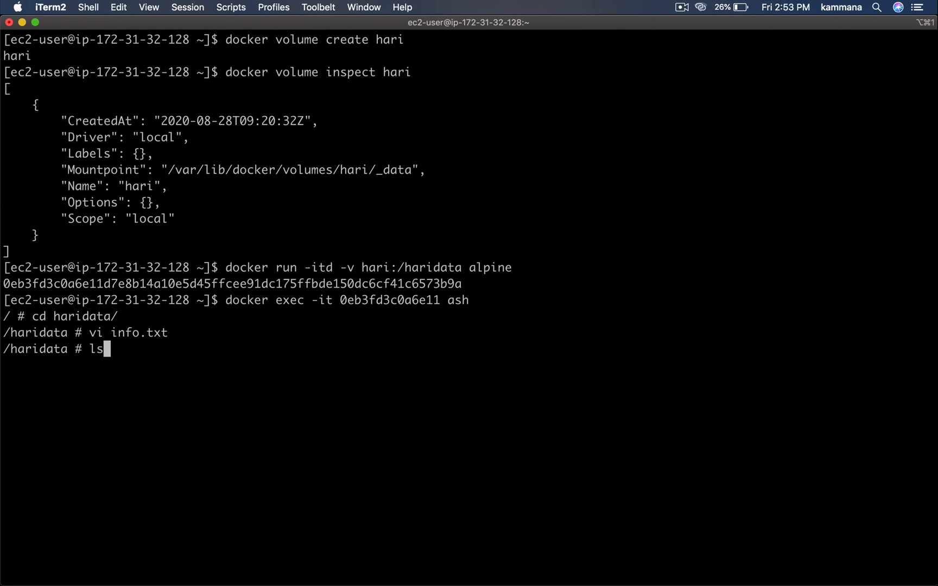
{"action": "type", "text": "cat info.txt"}
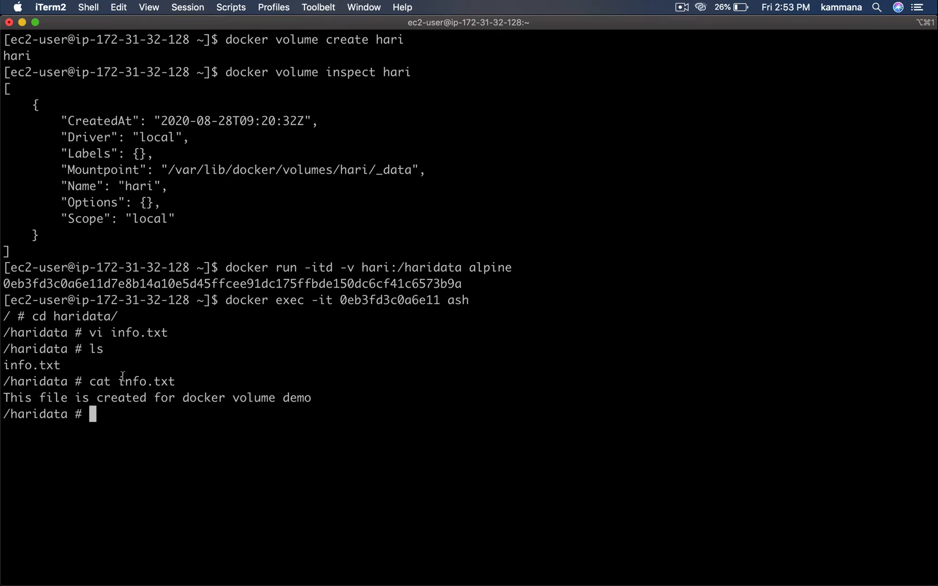
{"action": "triple_click", "coordinate": [156, 397]}
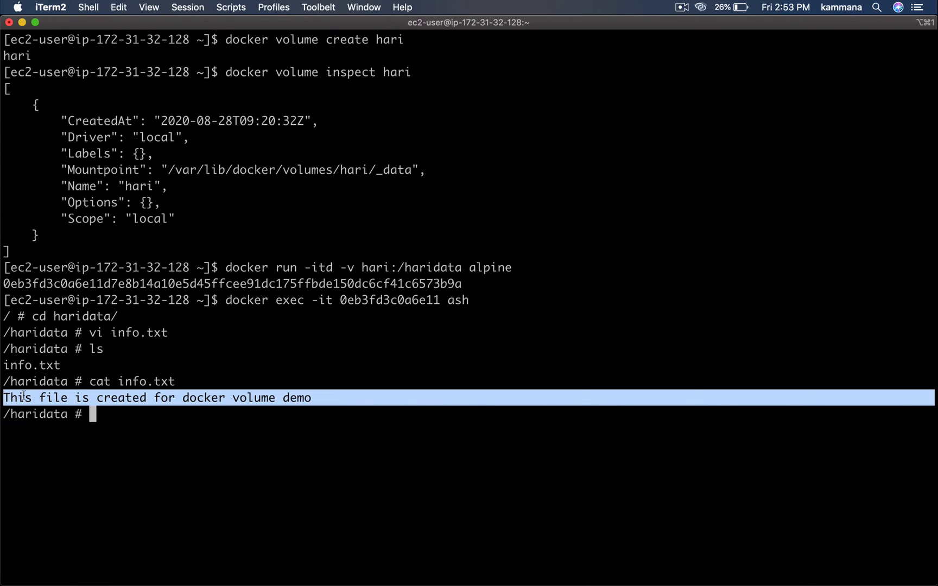
{"action": "type", "text": "exit"}
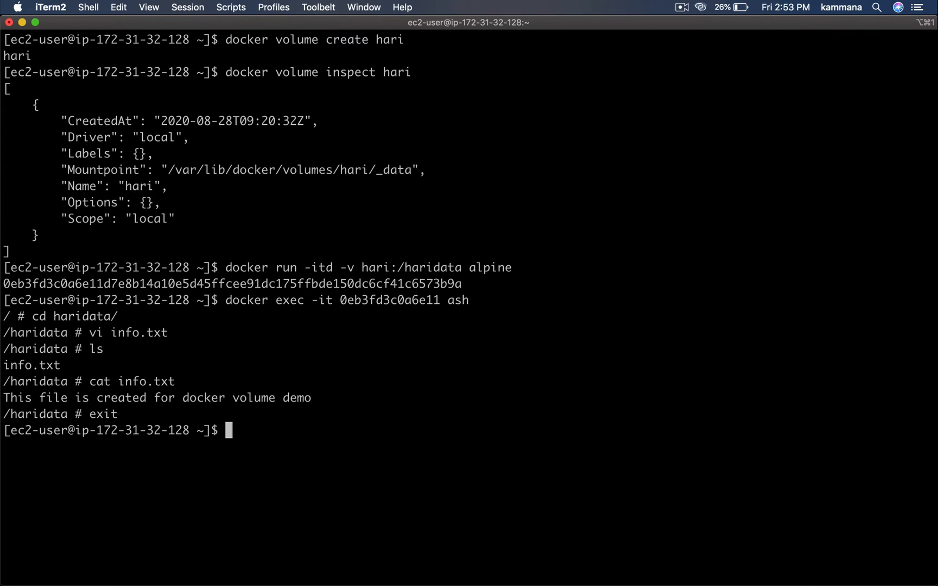
- List running containers and force-remove container 0eb3fd3c0a6e
{"action": "type", "text": "docker ps"}
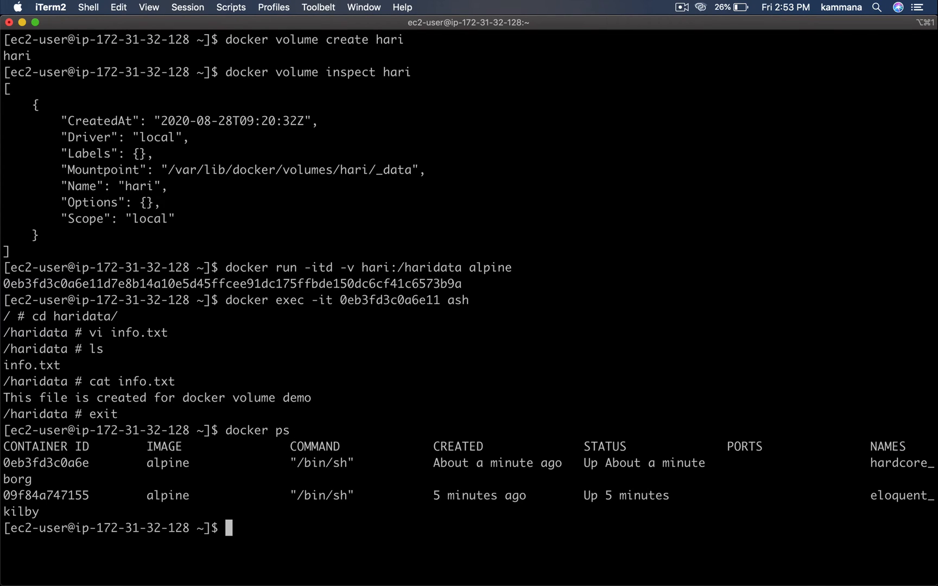
{"action": "type", "text": "docker ps"}
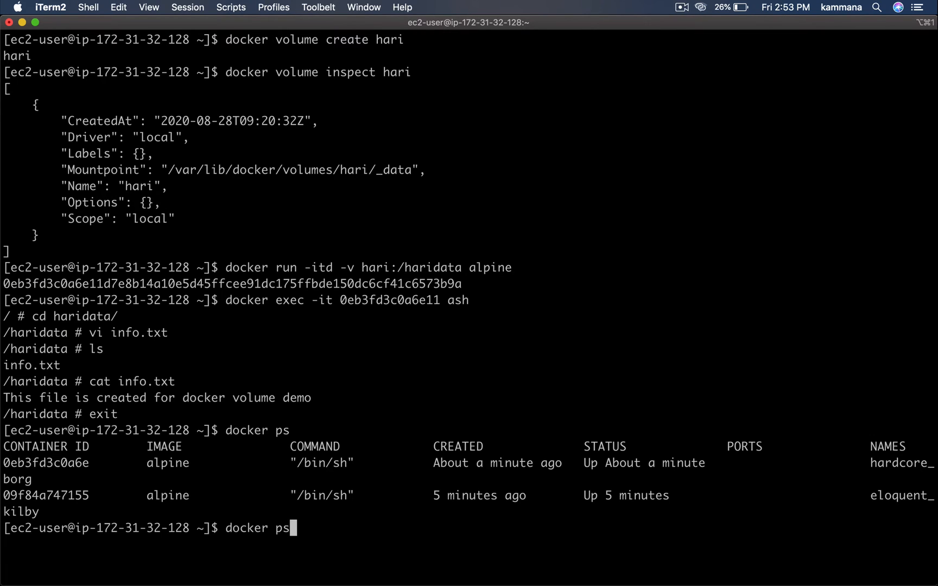
{"action": "key", "text": "Backspace"}
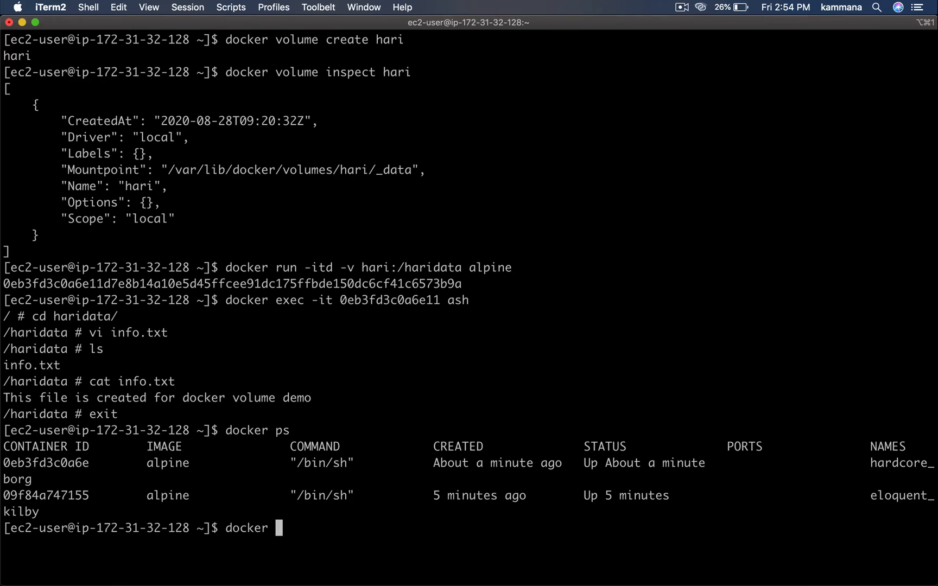
{"action": "type", "text": "rm -f"}
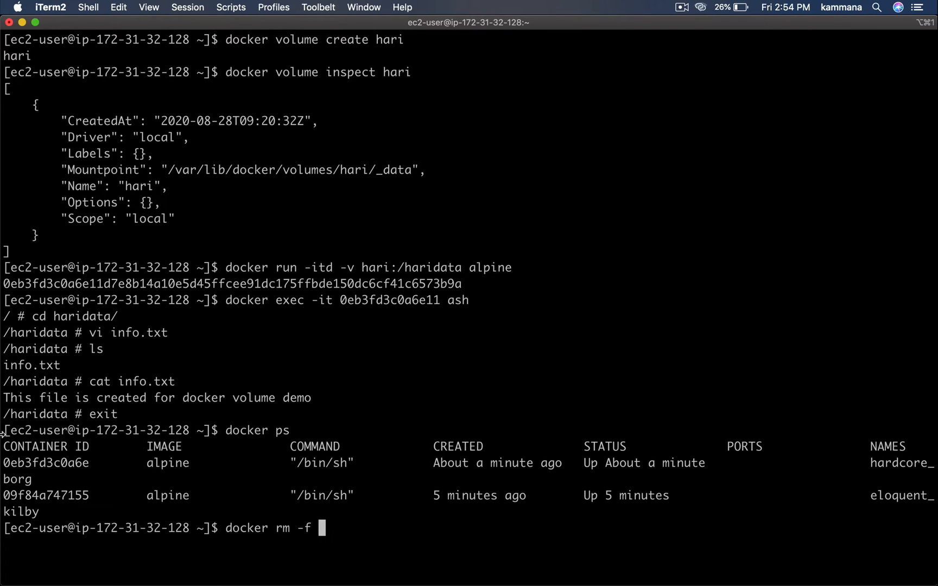
{"action": "double_click", "coordinate": [45, 462]}
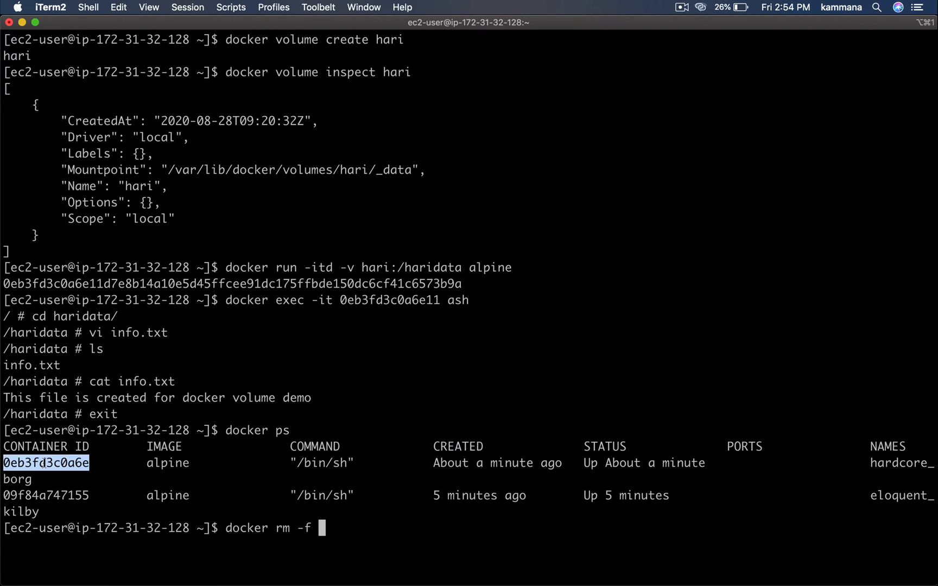
{"action": "type", "text": "0eb3fd3c0a6e"}
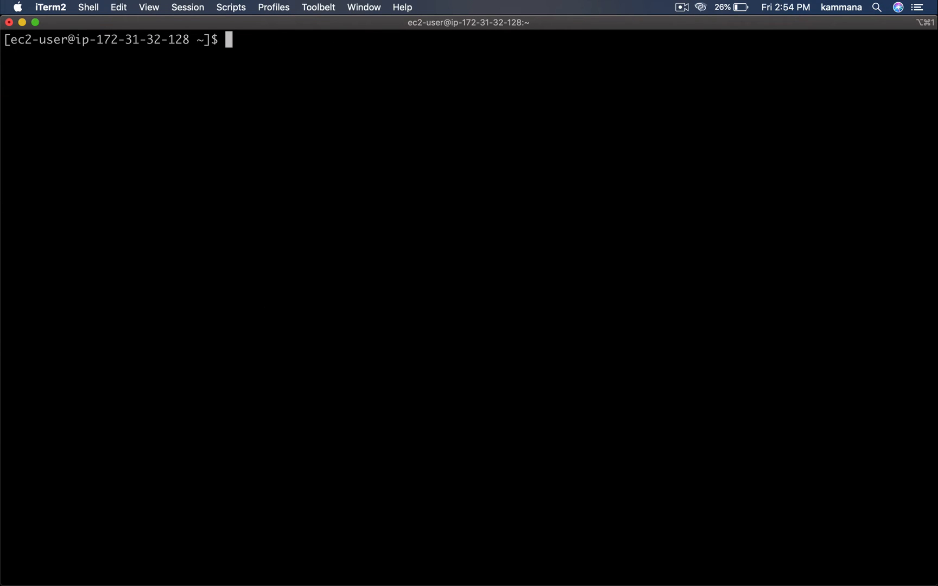
- As root, view info.txt in /var/lib/docker/volumes/hari/_data, then exit to ec2-user
{"action": "type", "text": "sudo su"}
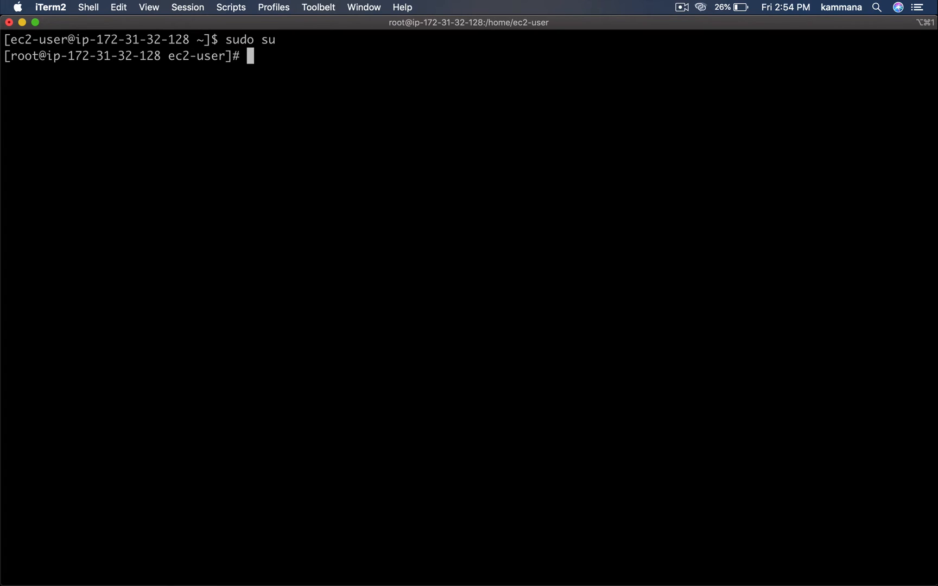
{"action": "type", "text": "cd /var/lib/docker/volumes/hari/_data"}
{"action": "type", "text": "cat info.txt"}
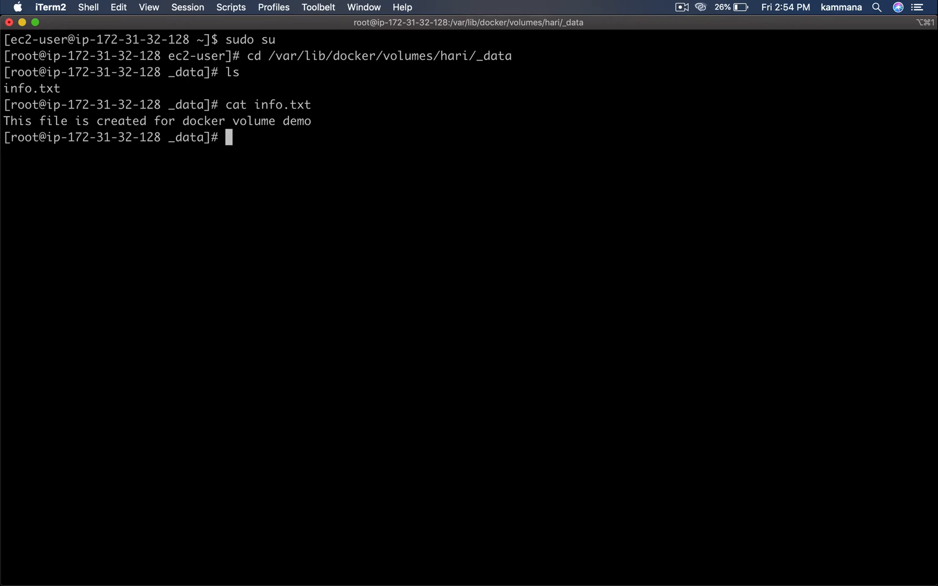
{"action": "type", "text": "exit"}
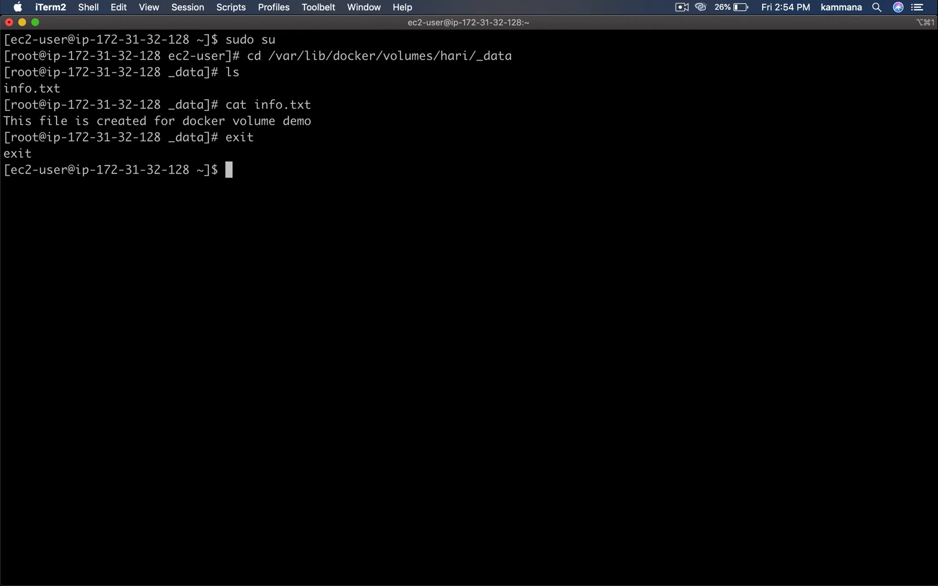
- Start a new alpine container with the hari volume mounted at /haridata
{"action": "type", "text": "sudo su"}
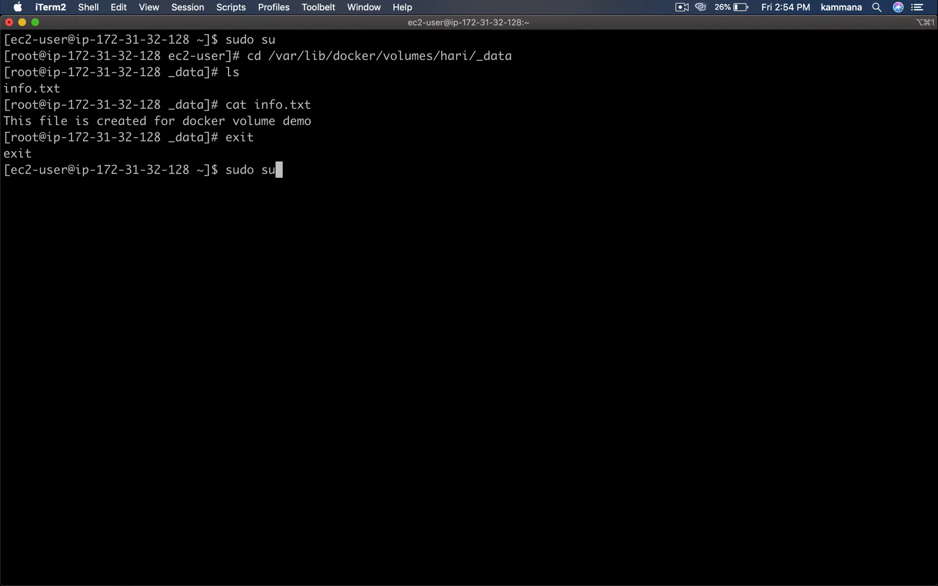
{"action": "type", "text": "docker ps"}
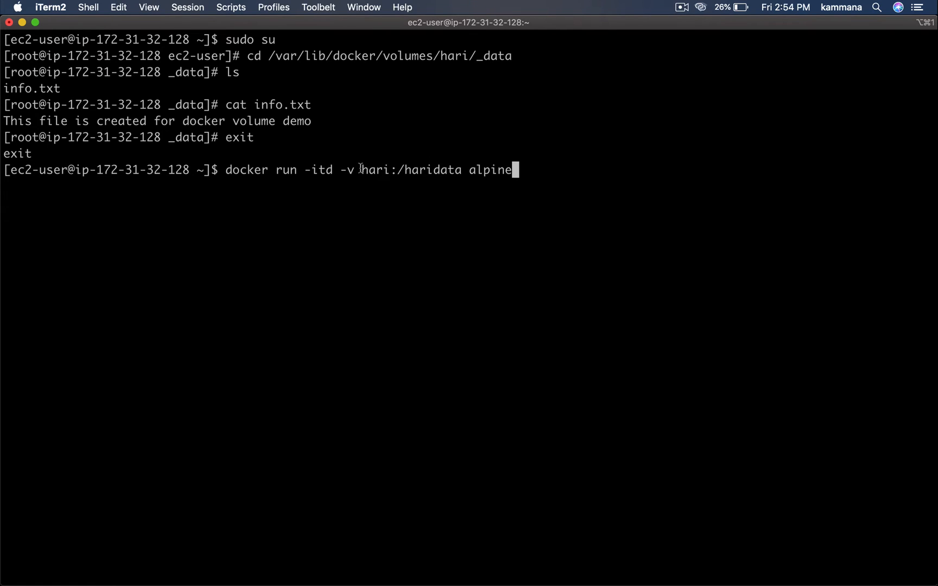
{"action": "double_click", "coordinate": [411, 170]}
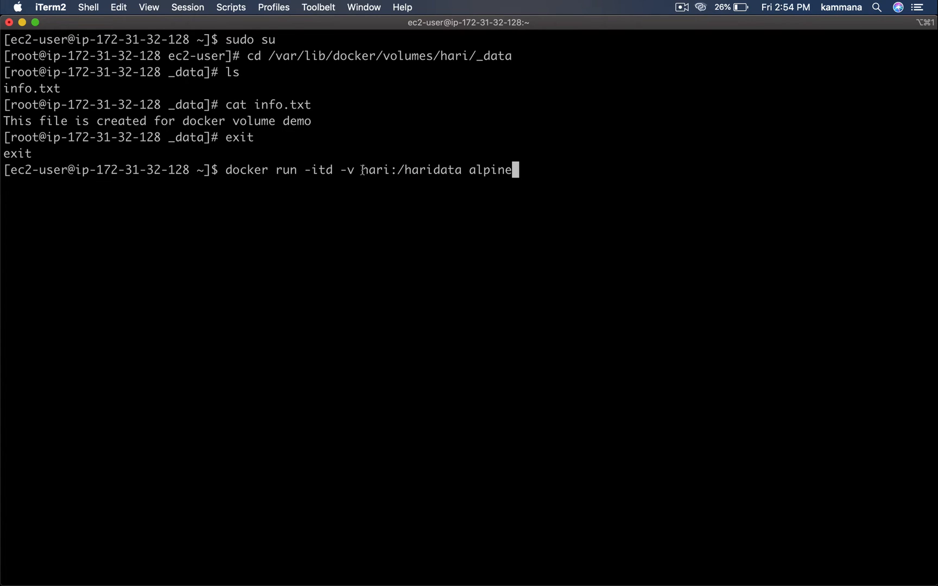
{"action": "double_click", "coordinate": [375, 169]}
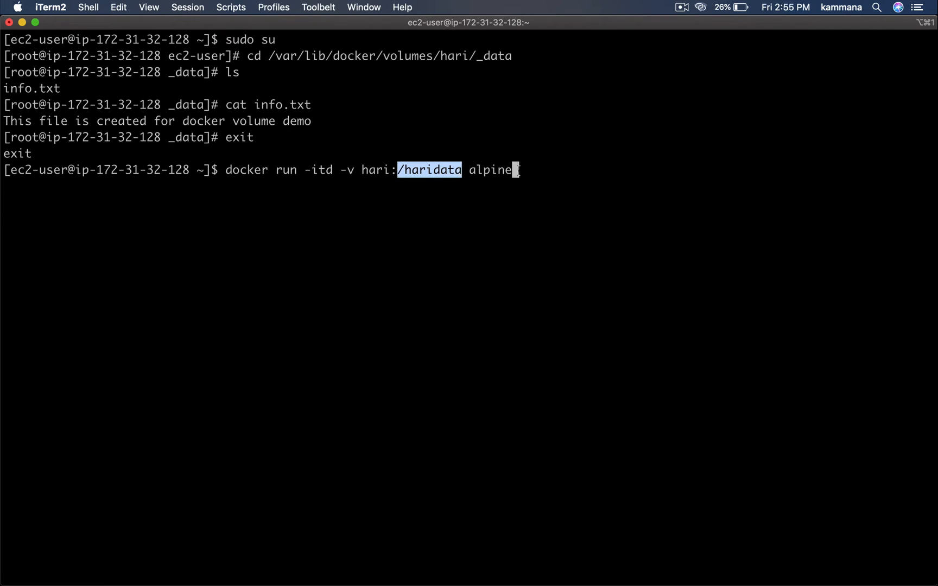
{"action": "key", "text": "Return"}
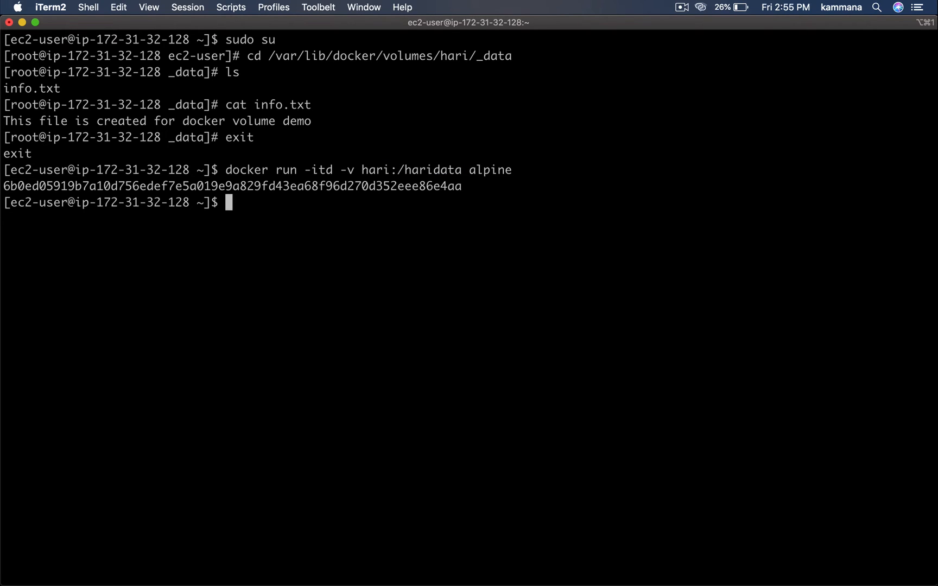
- Open an ash shell in container 6b0ed05919b7 and move into haridata/
{"action": "type", "text": "docker exec"}
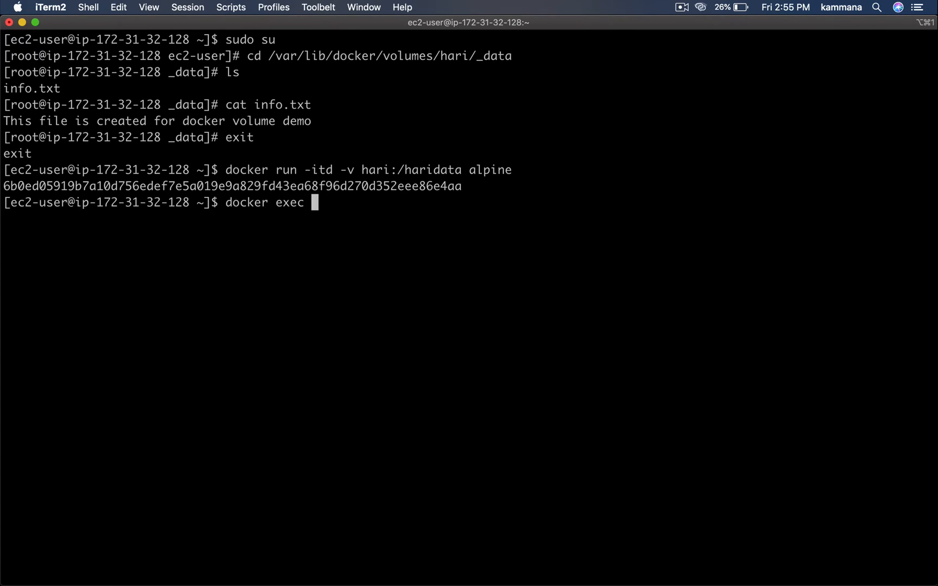
{"action": "type", "text": "-it"}
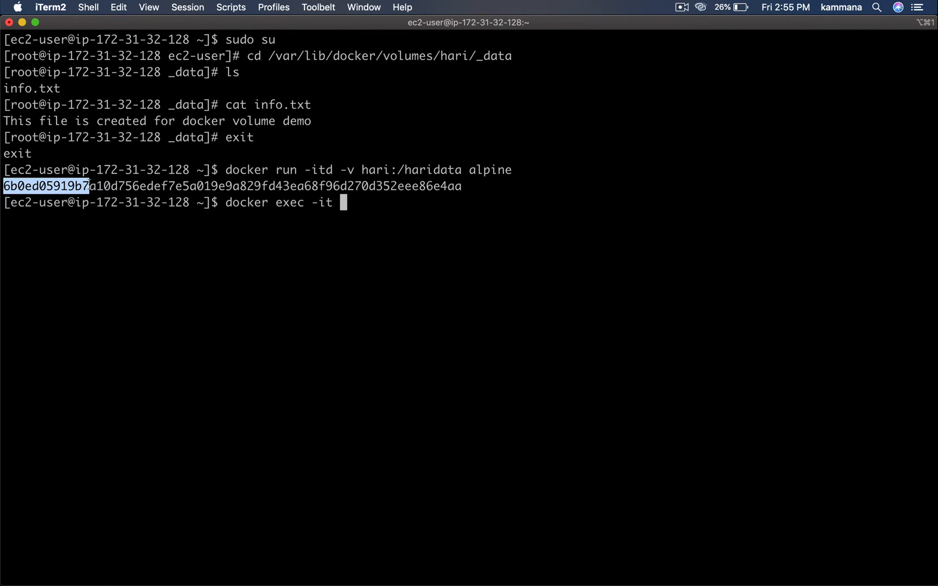
{"action": "type", "text": "6b0ed05919b7 as"}
{"action": "type", "text": "cd"}
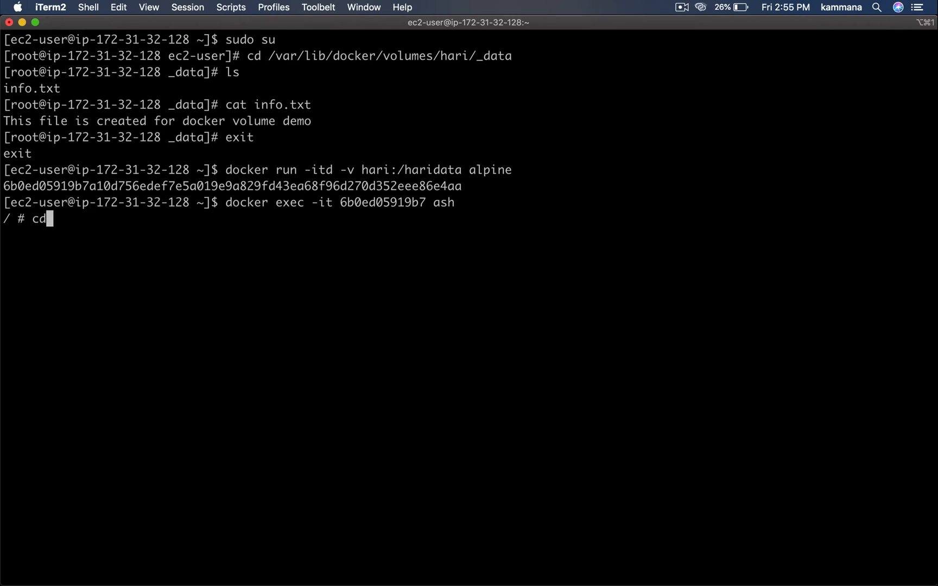
{"action": "type", "text": "haridata/"}
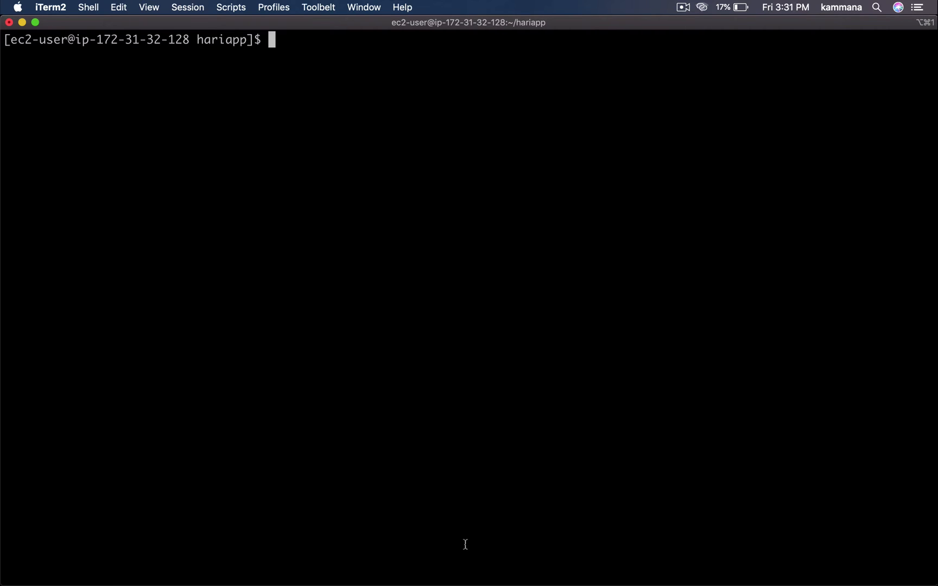
- List hariapp's files (Dockerfile, index.html) and print the Dockerfile with cat
{"action": "type", "text": "ls"}
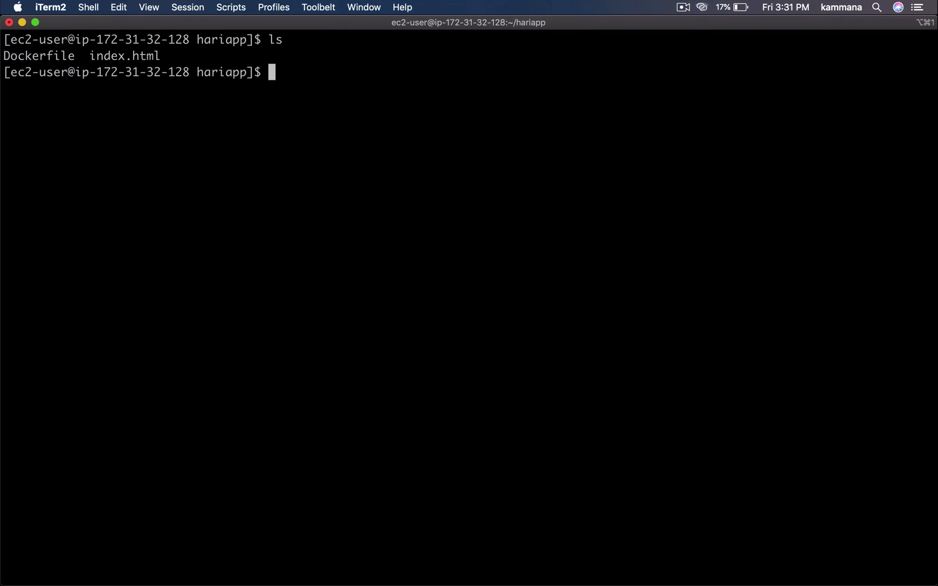
{"action": "type", "text": "cat Dockerfile"}
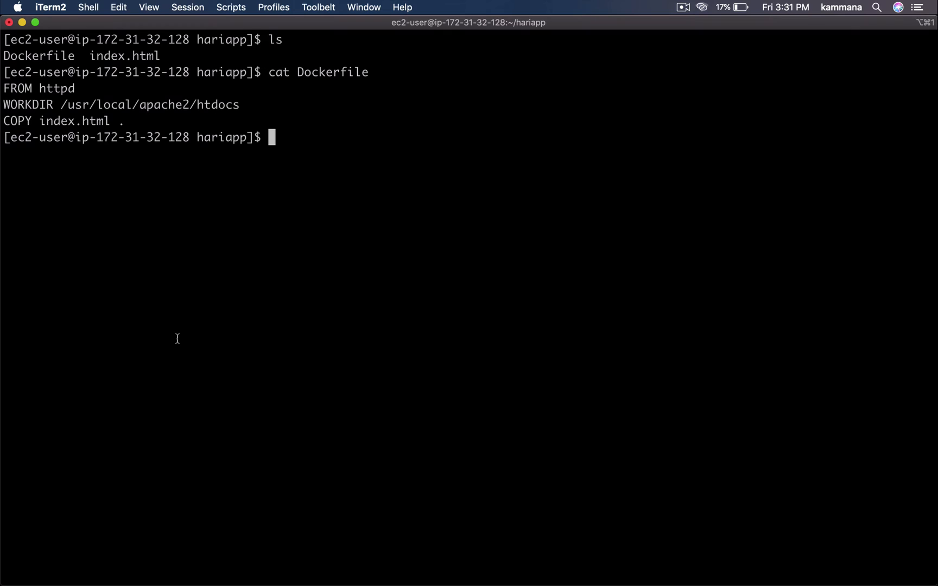
{"action": "double_click", "coordinate": [55, 89]}
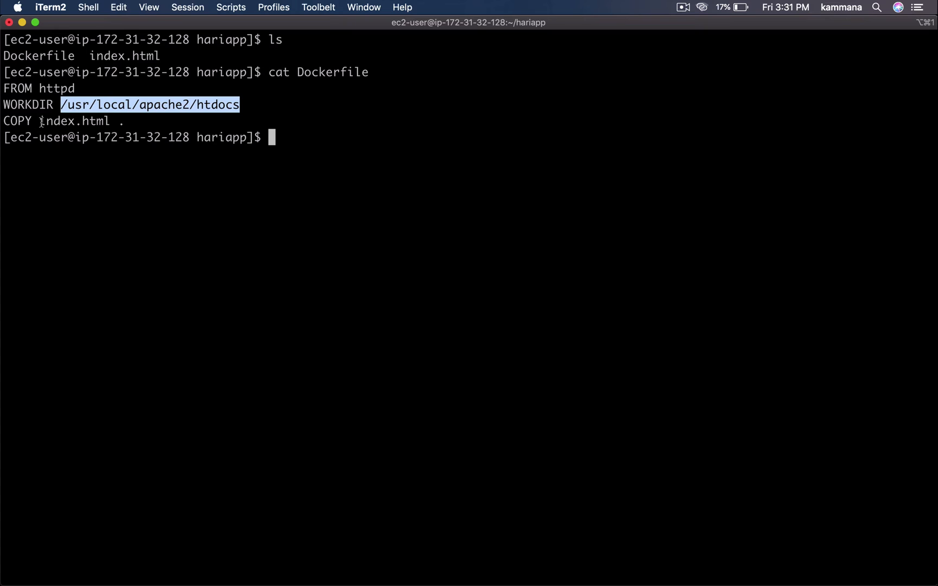
{"action": "mouse_move", "coordinate": [3, 88]}
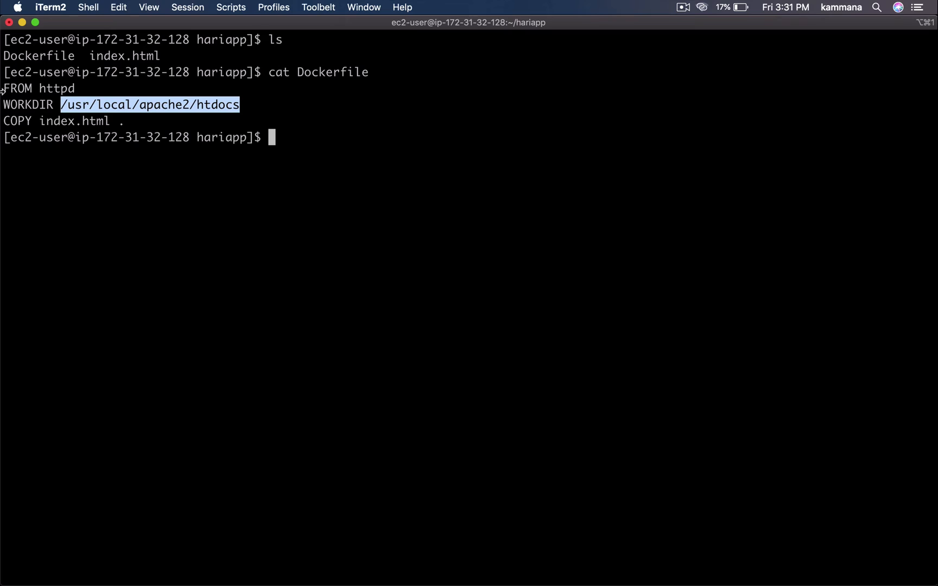
{"action": "double_click", "coordinate": [57, 121]}
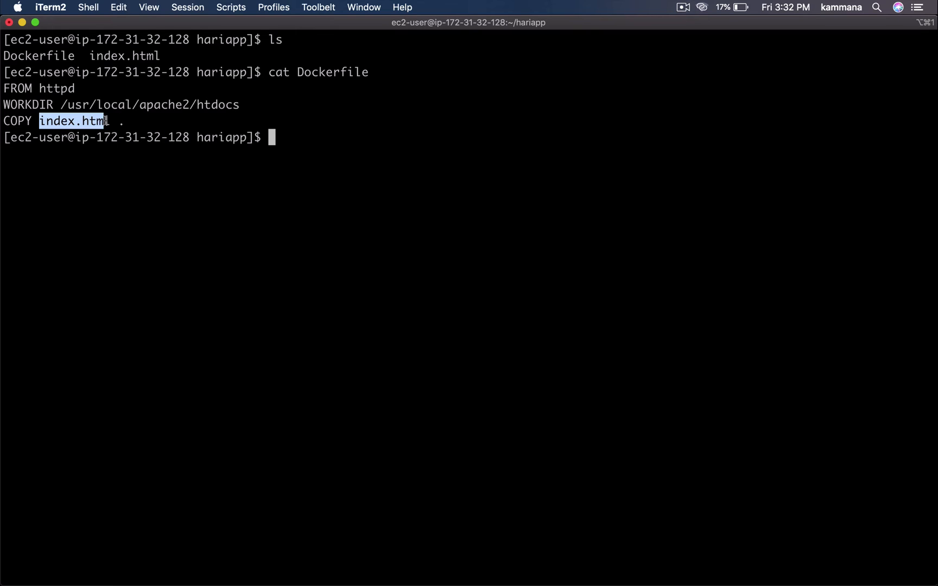
{"action": "type", "text": "docker b"}
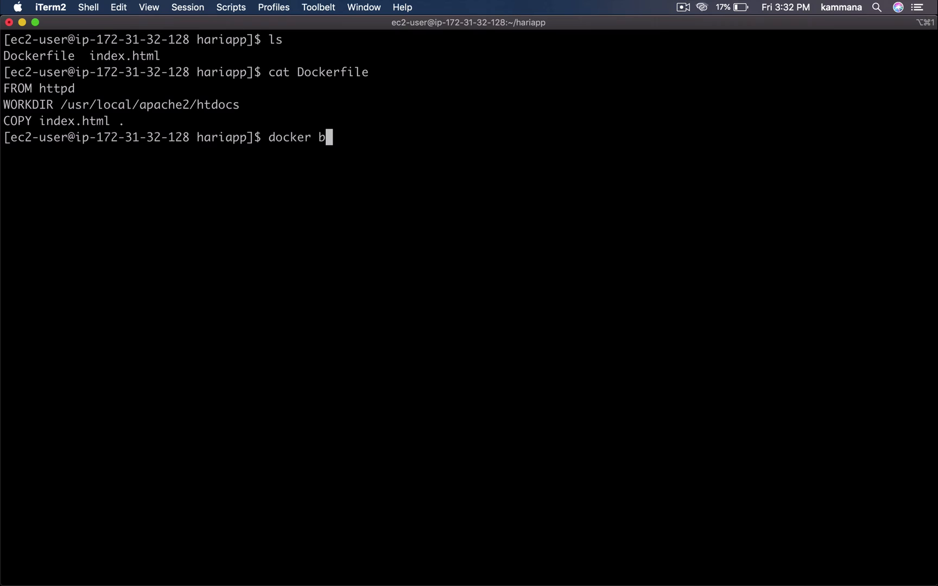
- Build the hariapp image and try running it detached with port 8080:80
{"action": "type", "text": "uild -t hariapp ."}
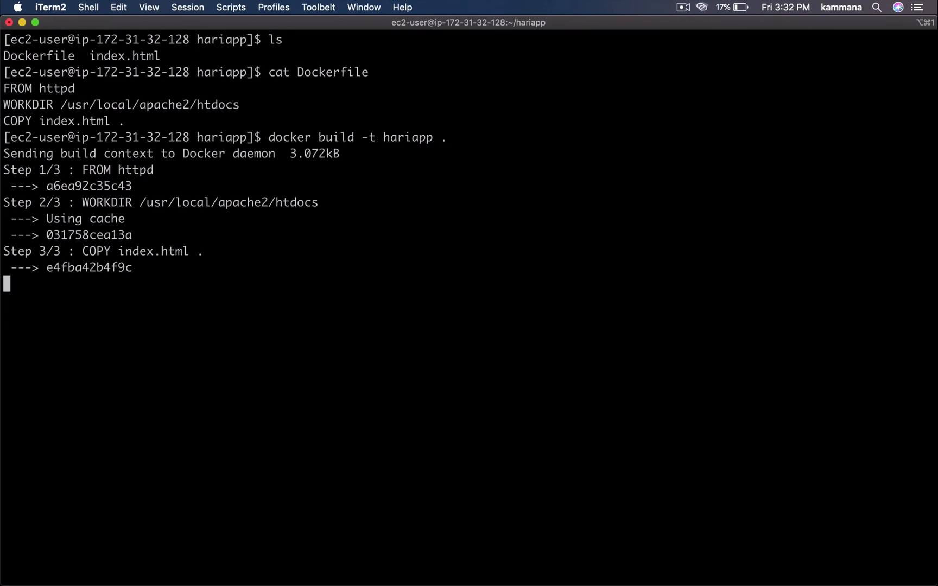
{"action": "type", "text": "docker run"}
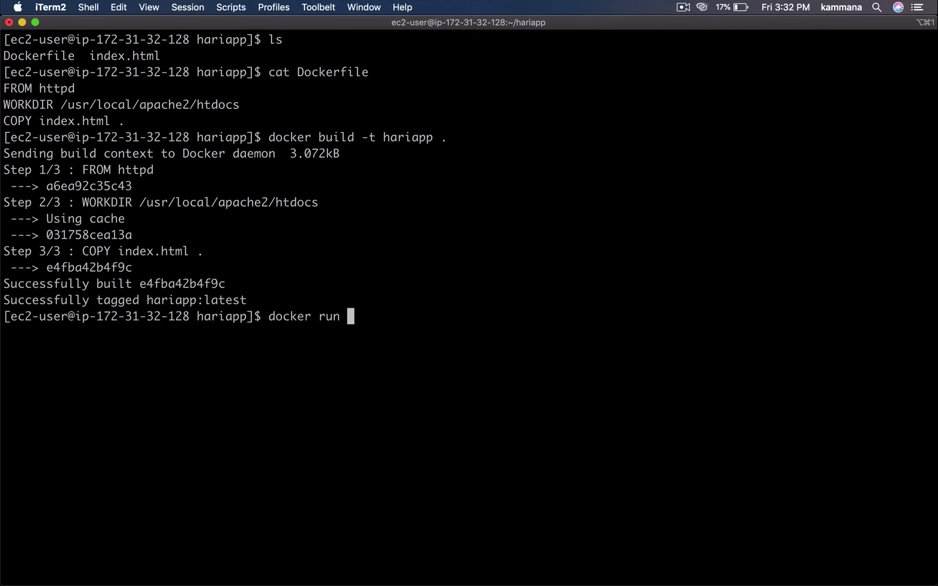
{"action": "type", "text": "-d -p"}
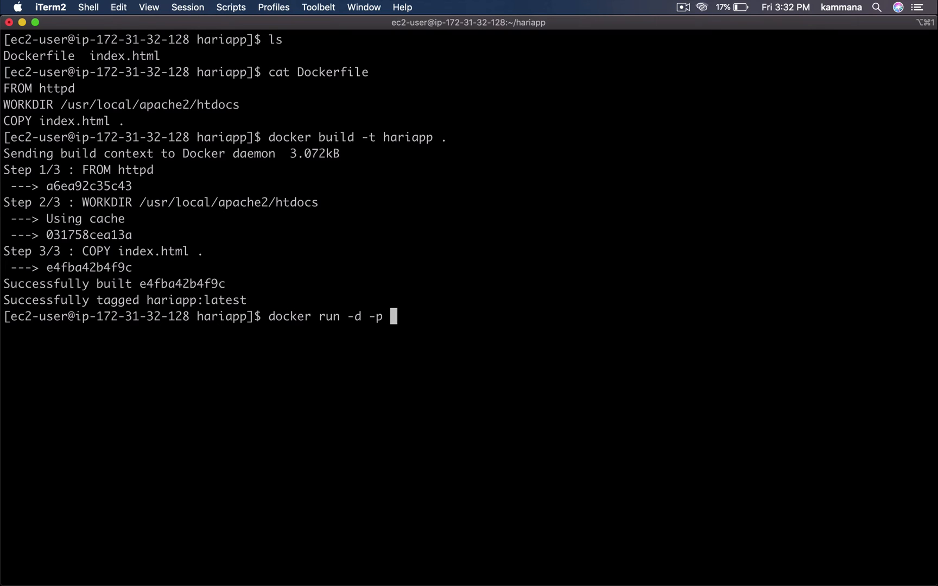
{"action": "type", "text": "8080:0"}
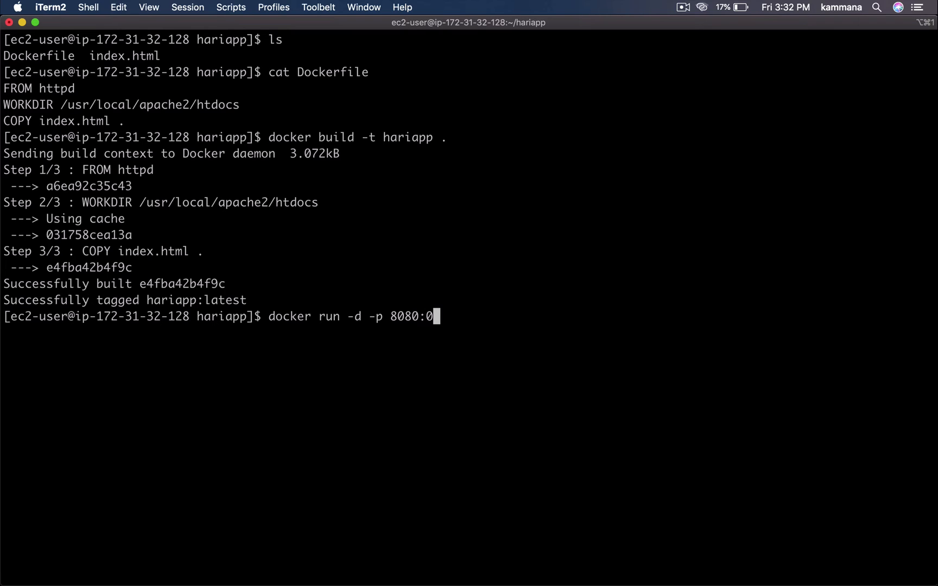
{"action": "type", "text": "80"}
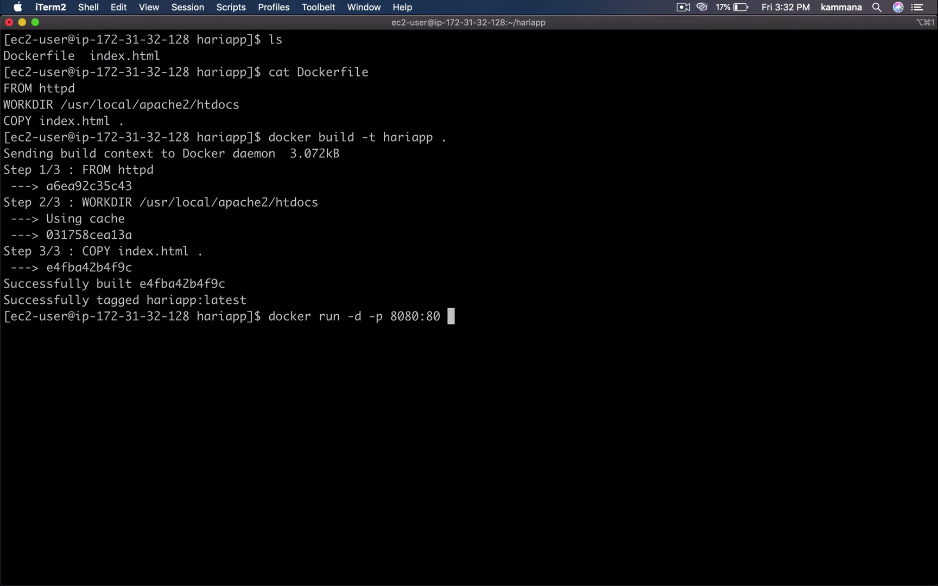
{"action": "type", "text": "hariapp"}
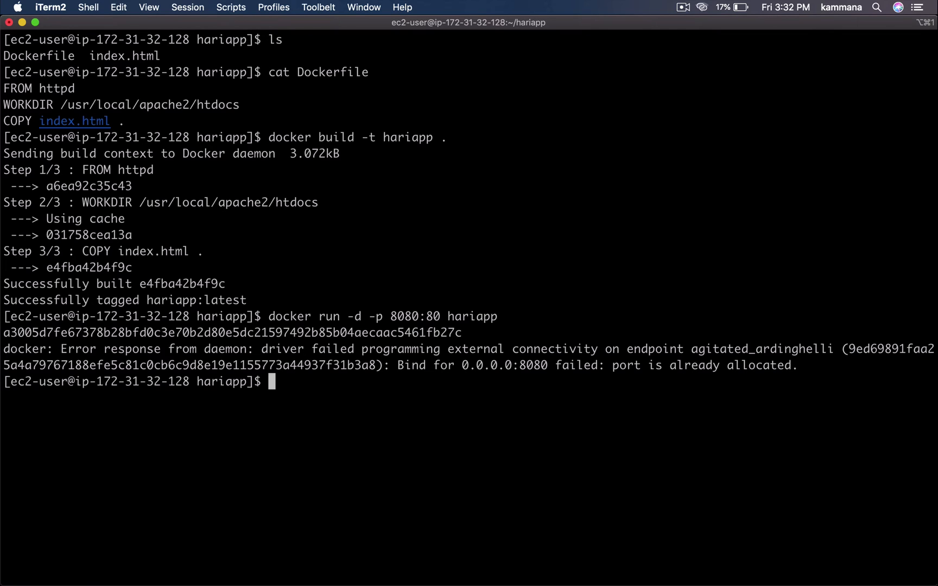
{"action": "mouse_move", "coordinate": [186, 177]}
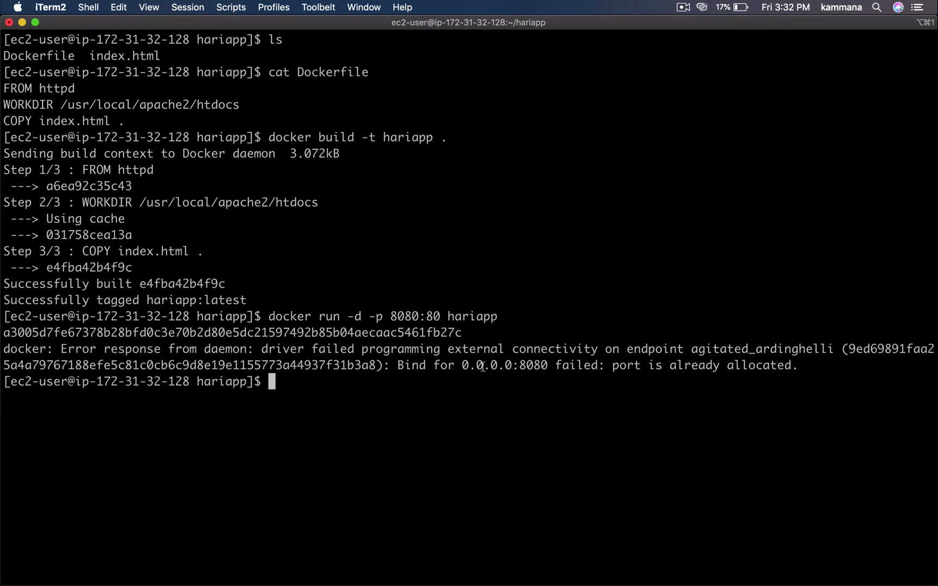
- Find and force-remove the old container 362809fc44eb holding port 8080
{"action": "type", "text": "docker ps"}
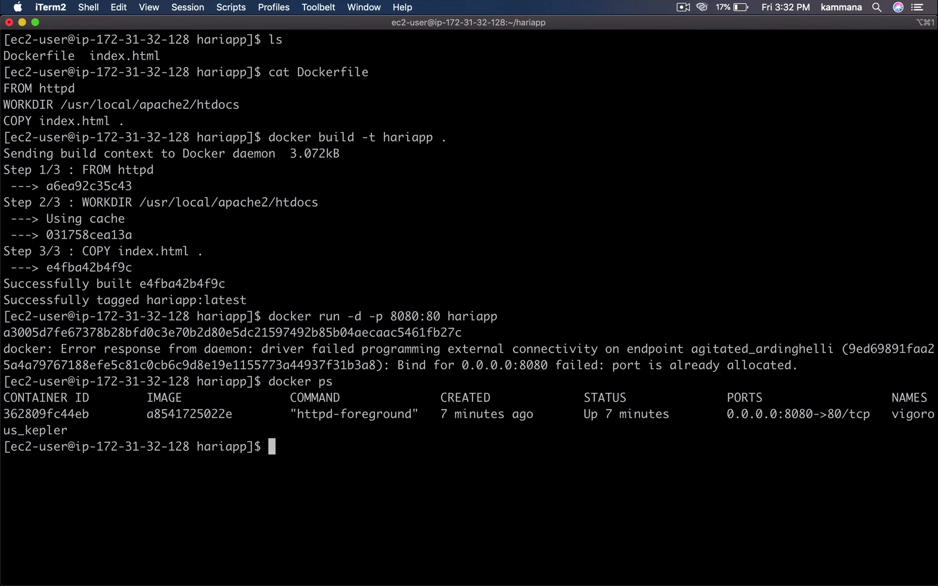
{"action": "double_click", "coordinate": [45, 413]}
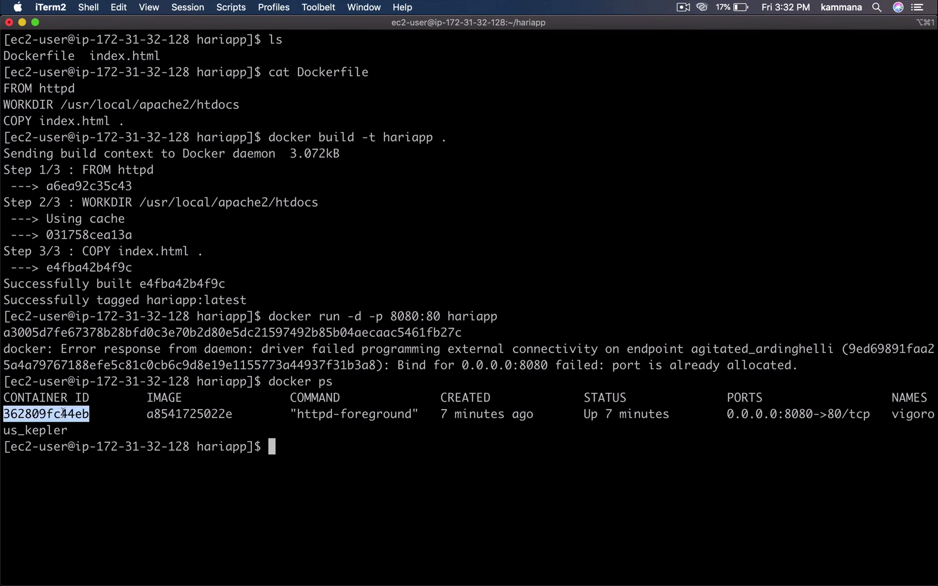
{"action": "type", "text": "docker r"}
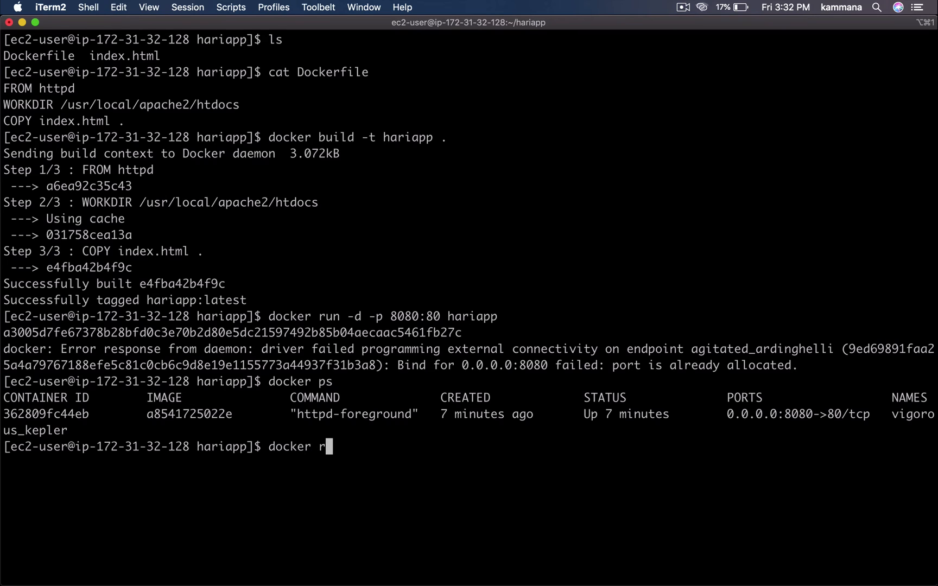
{"action": "type", "text": "m -f 362809fc44eb"}
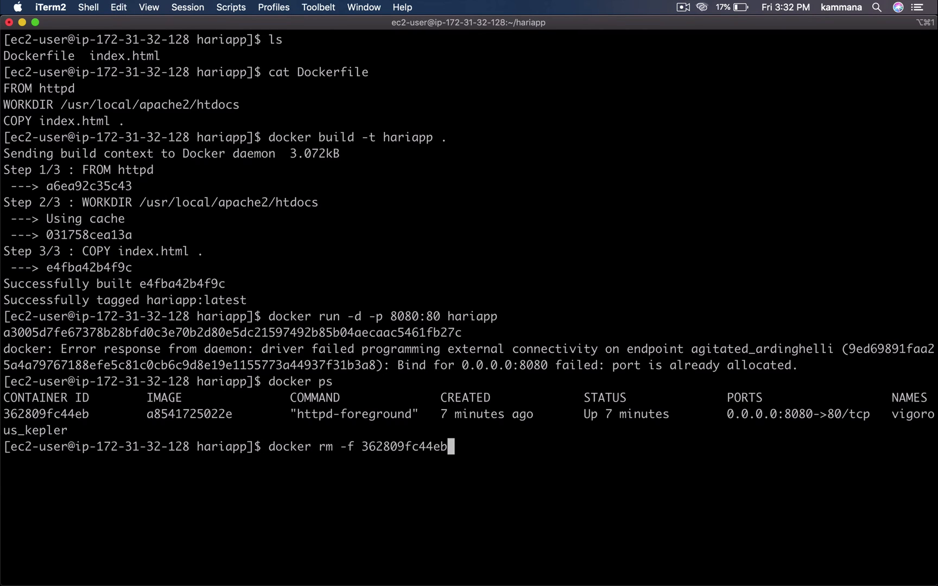
{"action": "key", "text": "enter"}
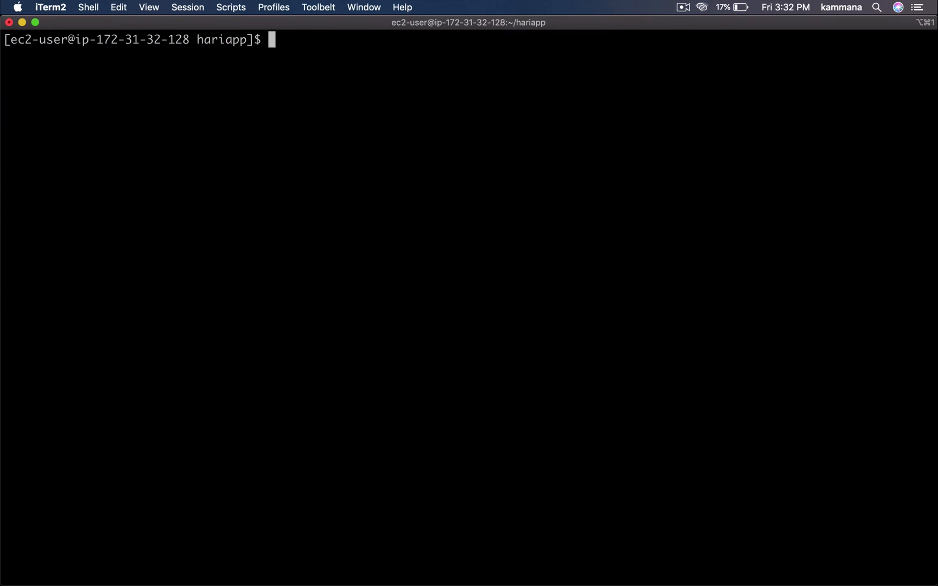
{"action": "type", "text": "docker ps"}
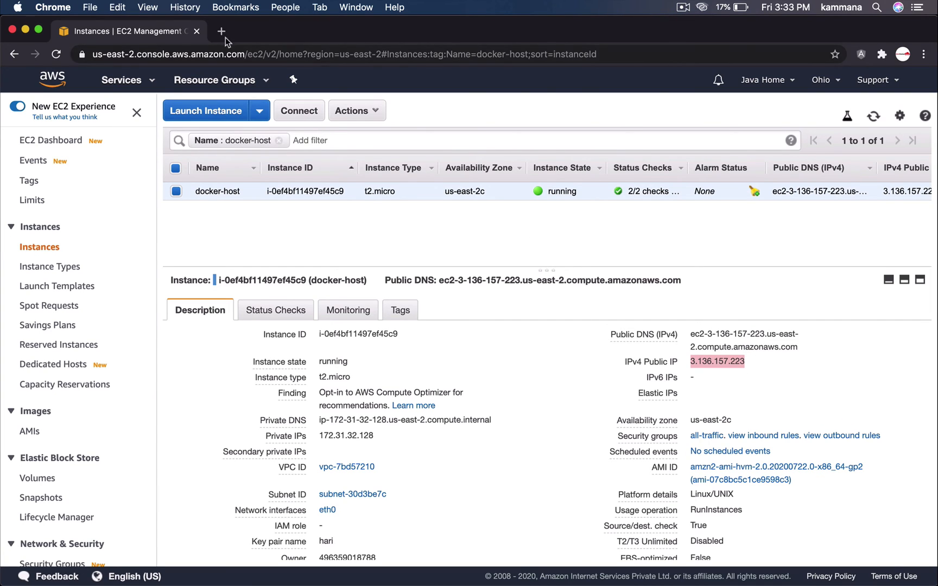
- Open a new Chrome tab for the docker-host server
{"action": "left_click", "coordinate": [222, 31]}
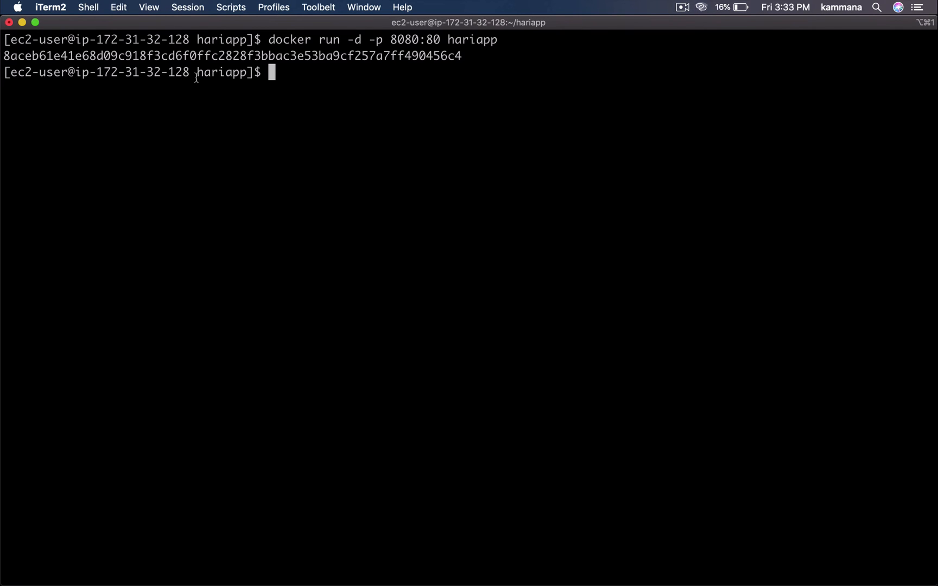
- Edit index.html's h2 heading to green in vi and save the file
{"action": "type", "text": "vi"}
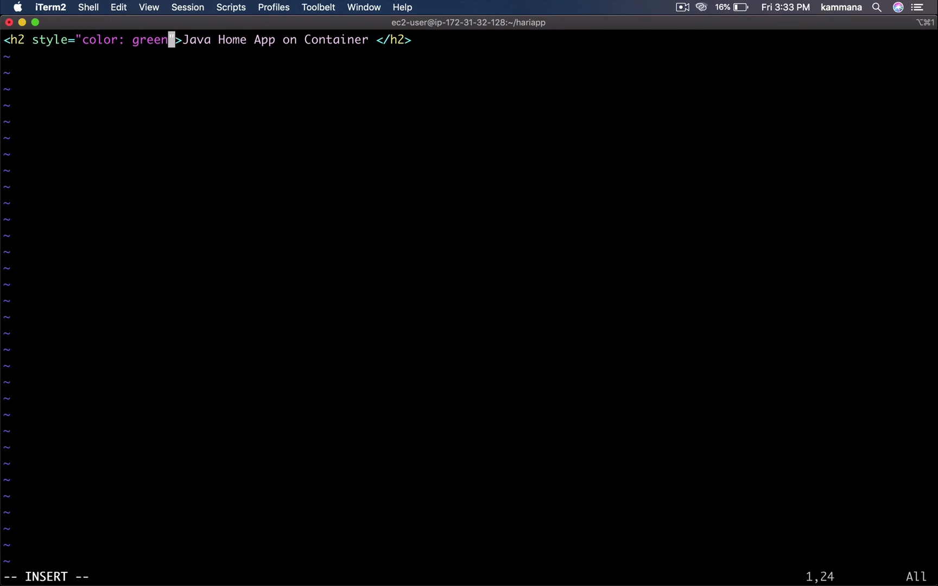
{"action": "key", "text": "Left"}
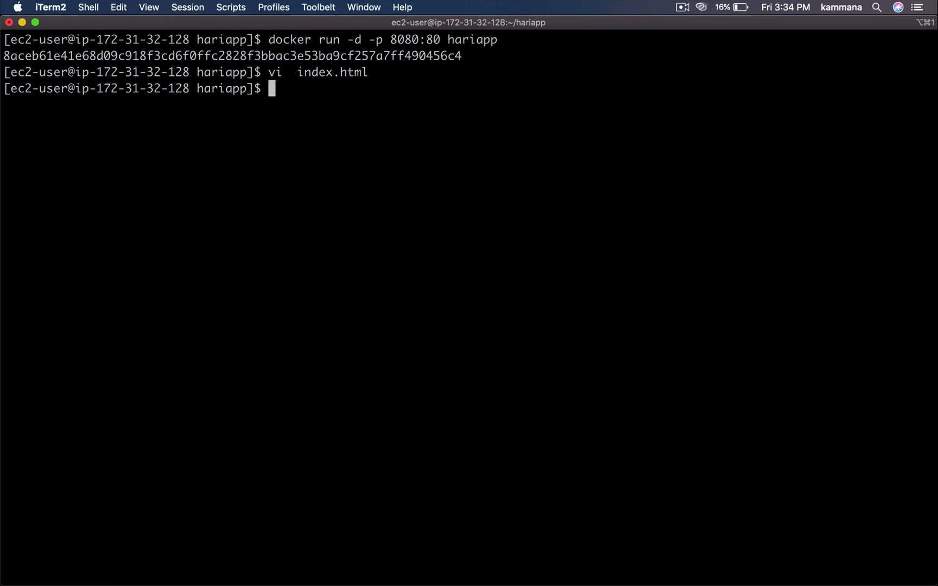
{"action": "type", "text": "docker b"}
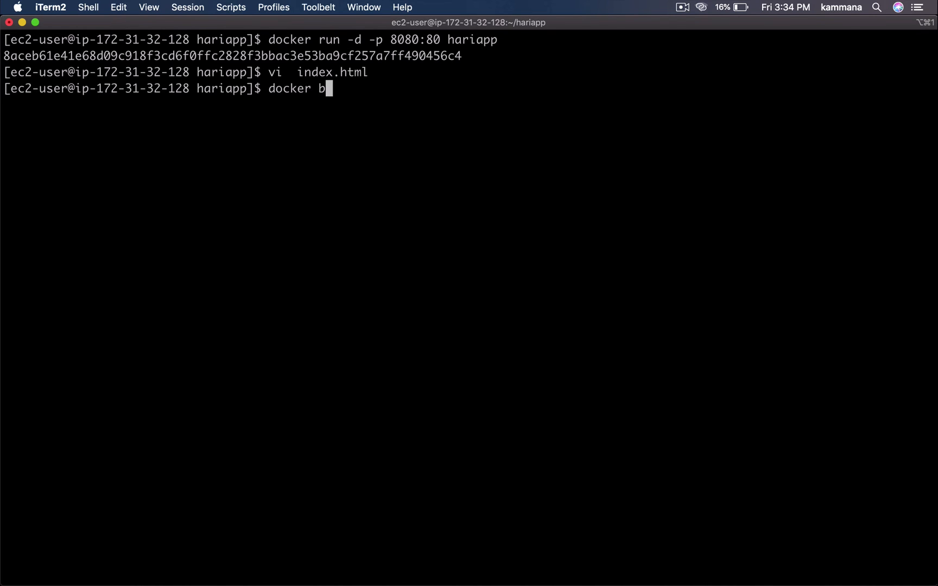
- Rebuild hariapp, force-remove container 8aceb61e41e6, and run a fresh one on 8080:80
{"action": "type", "text": "uild -t hariapp ."}
{"action": "type", "text": "docker ps"}
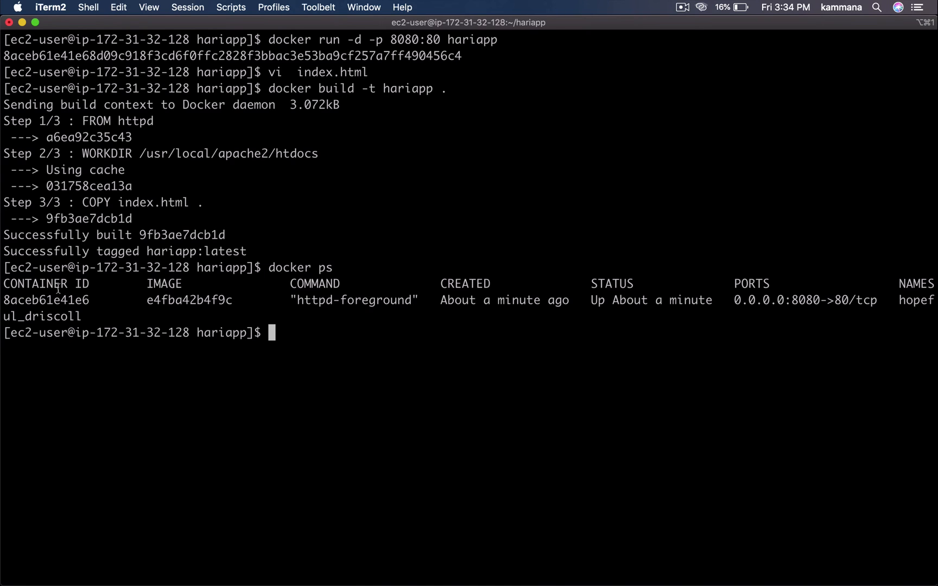
{"action": "type", "text": "docker rm -f 8aceb61e41e6"}
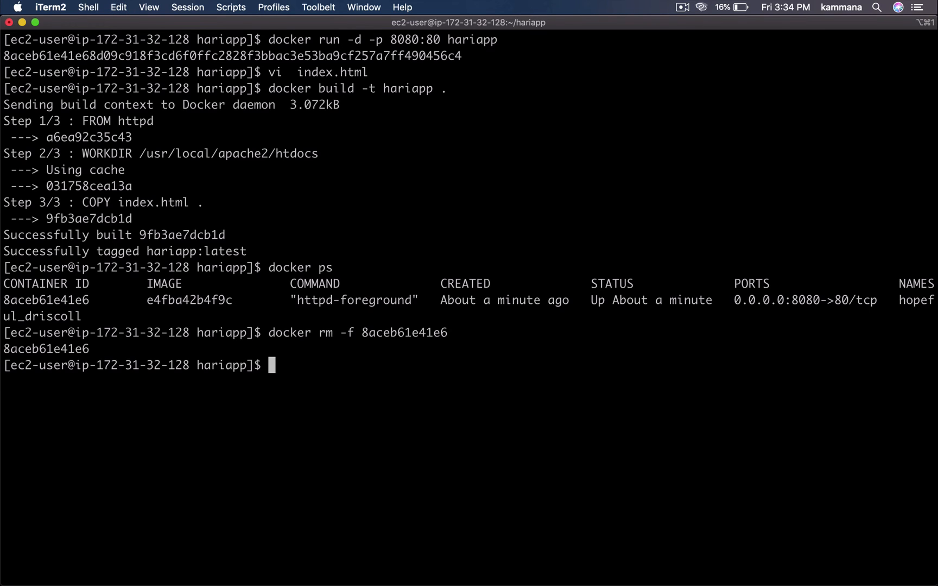
{"action": "type", "text": "docker run -d -p 8080"}
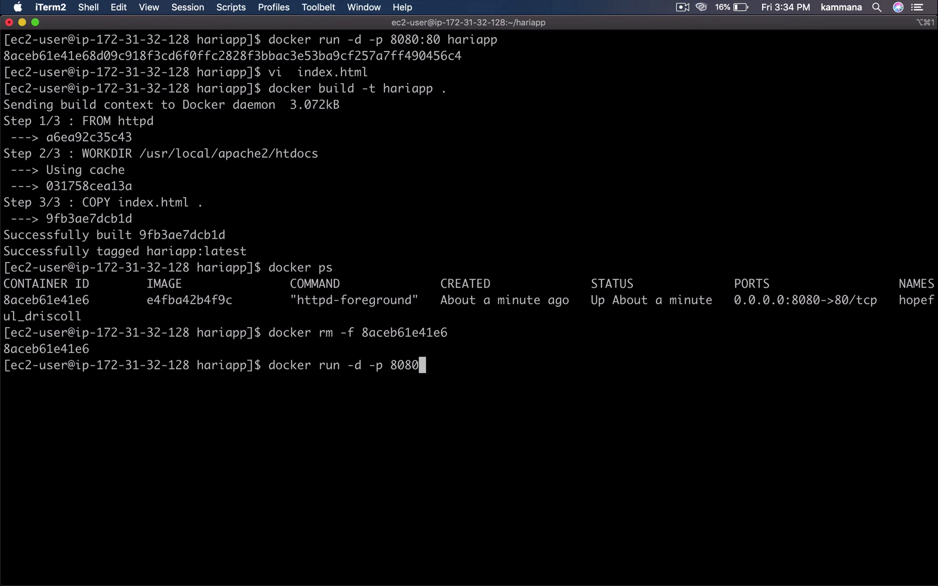
{"action": "type", "text": ":80 hariapp"}
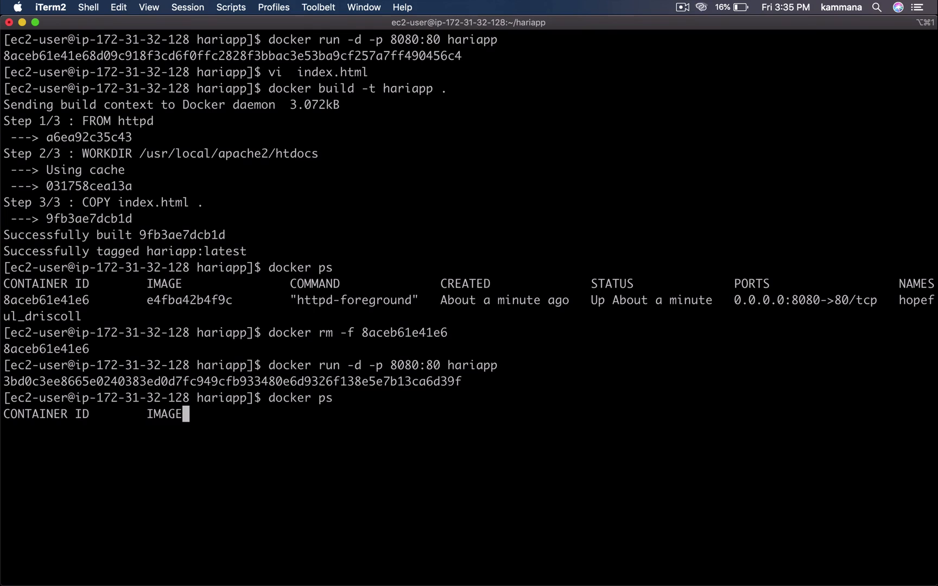
- Force-remove the running hariapp container 3bd0c3ee8665
{"action": "type", "text": "docker"}
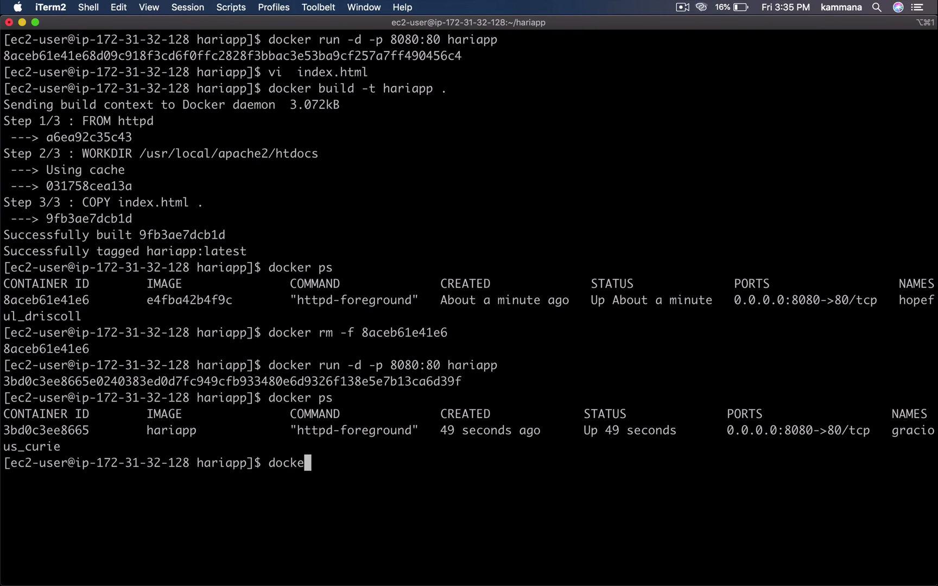
{"action": "type", "text": "r rm -f"}
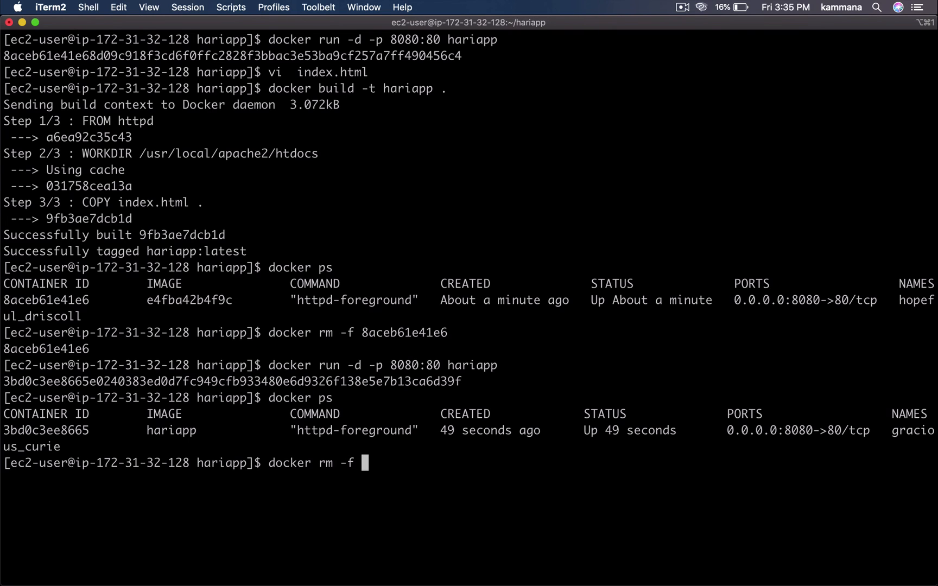
{"action": "double_click", "coordinate": [45, 430]}
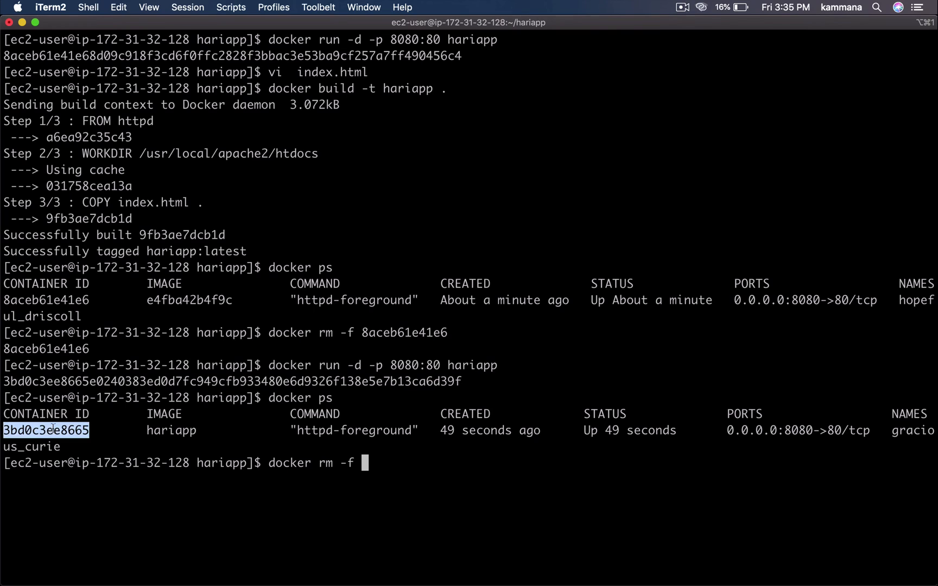
{"action": "type", "text": "3bd0c3ee8665"}
{"action": "type", "text": "cd .."}
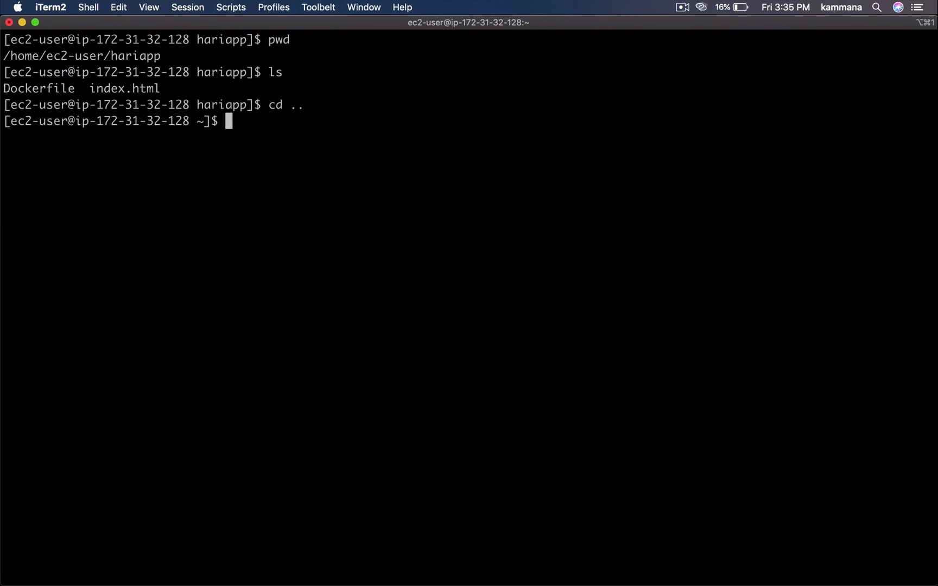
- Create the mycode folder and copy hariapp/index.html into it
{"action": "type", "text": "mkdir my"}
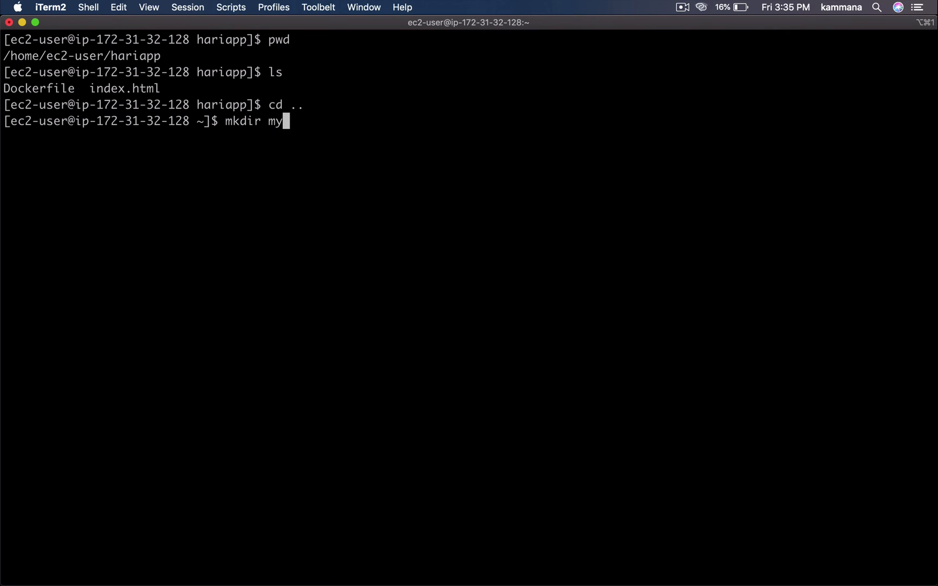
{"action": "type", "text": "code"}
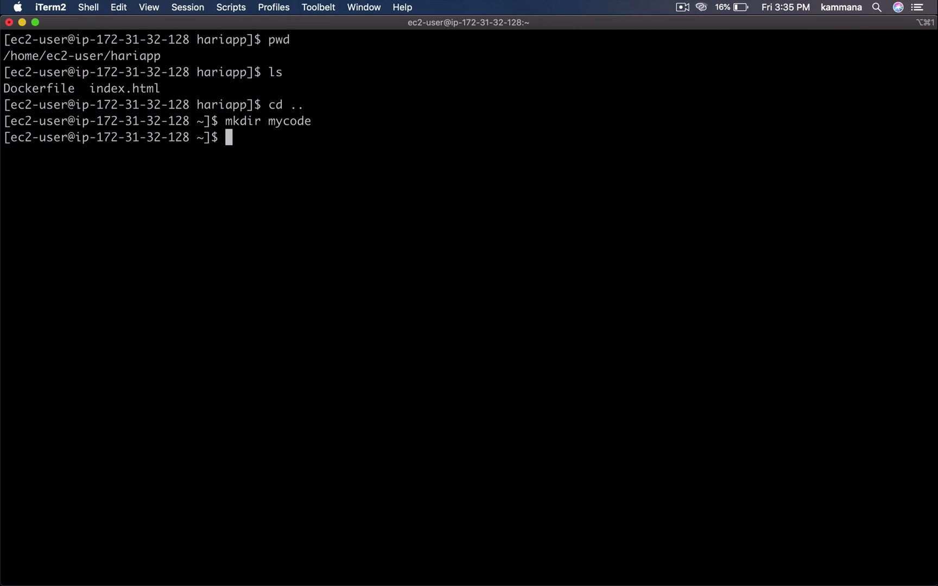
{"action": "type", "text": "cp ha"}
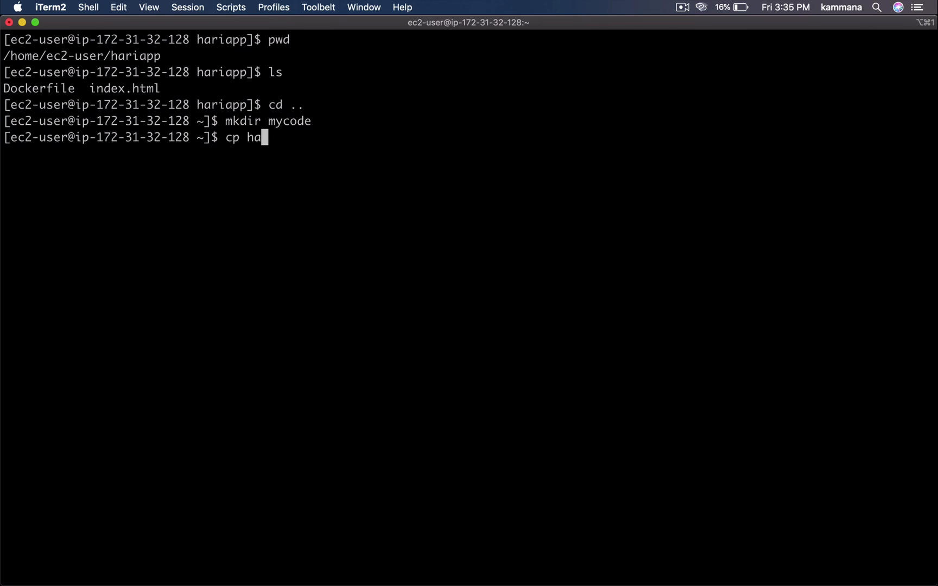
{"action": "type", "text": "riapp/i"}
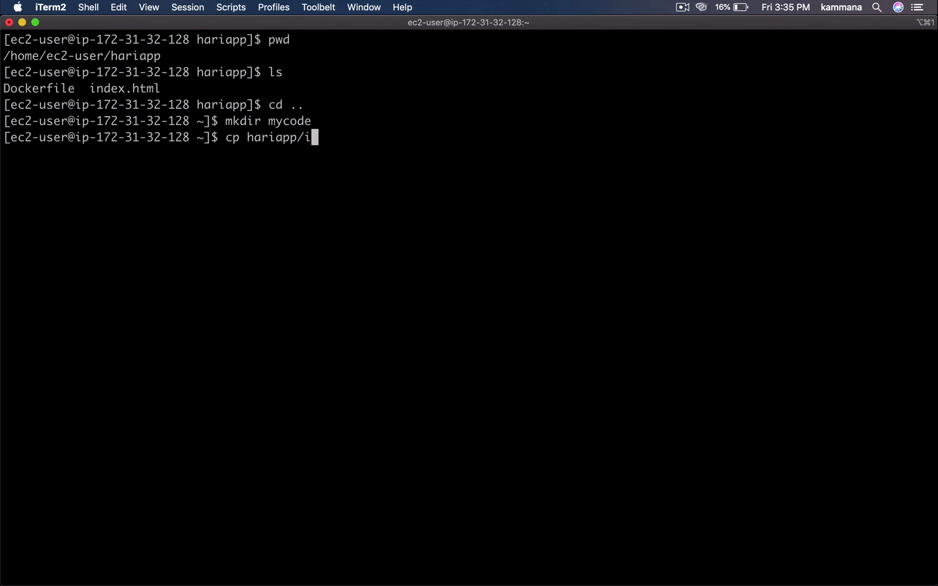
{"action": "type", "text": "ndex.html"}
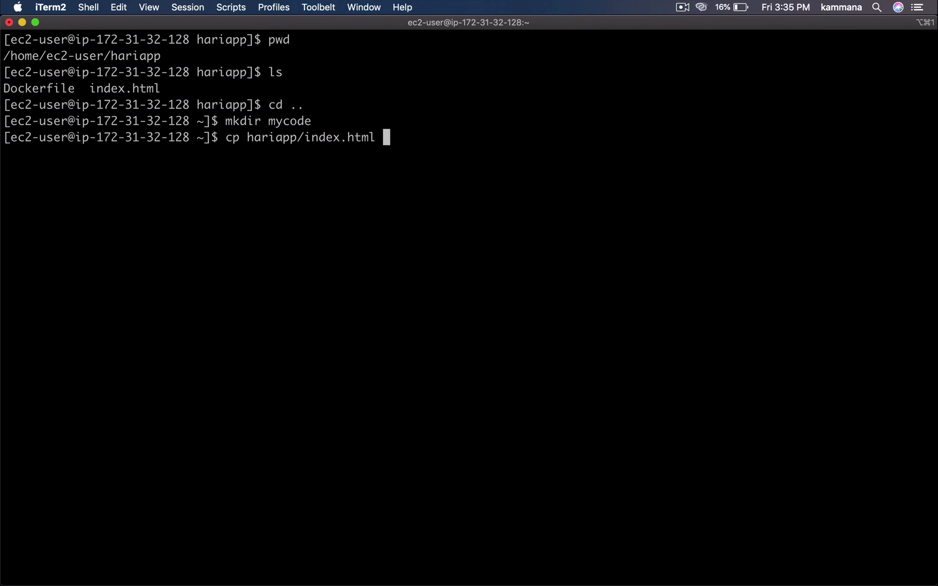
{"action": "type", "text": "mycode/"}
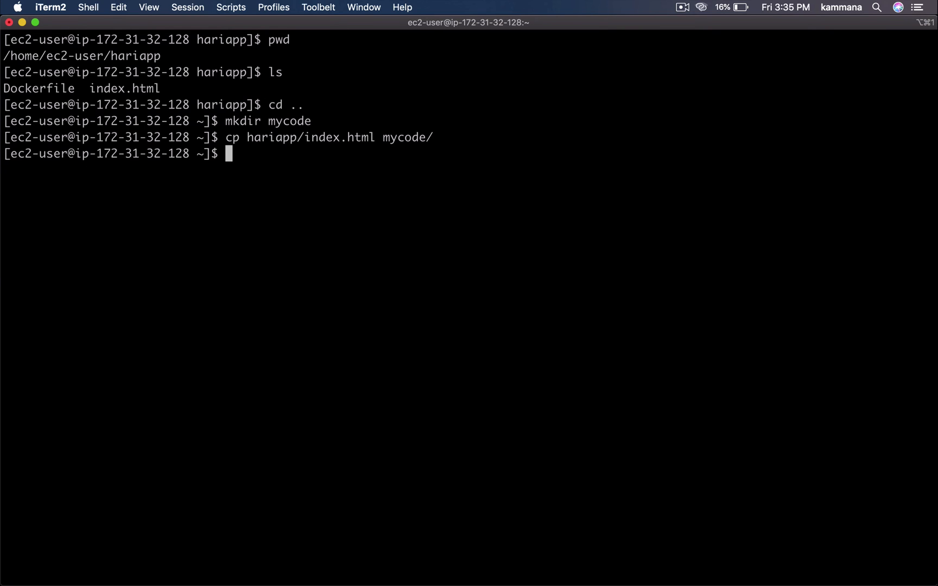
- Move into mycode and display index.html's HTML
{"action": "type", "text": "cd mycode/"}
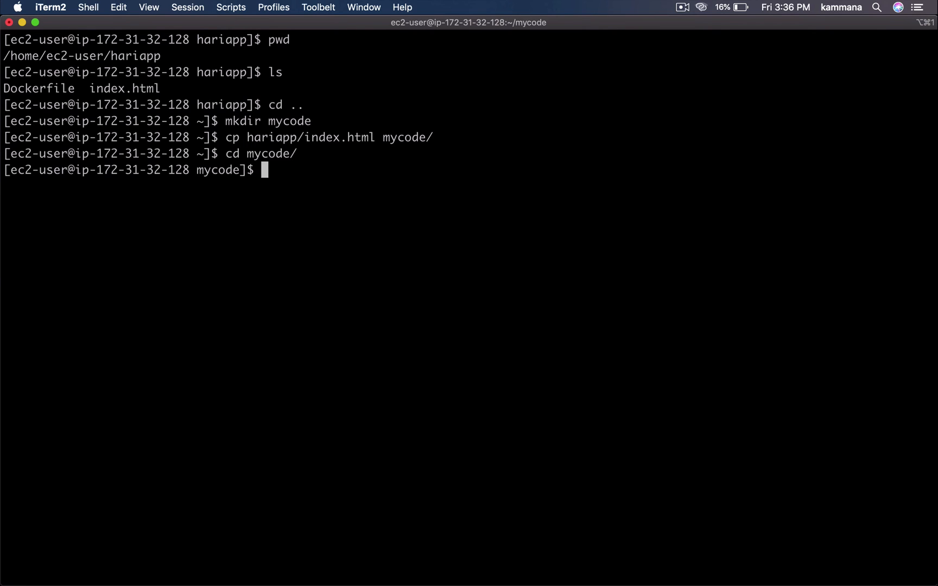
{"action": "type", "text": "cat index.html"}
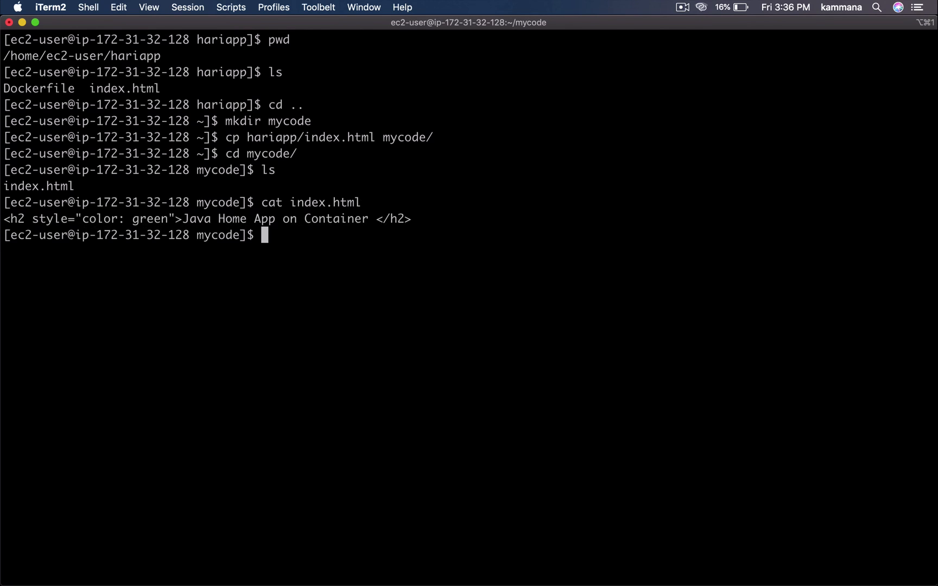
{"action": "double_click", "coordinate": [217, 202]}
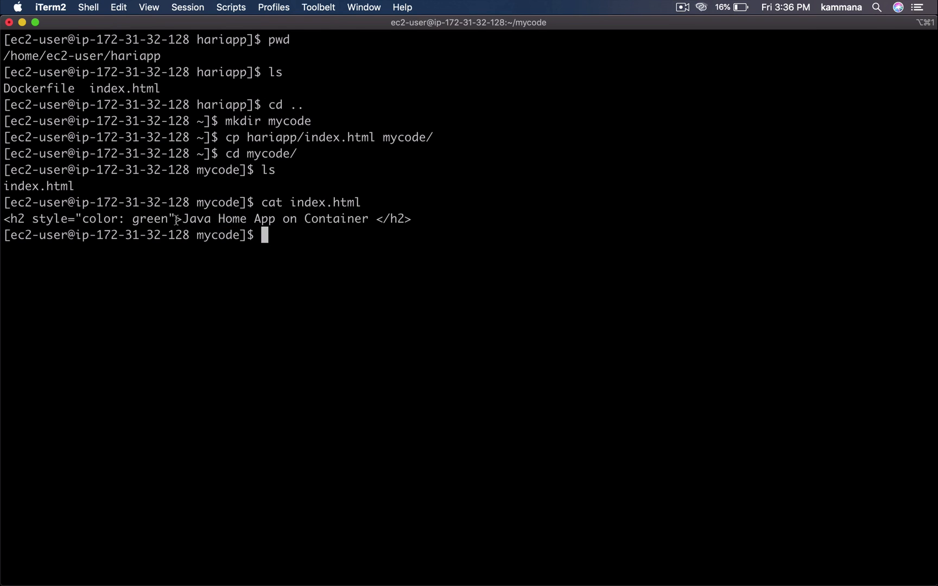
{"action": "double_click", "coordinate": [217, 235]}
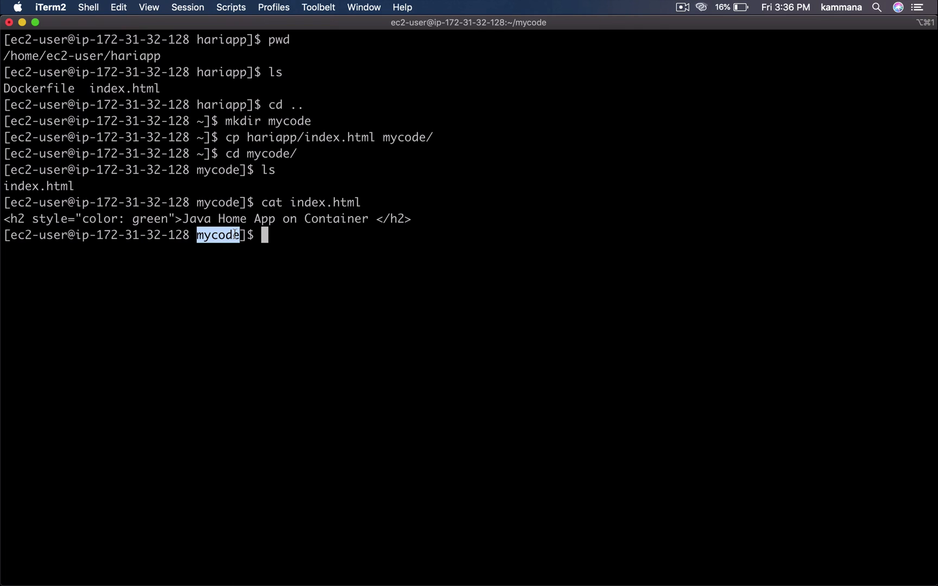
{"action": "type", "text": "docker"}
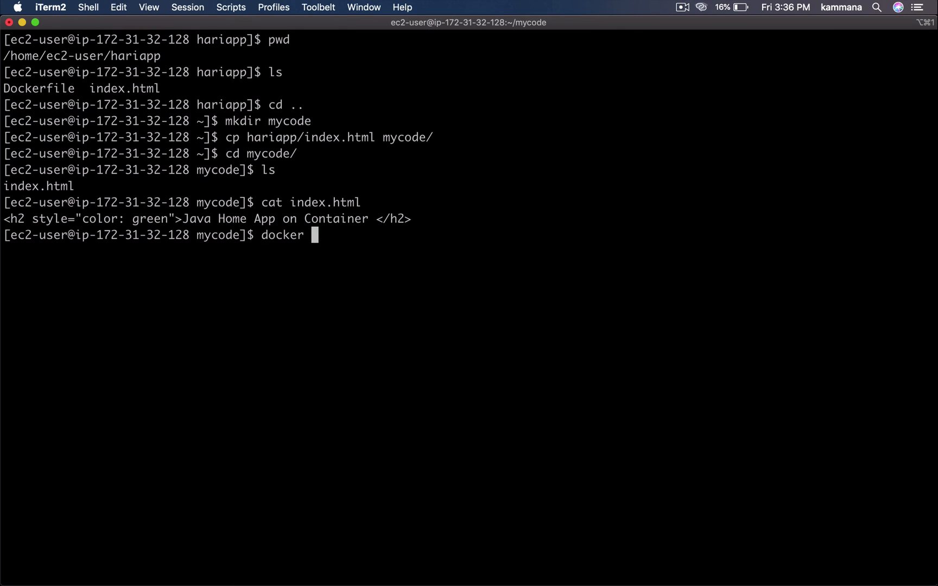
- Check docker ps, then type a detached hariapp run on 8080:80 mounting /home/ec2-user/mycode onto htdocs
{"action": "type", "text": "ps"}
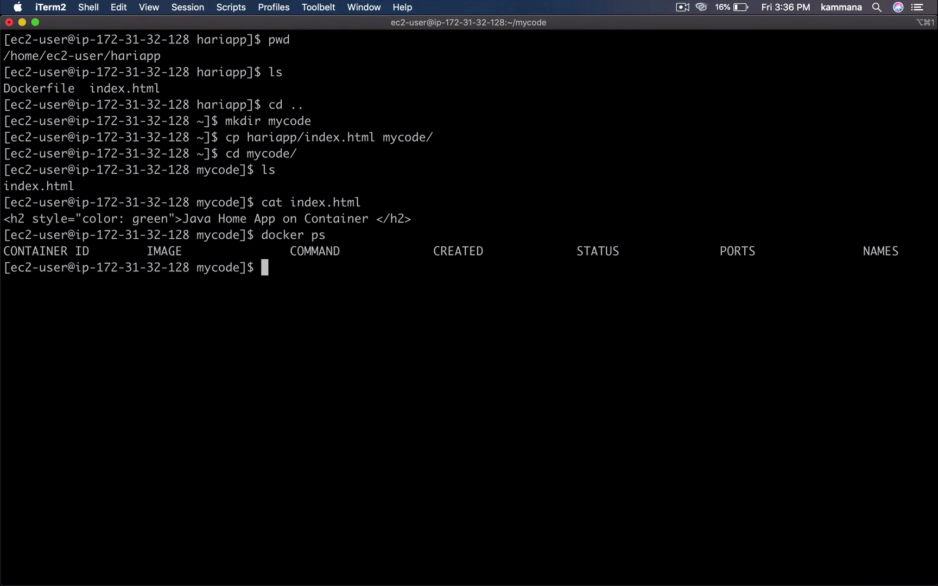
{"action": "type", "text": "docker"}
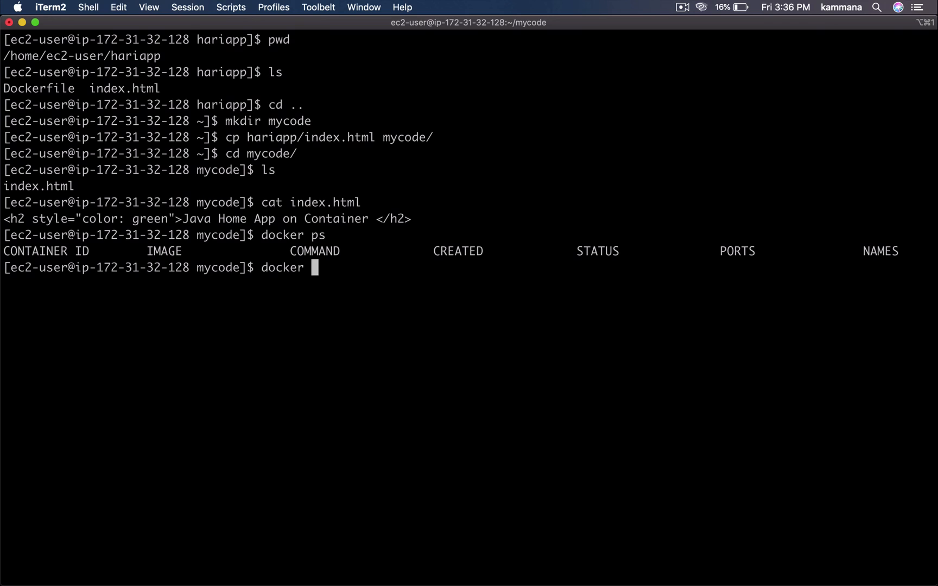
{"action": "type", "text": "run -"}
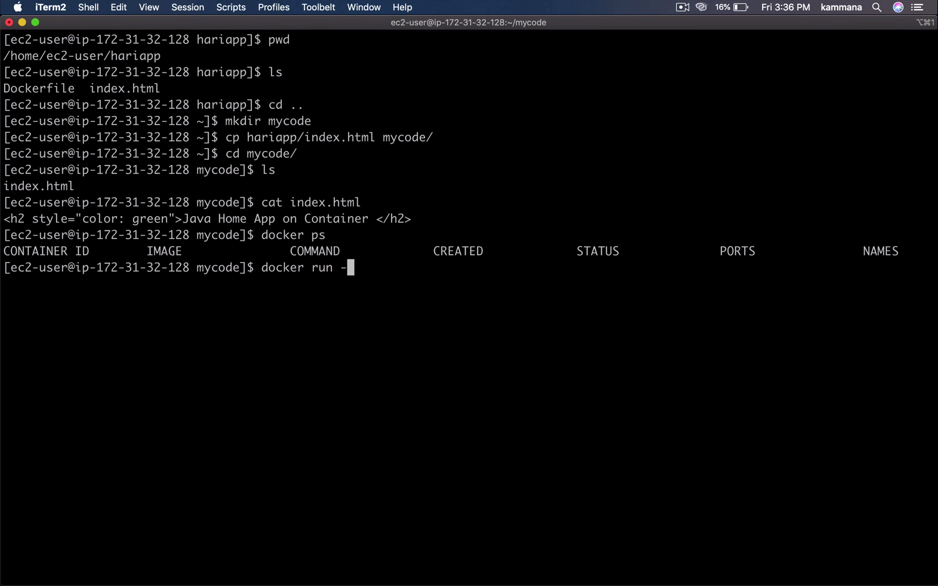
{"action": "type", "text": "d"}
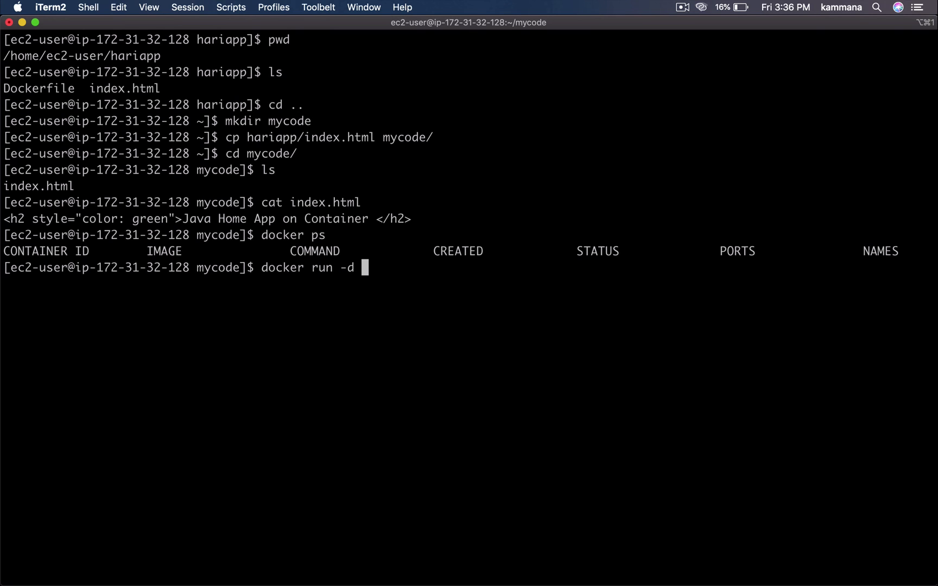
{"action": "type", "text": "-p"}
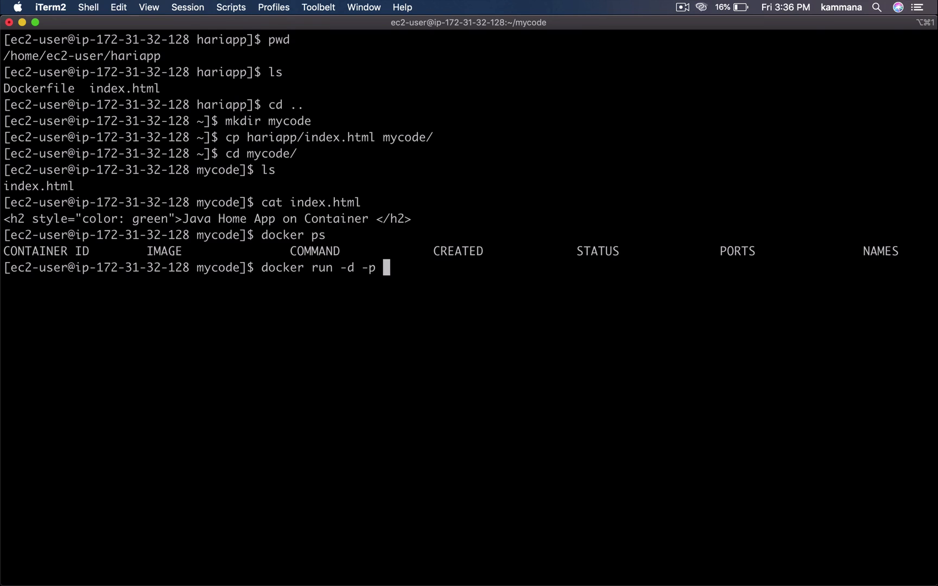
{"action": "type", "text": "8080:80"}
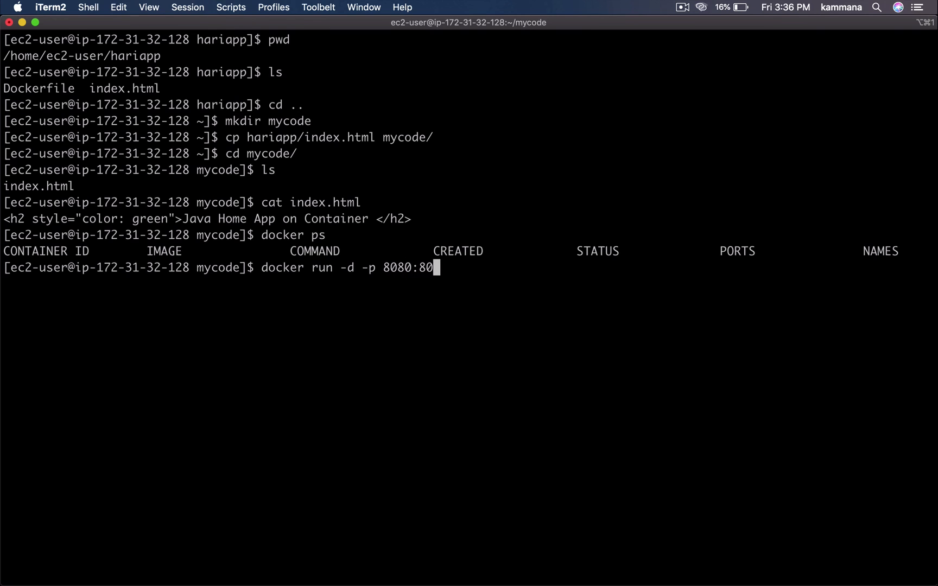
{"action": "type", "text": "-v"}
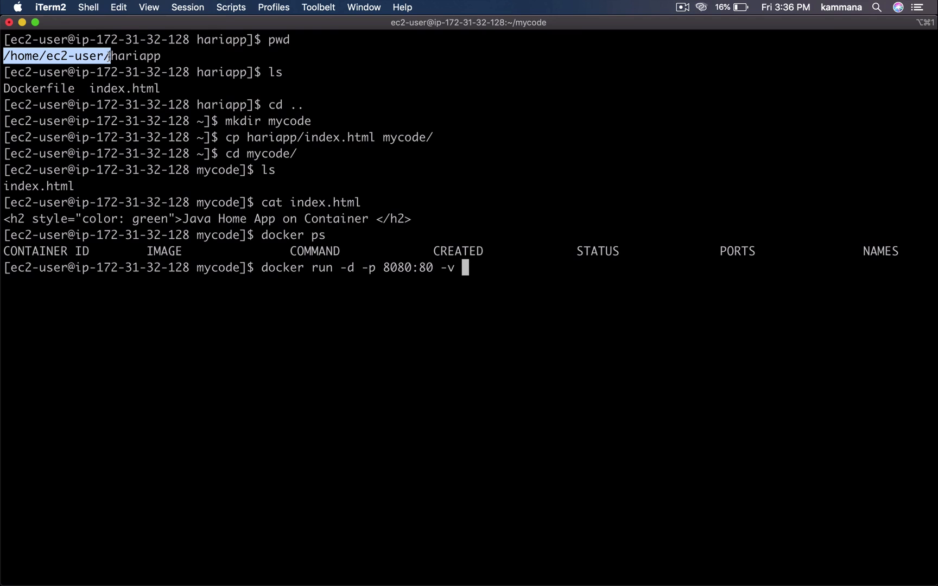
{"action": "type", "text": "/home/ec2-user/"}
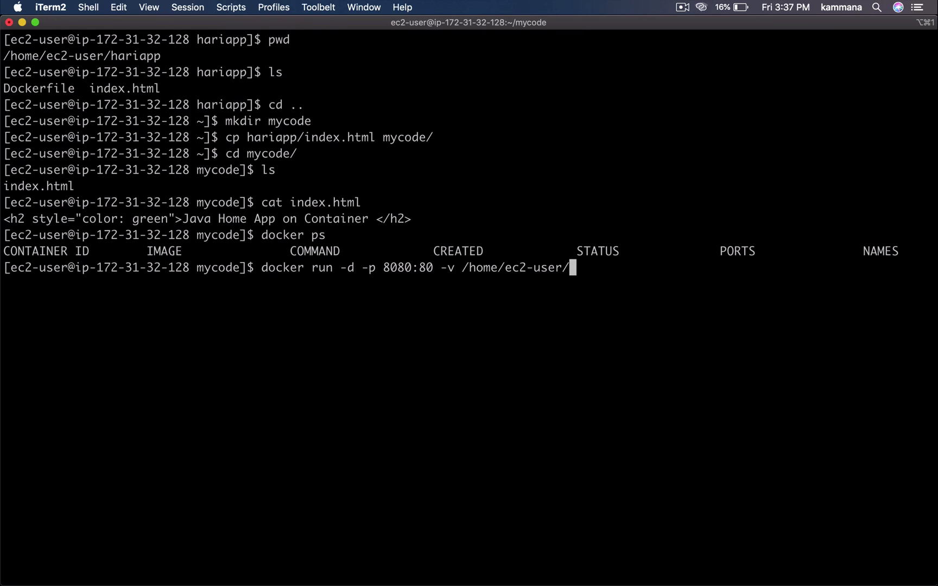
{"action": "type", "text": "mycode/"}
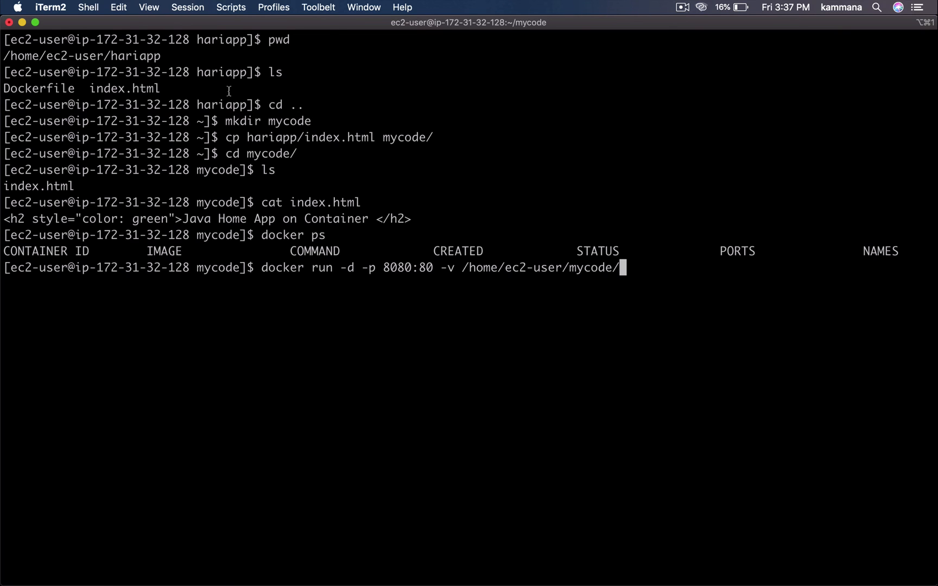
{"action": "mouse_move", "coordinate": [465, 265]}
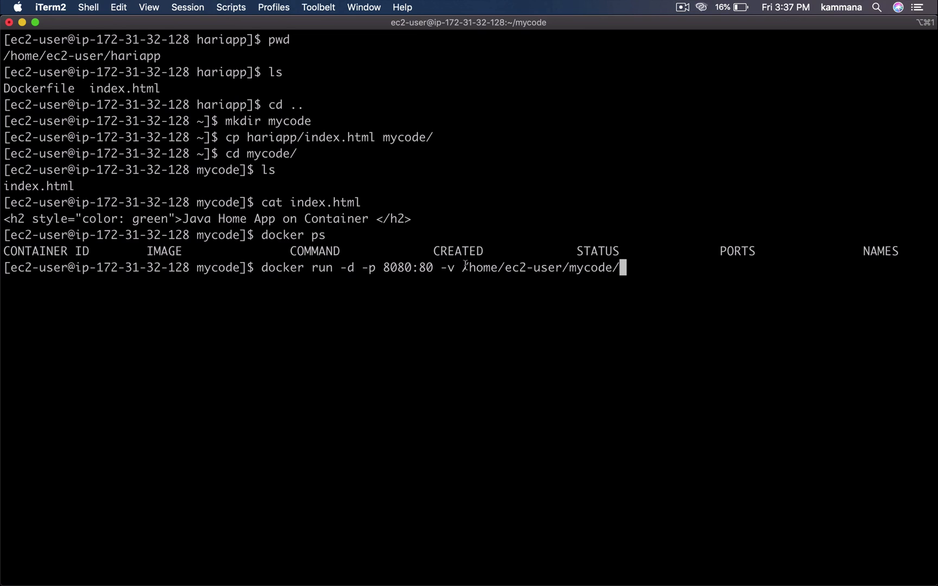
{"action": "mouse_move", "coordinate": [479, 270]}
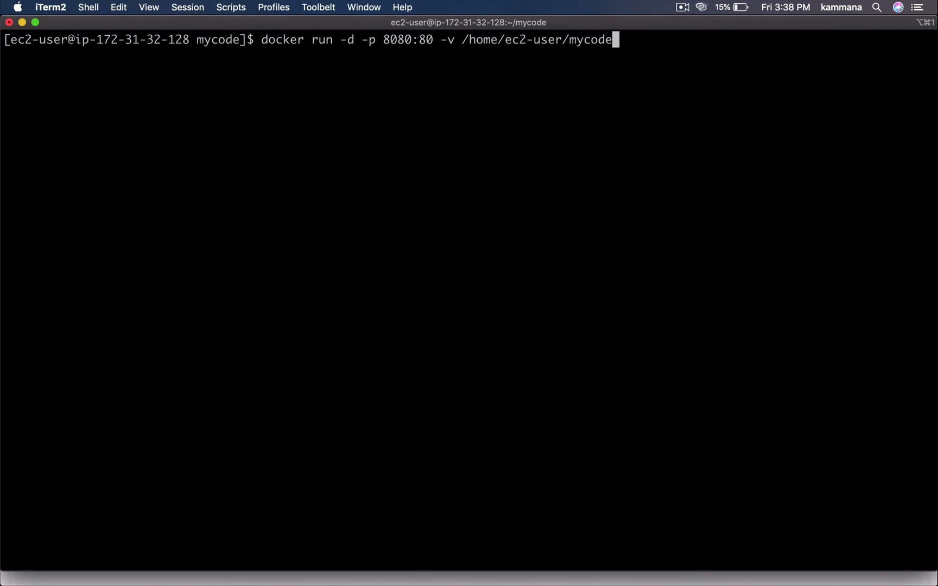
{"action": "type", "text": ":/usr/local/apache2/htdocs/"}
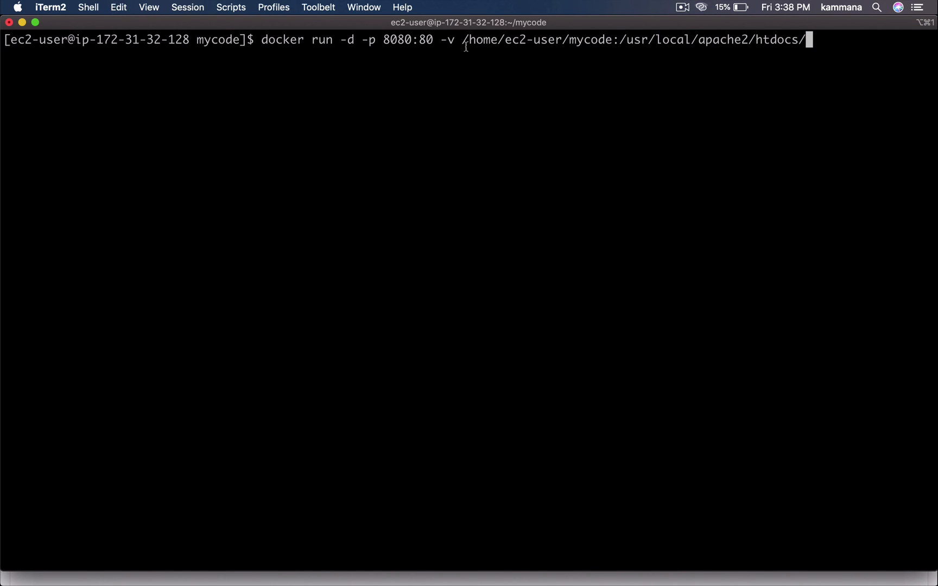
{"action": "left_click_drag", "start_coordinate": [463, 40], "coordinate": [605, 39]}
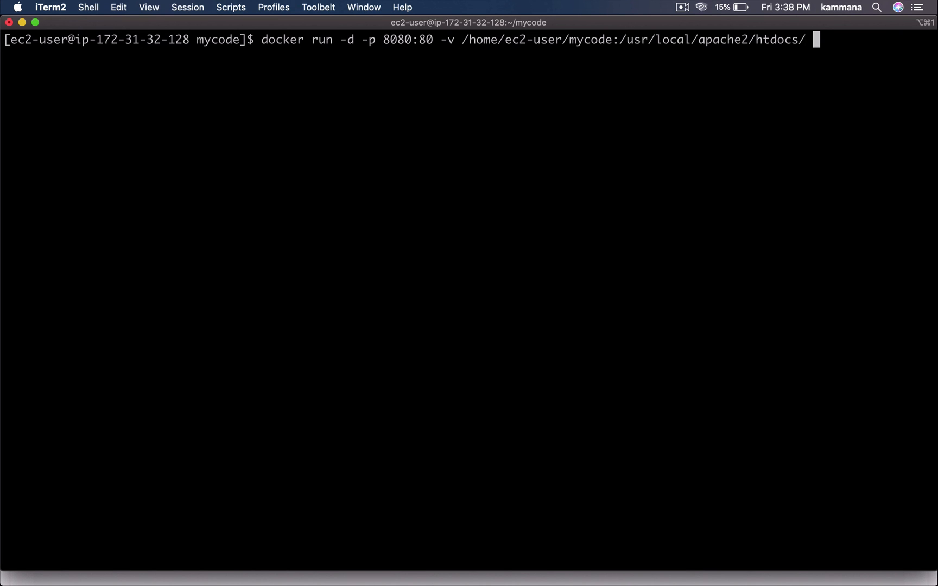
{"action": "type", "text": "hariapp"}
{"action": "type", "text": "vi index.html"}
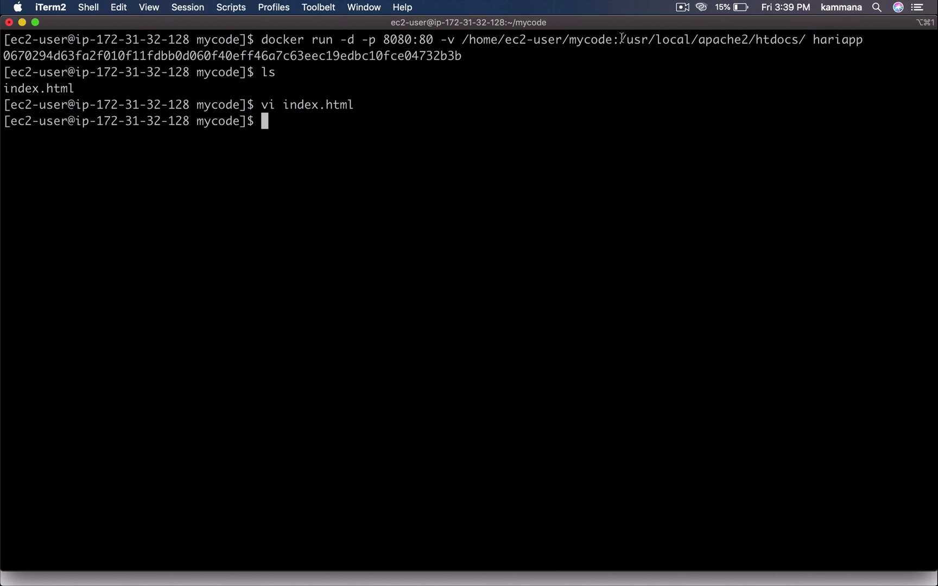
{"action": "mouse_move", "coordinate": [667, 104]}
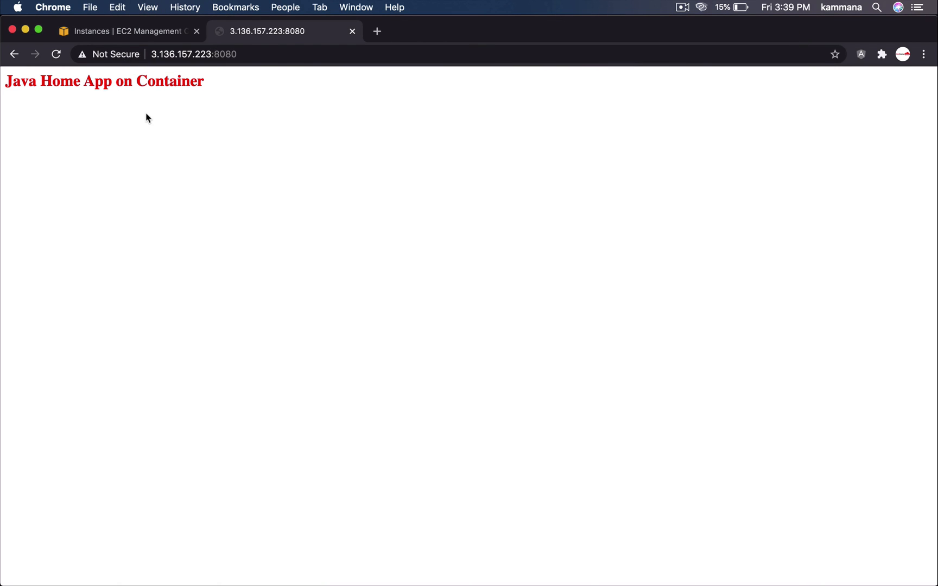
- Highlight the red 'Java Home App on Container' heading on the 8080 page
{"action": "left_click_drag", "start_coordinate": [6, 81], "coordinate": [204, 81]}
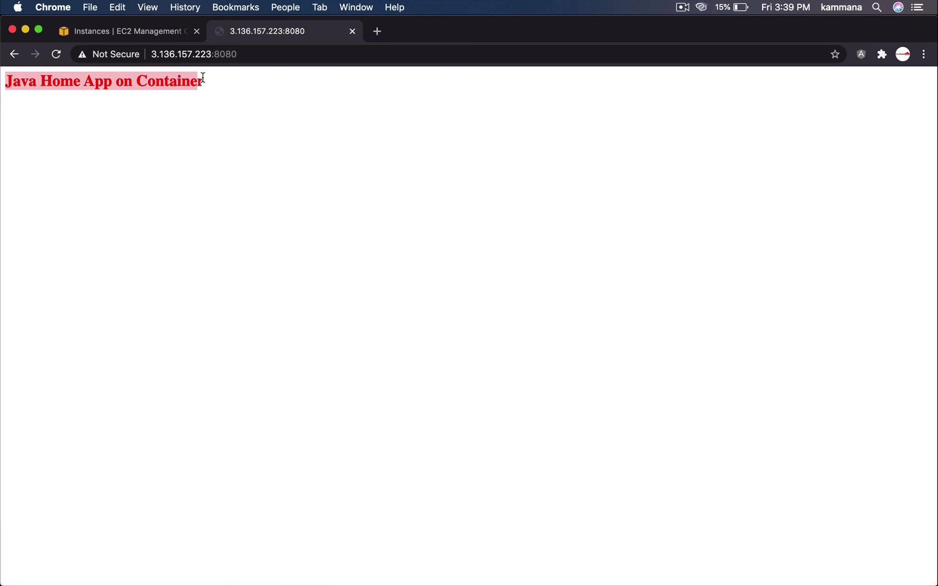